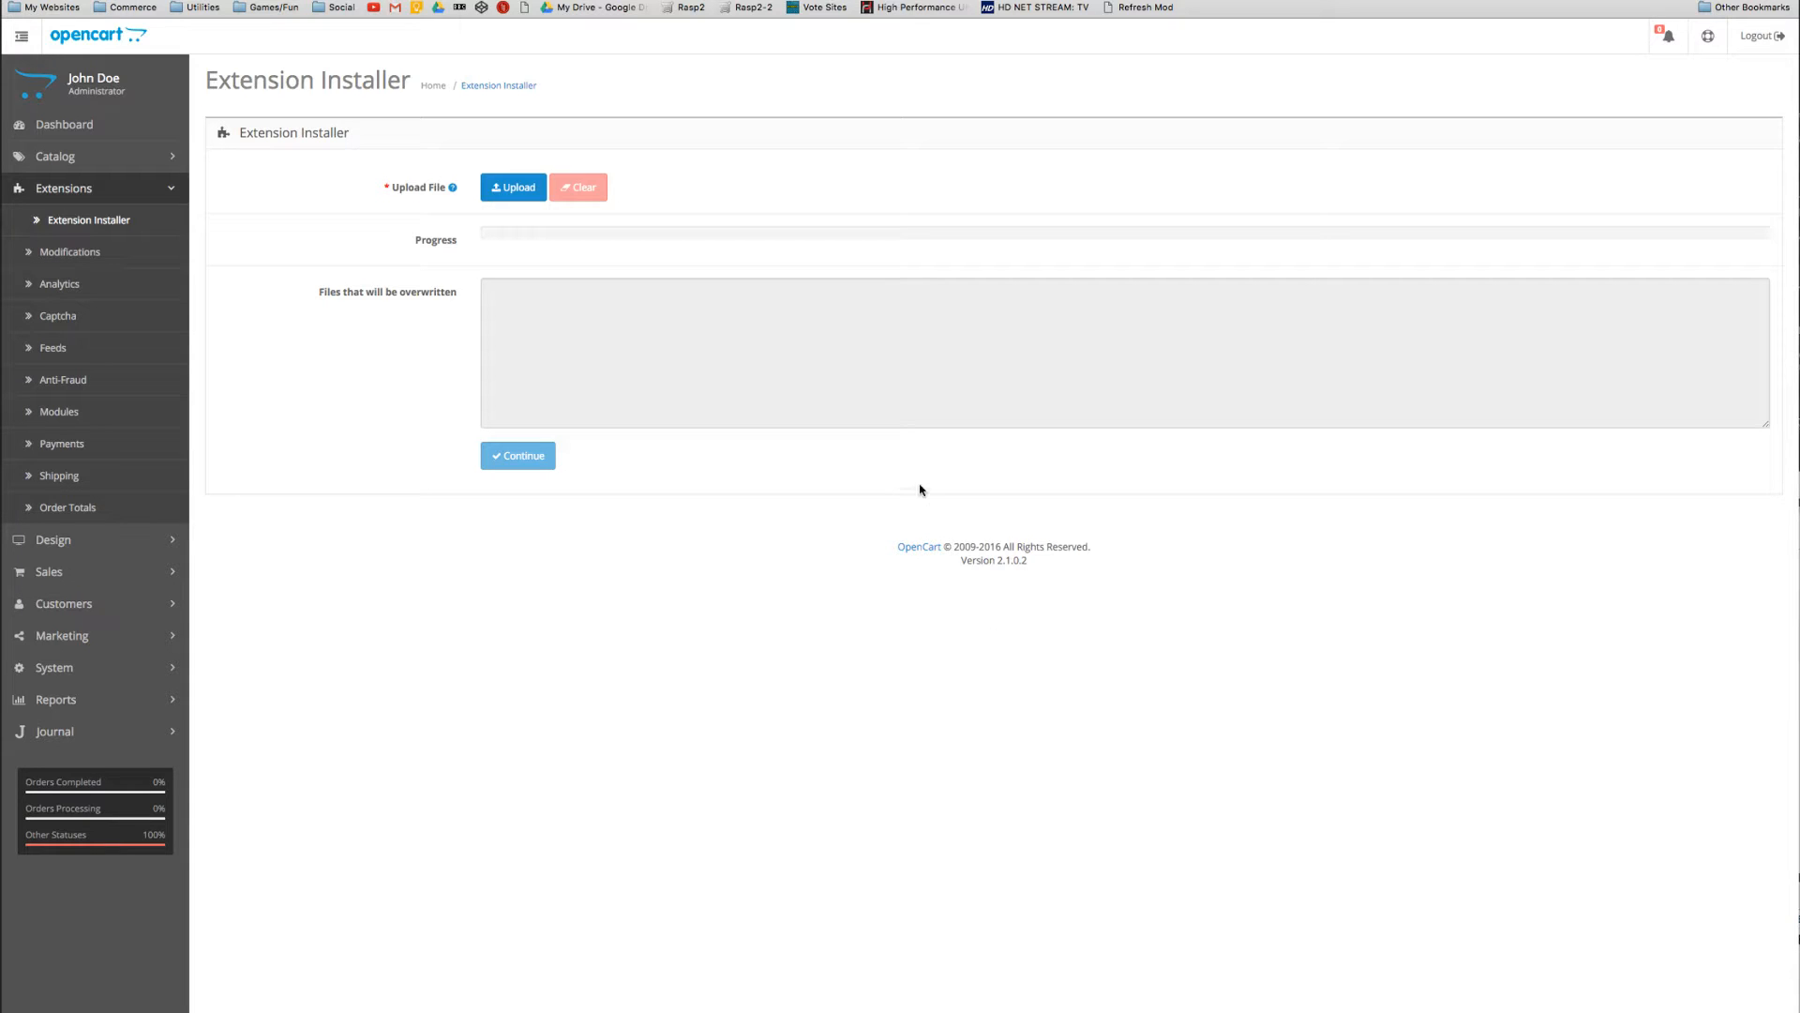
mouse_move(852, 334)
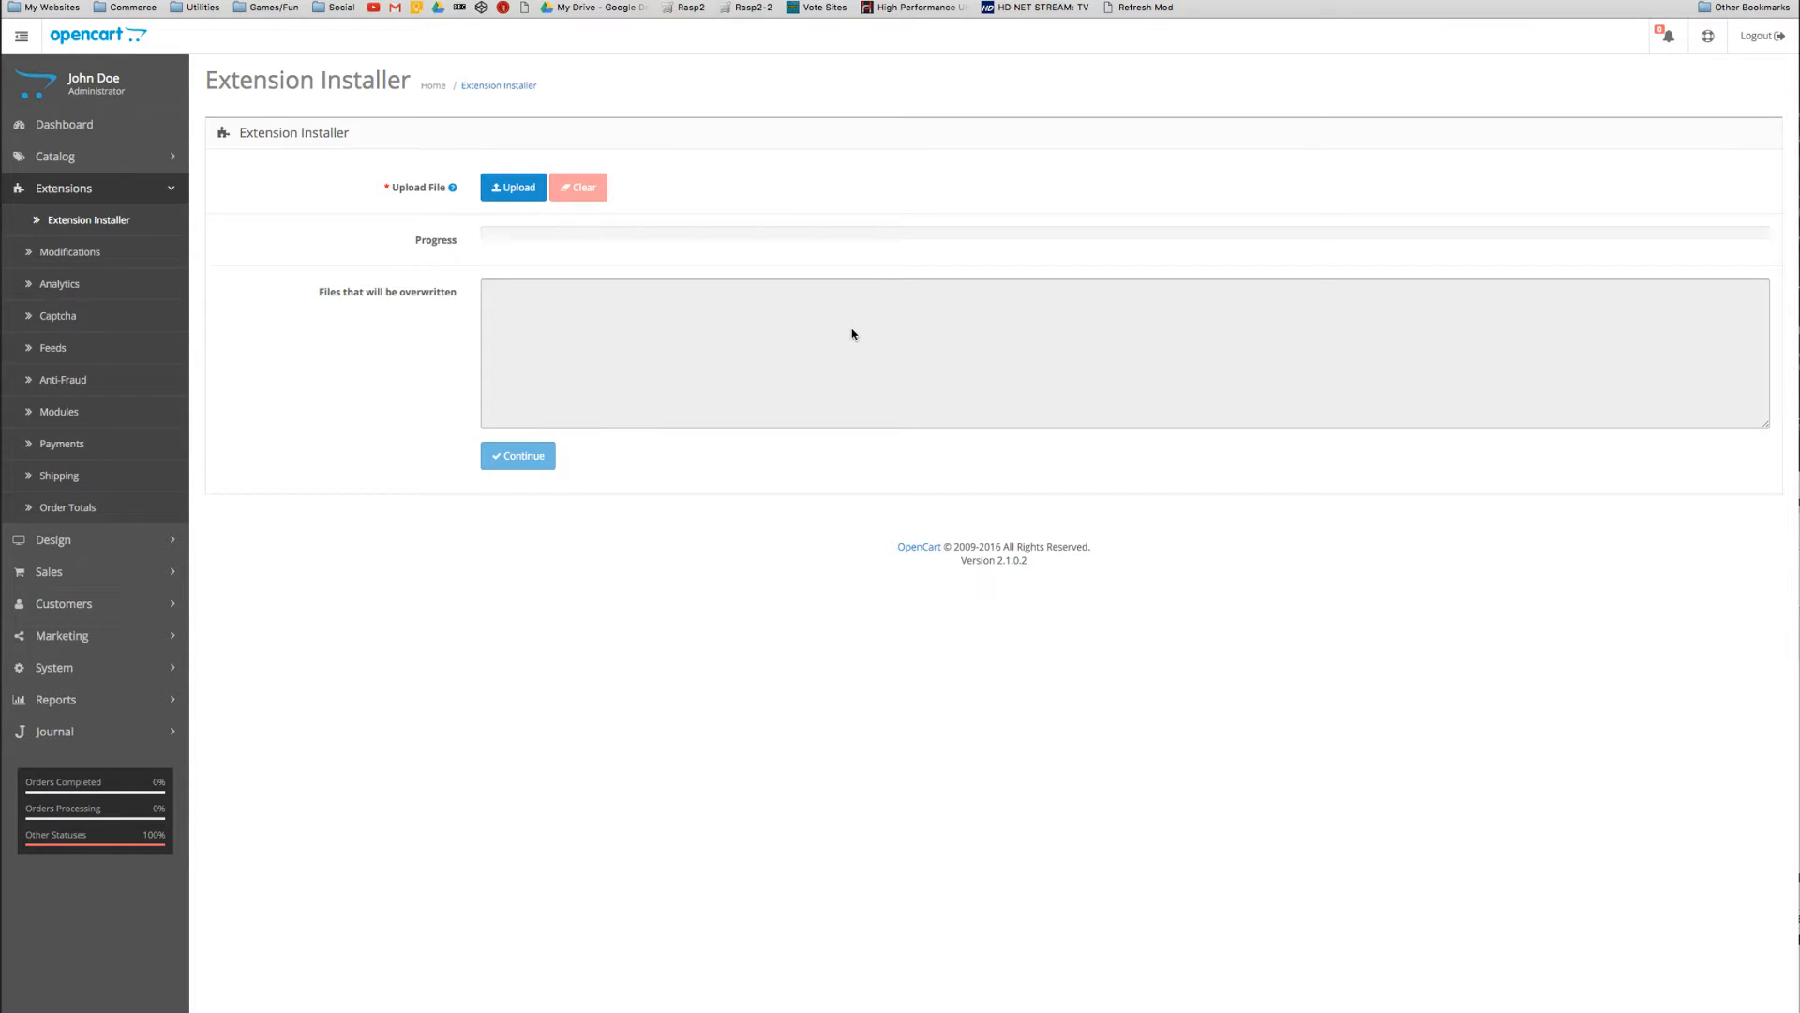
mouse_move(593, 269)
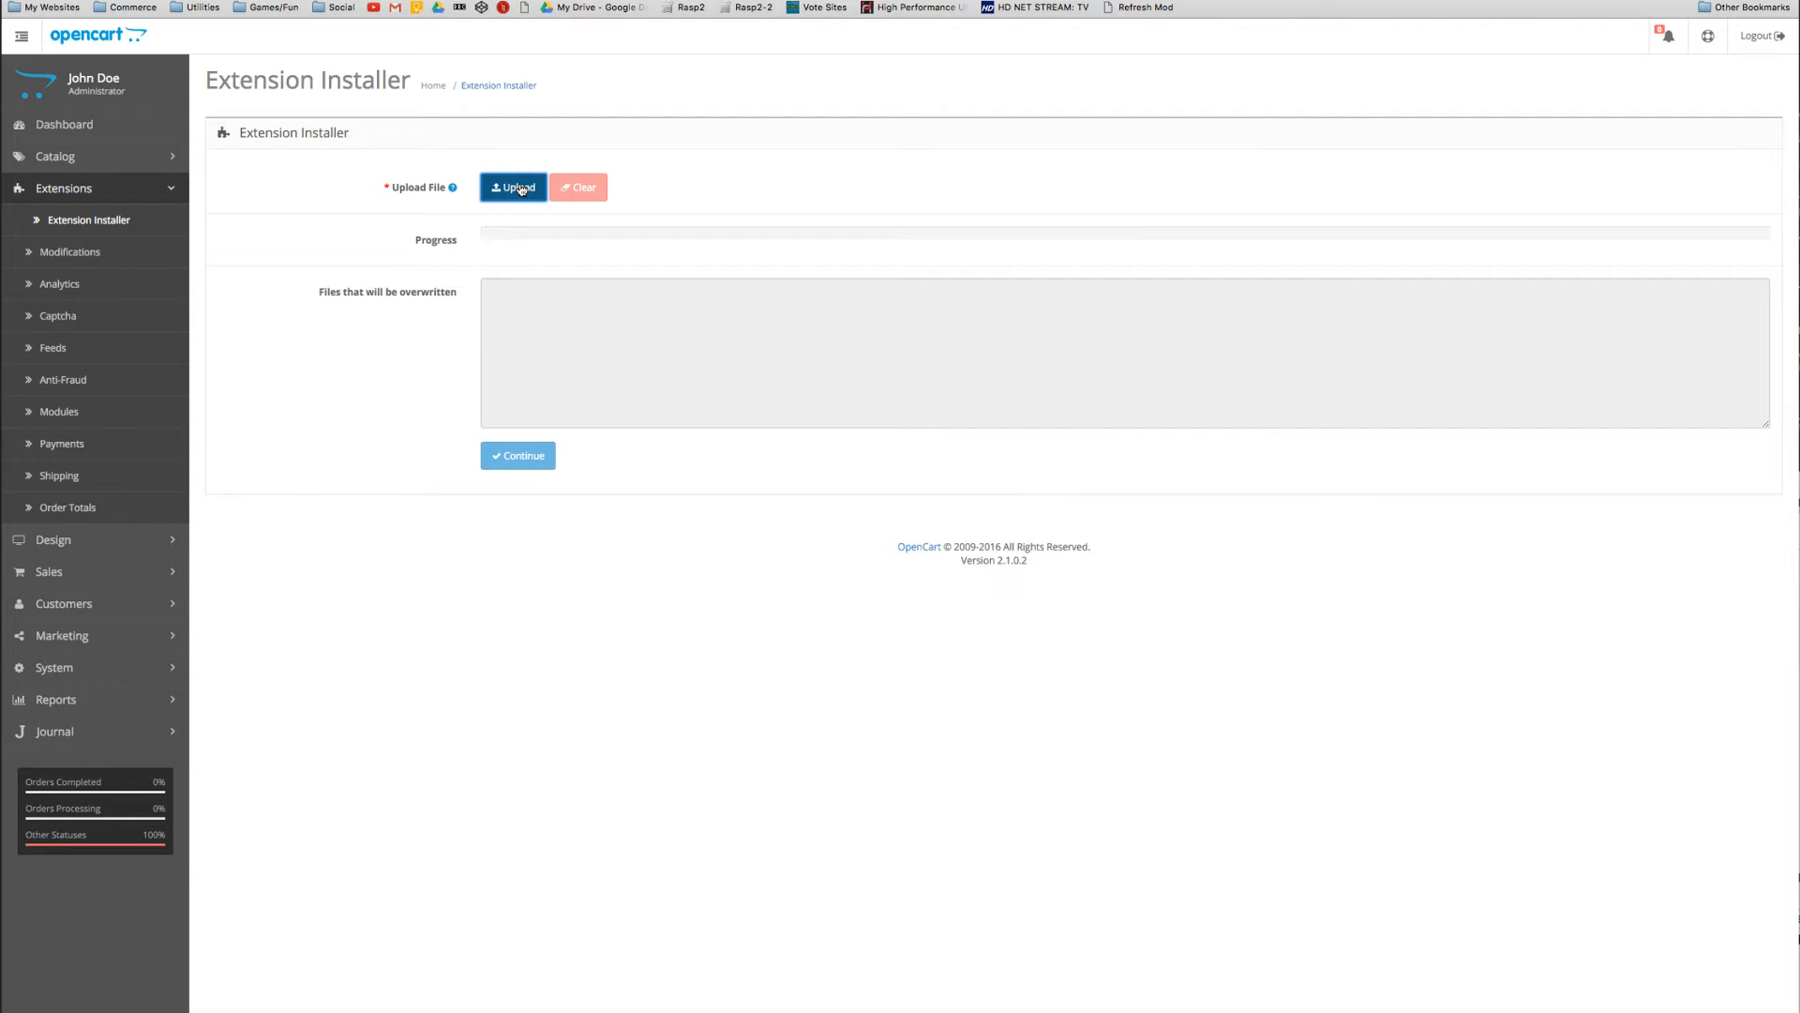
Upload dependent-options.ocmod.xml through the Extension Installer until it reports success
left_click(513, 188)
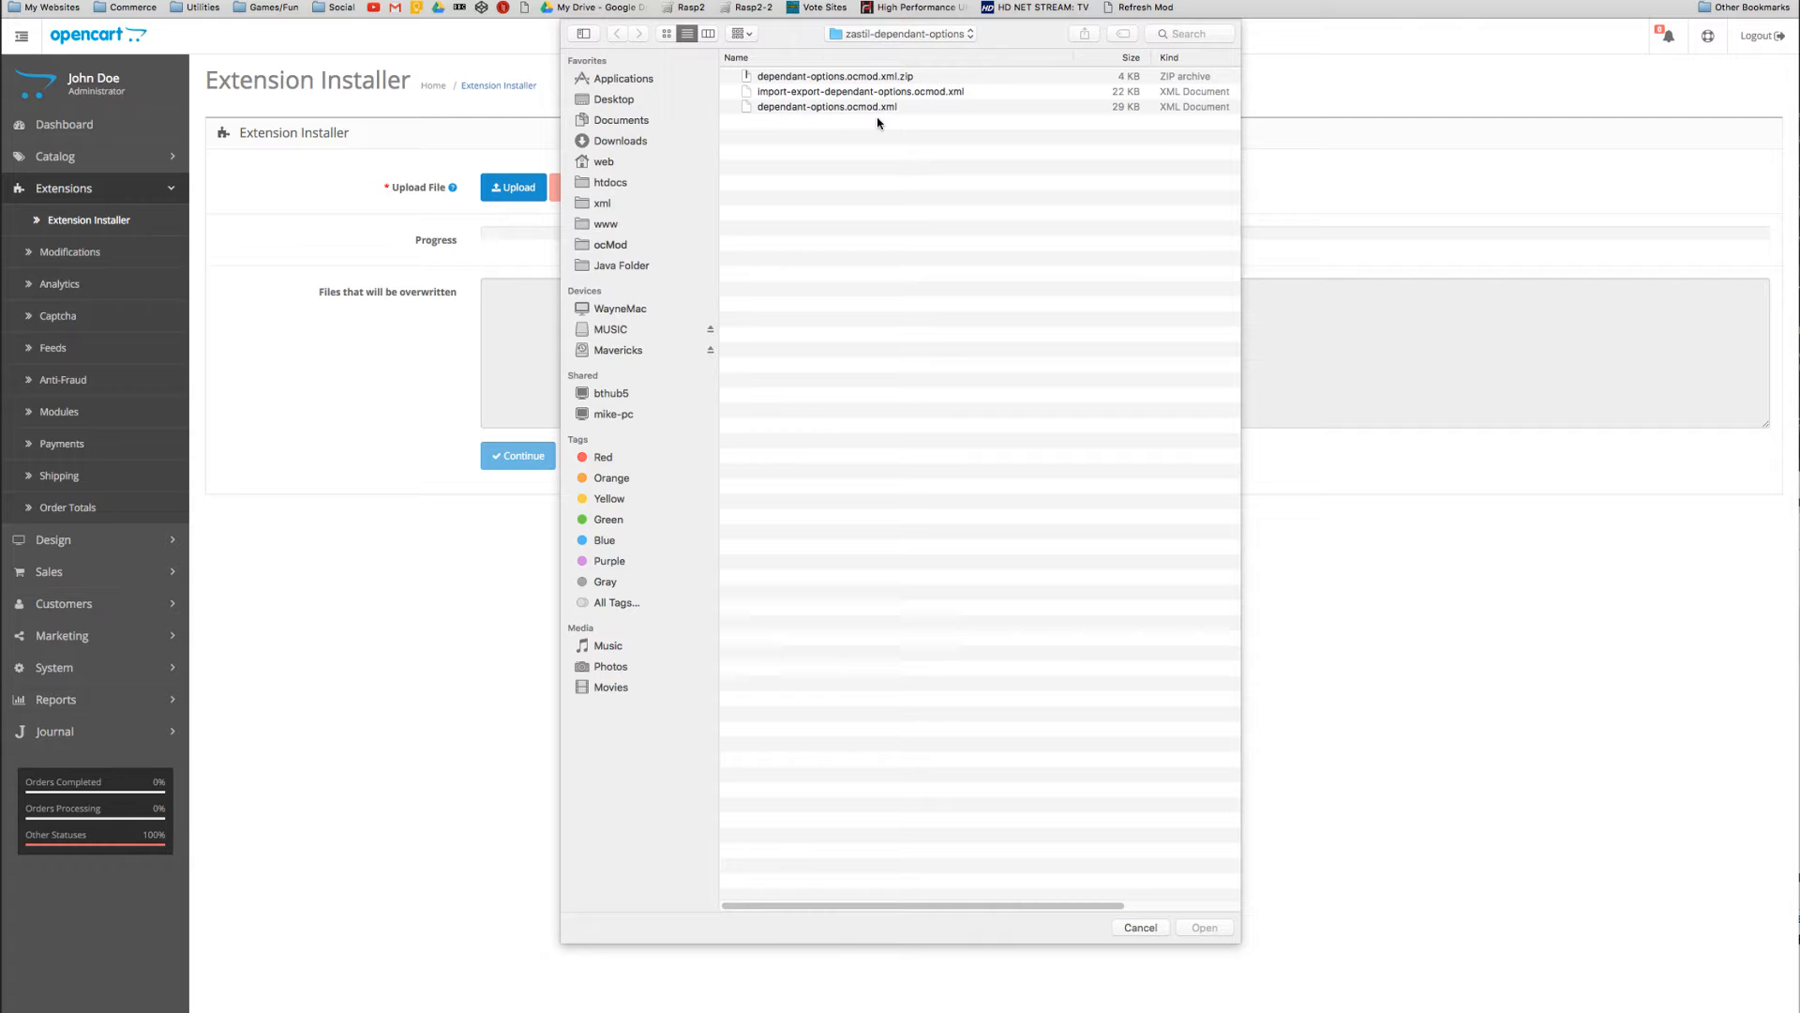
left_click(825, 106)
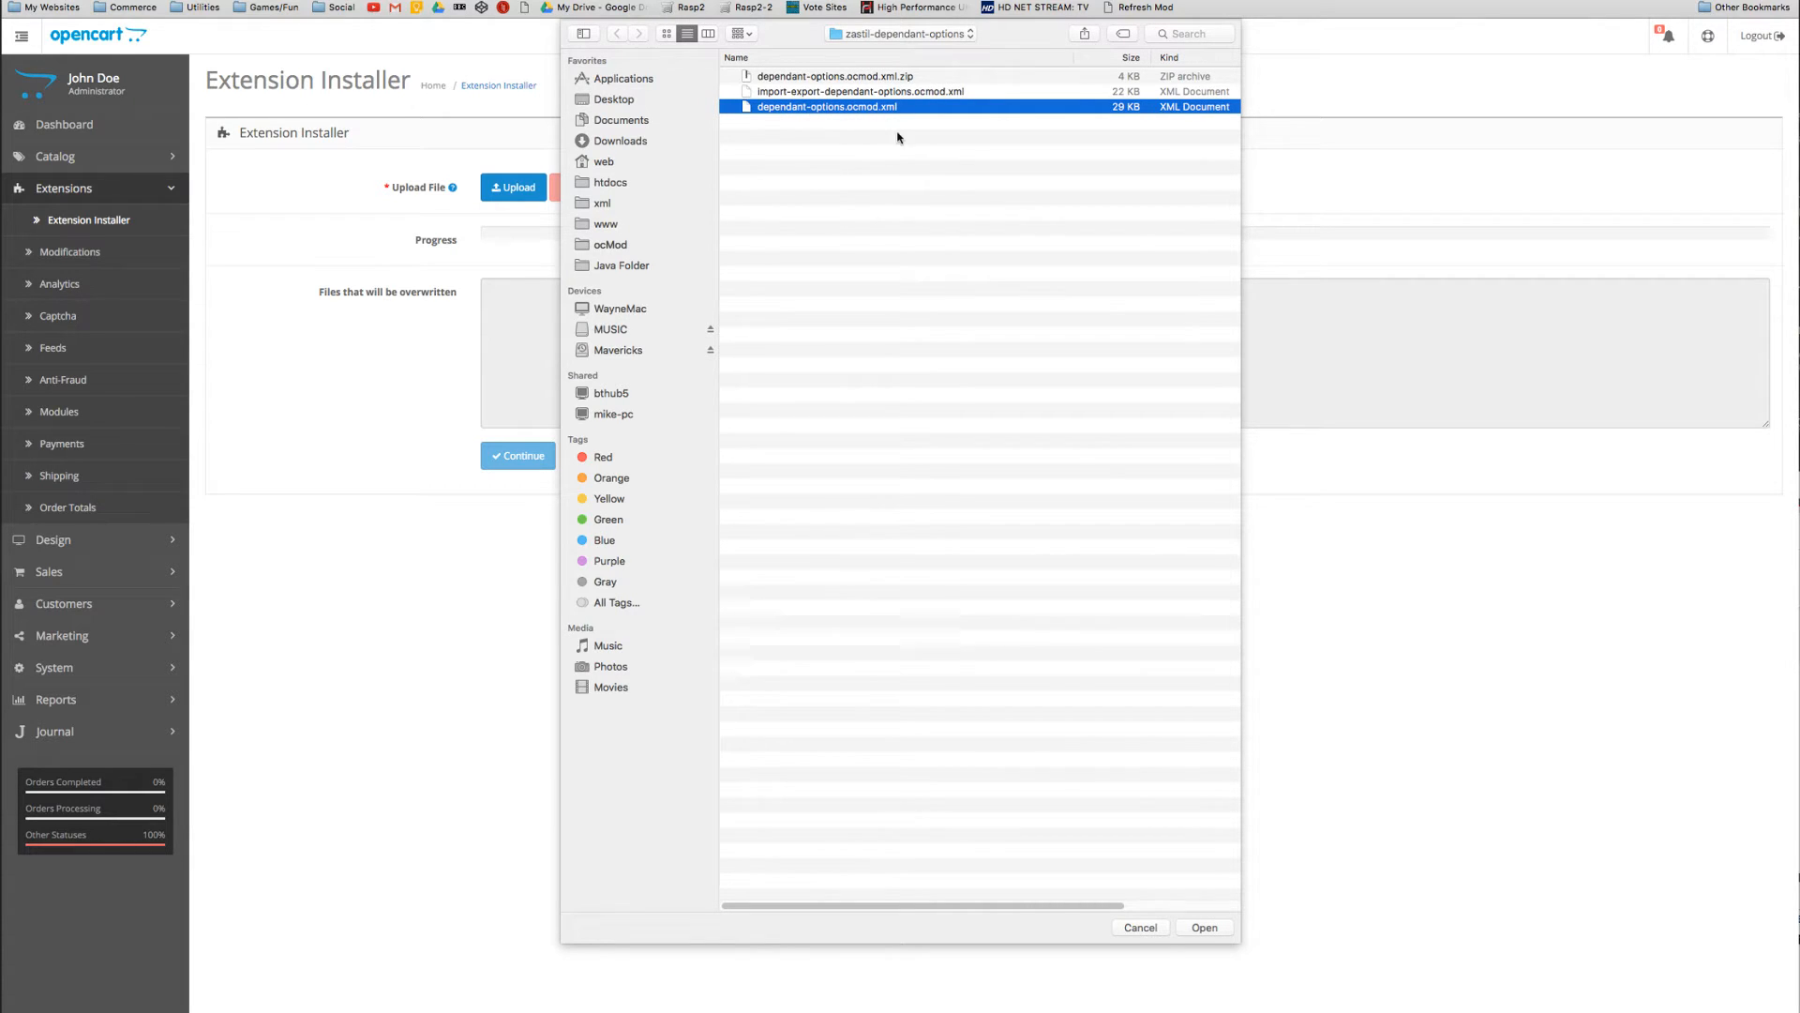
left_click(1203, 926)
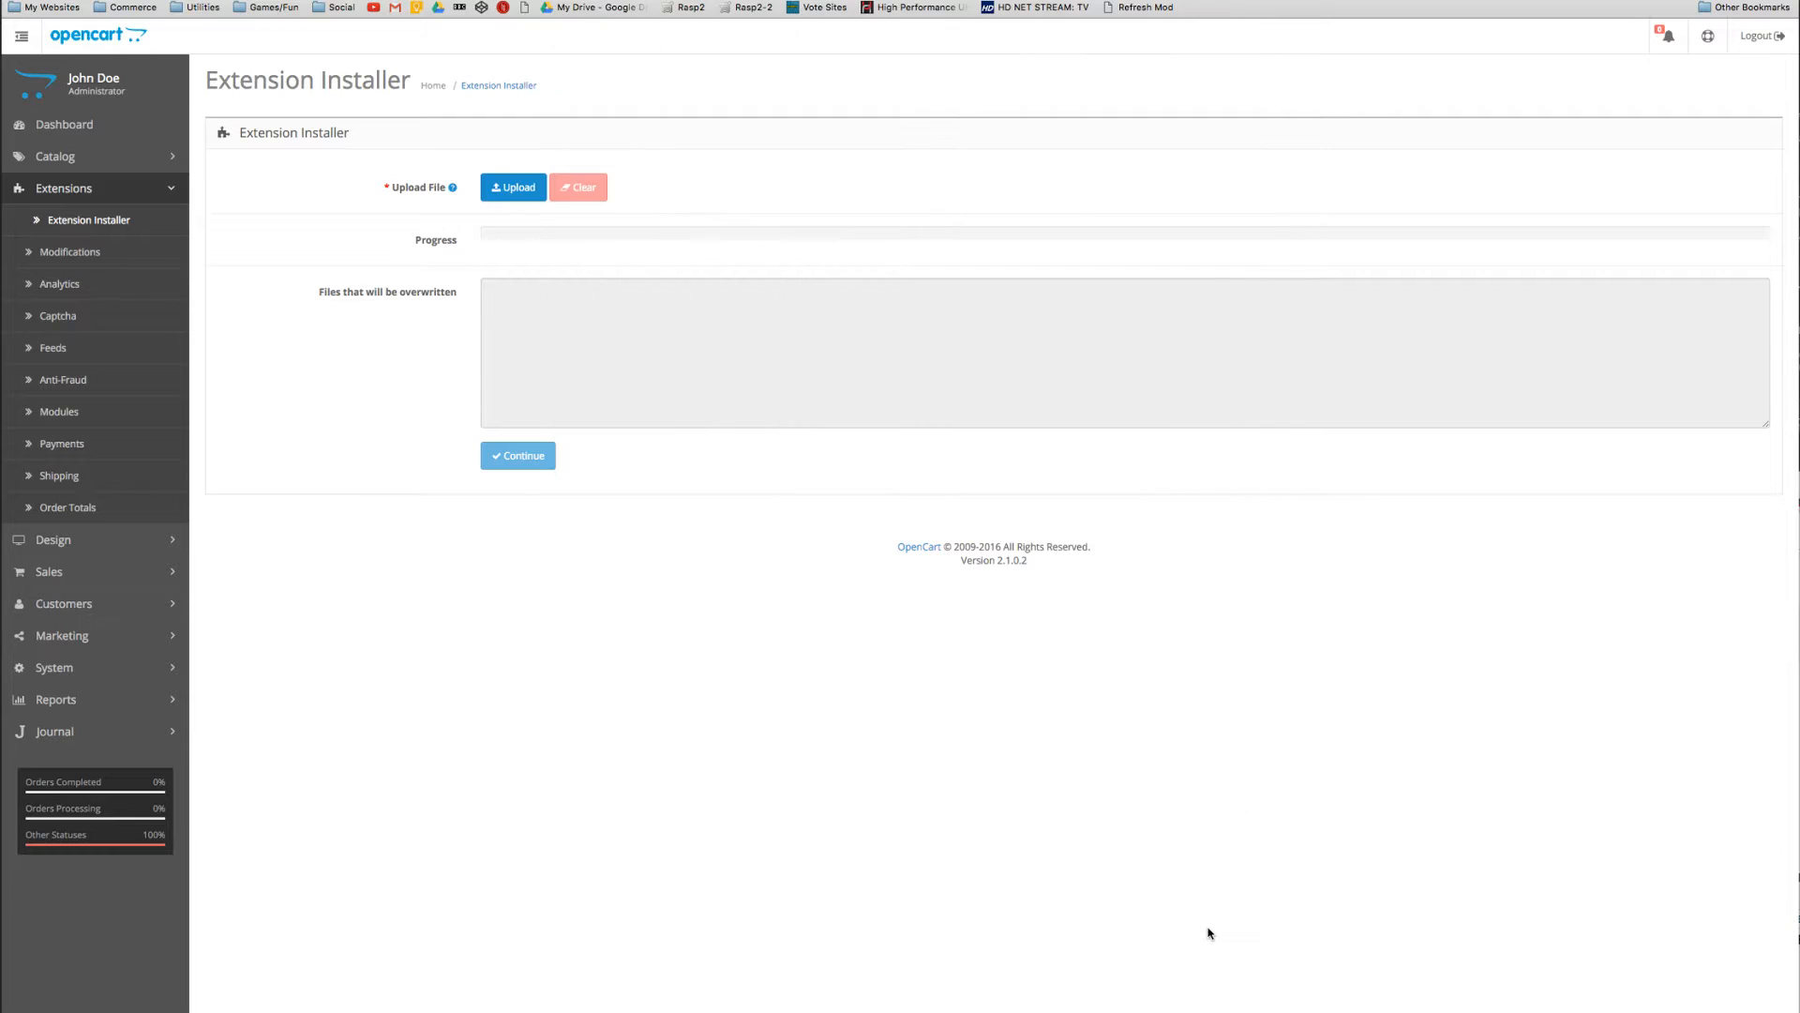
left_click(513, 188)
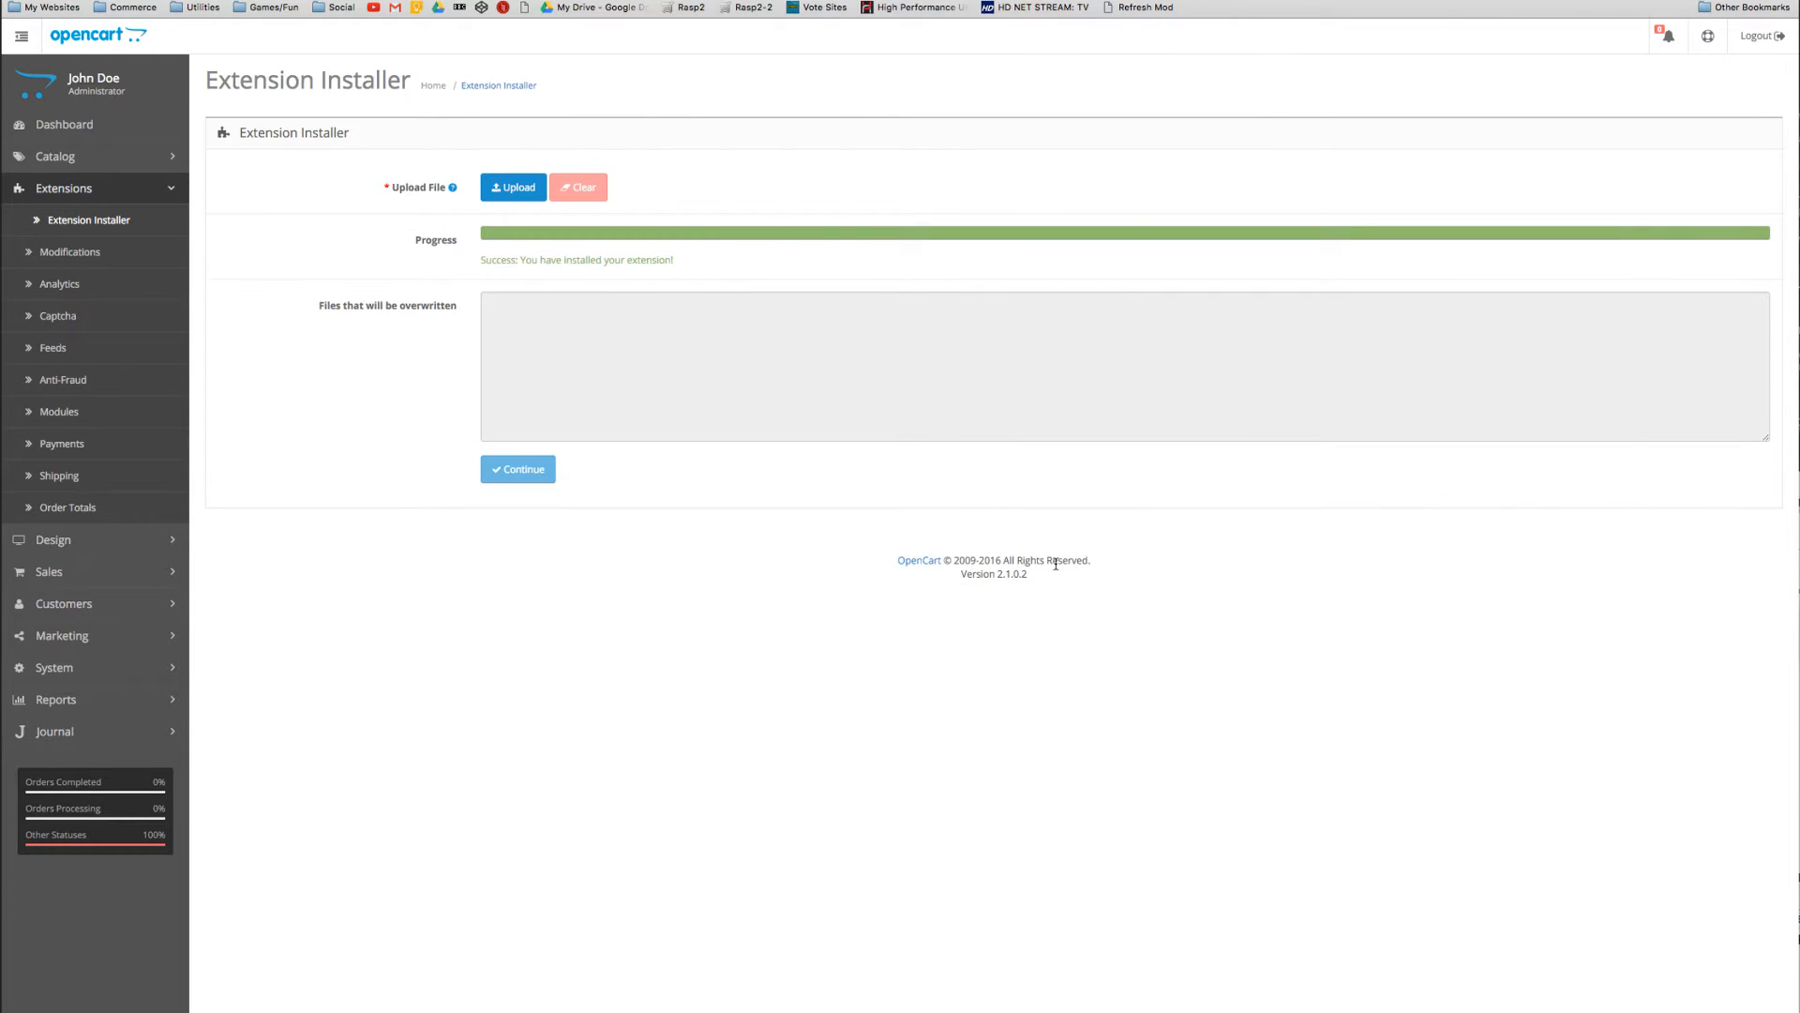
mouse_move(164, 255)
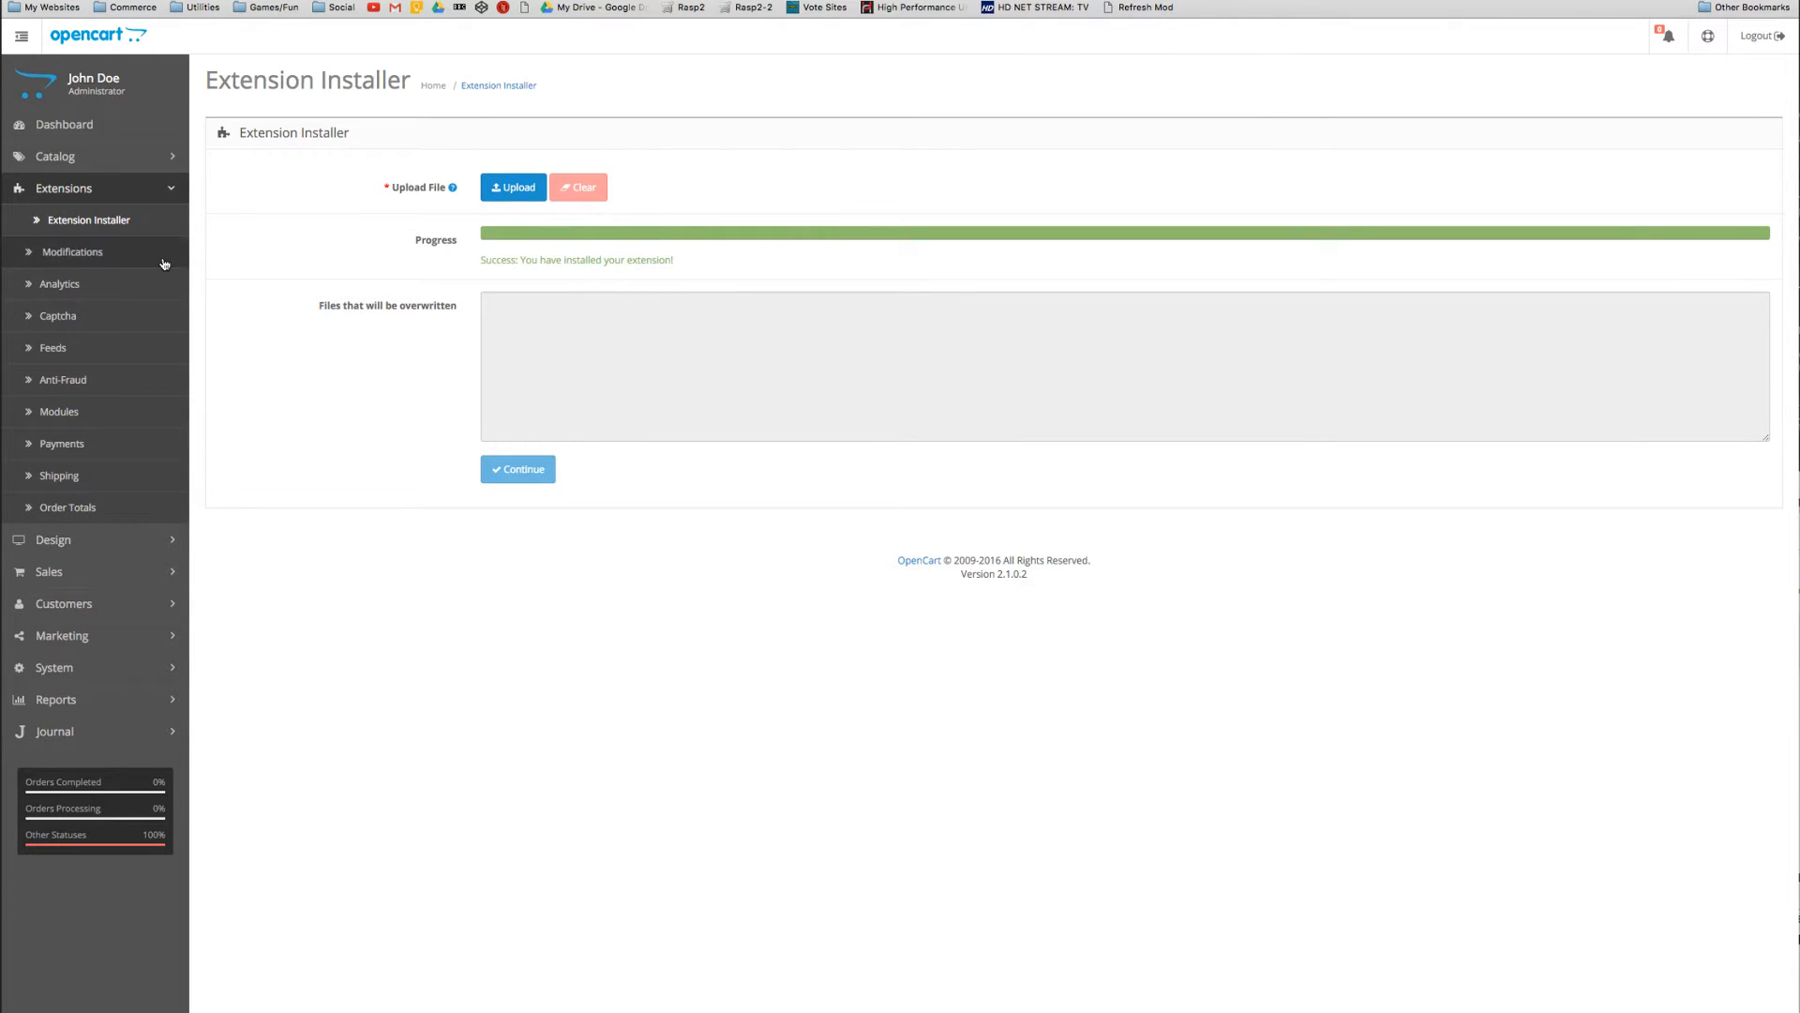
Refresh the modification cache from the Extensions > Modifications list
left_click(72, 251)
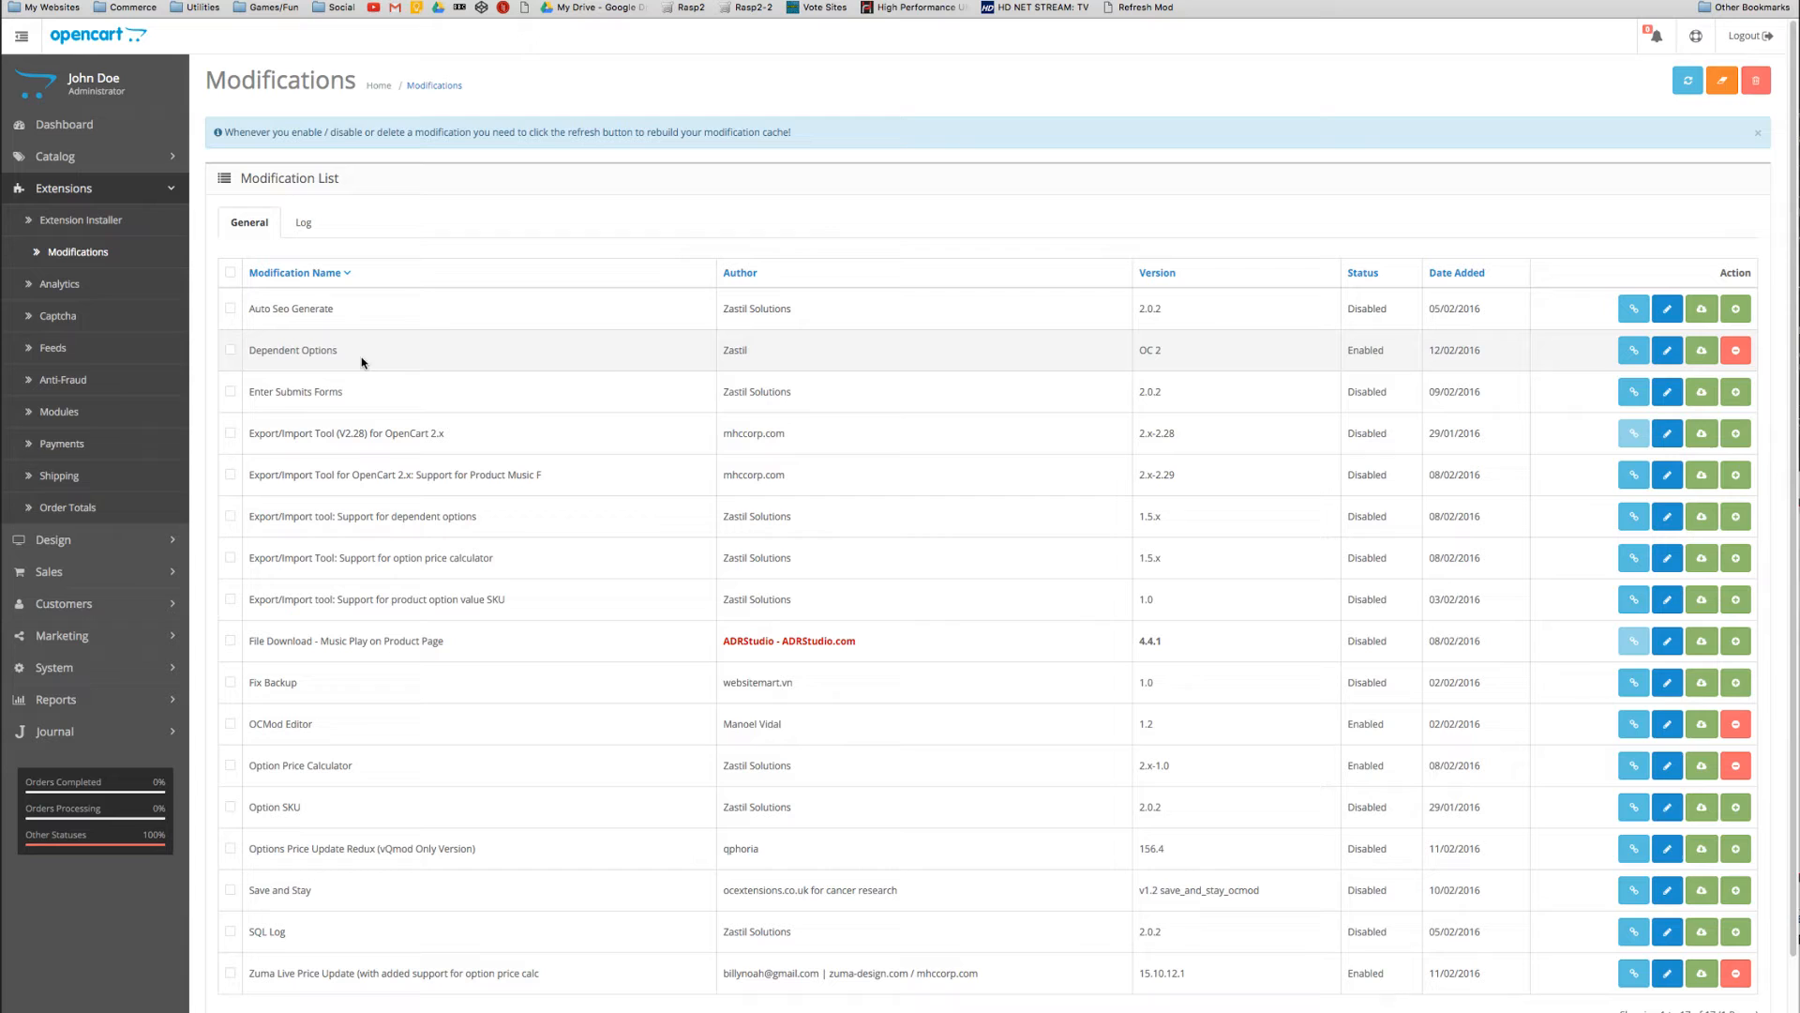
mouse_move(1126, 352)
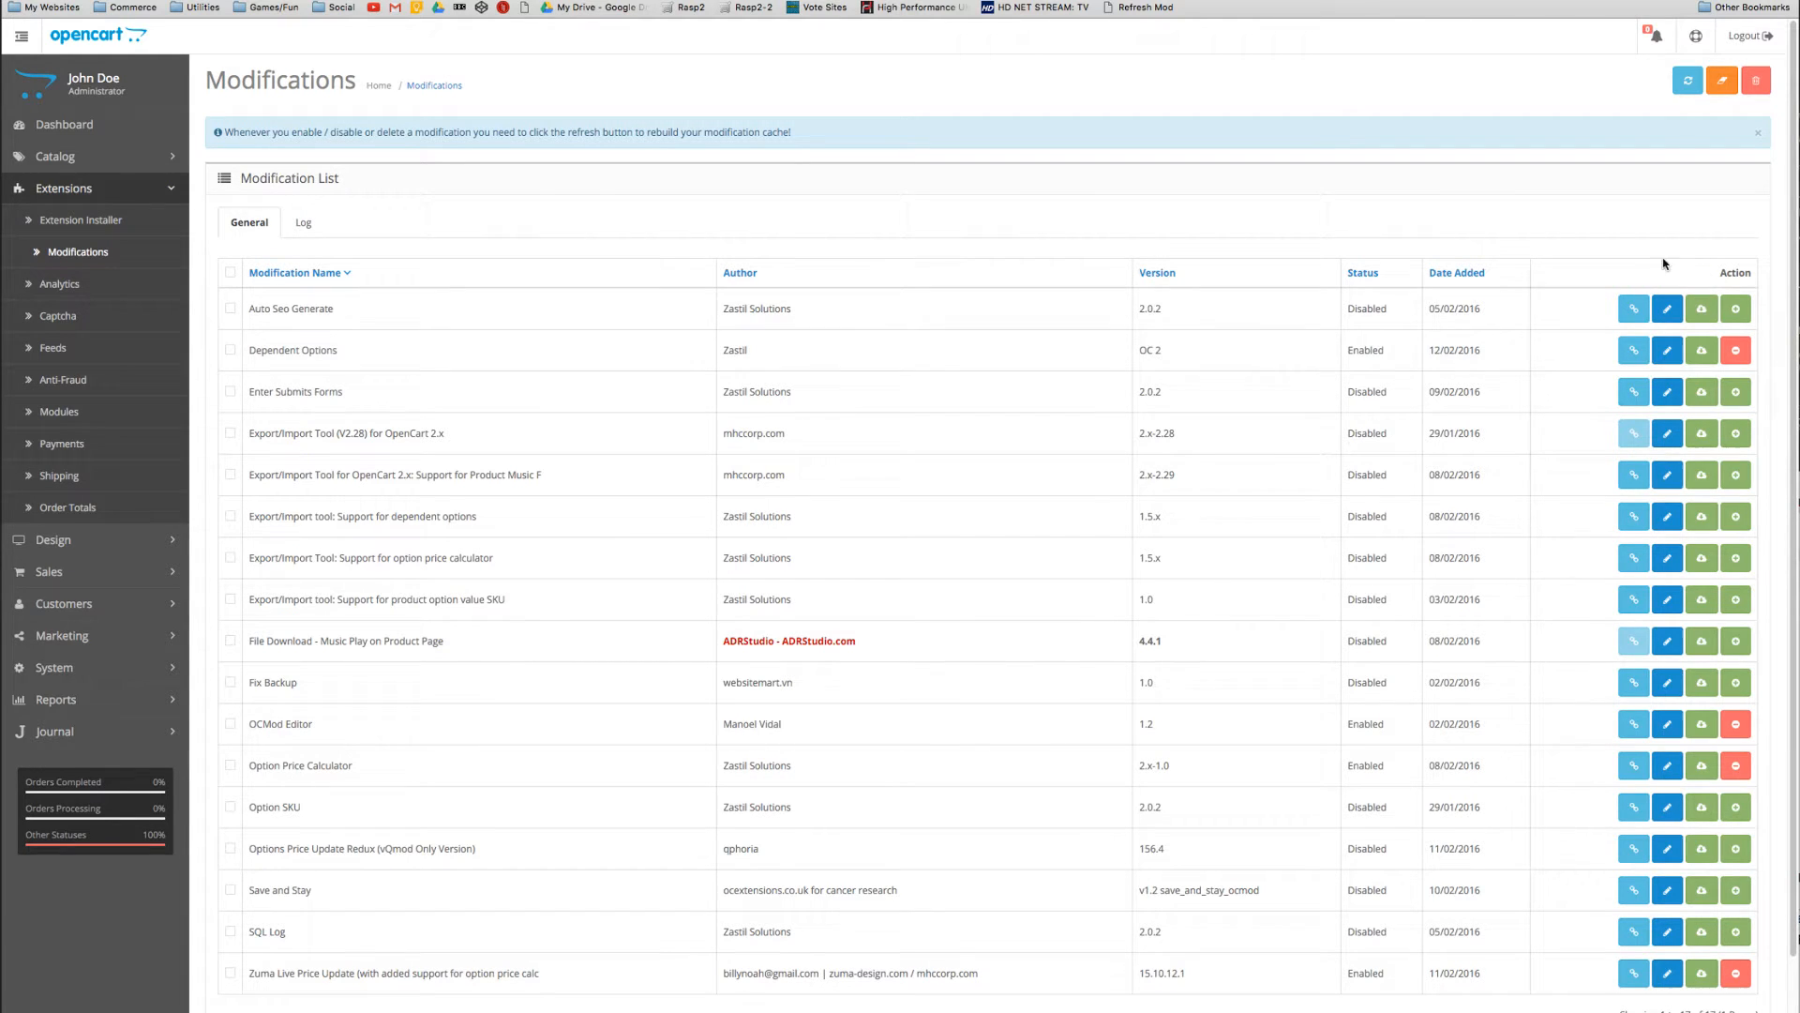
mouse_move(1688, 81)
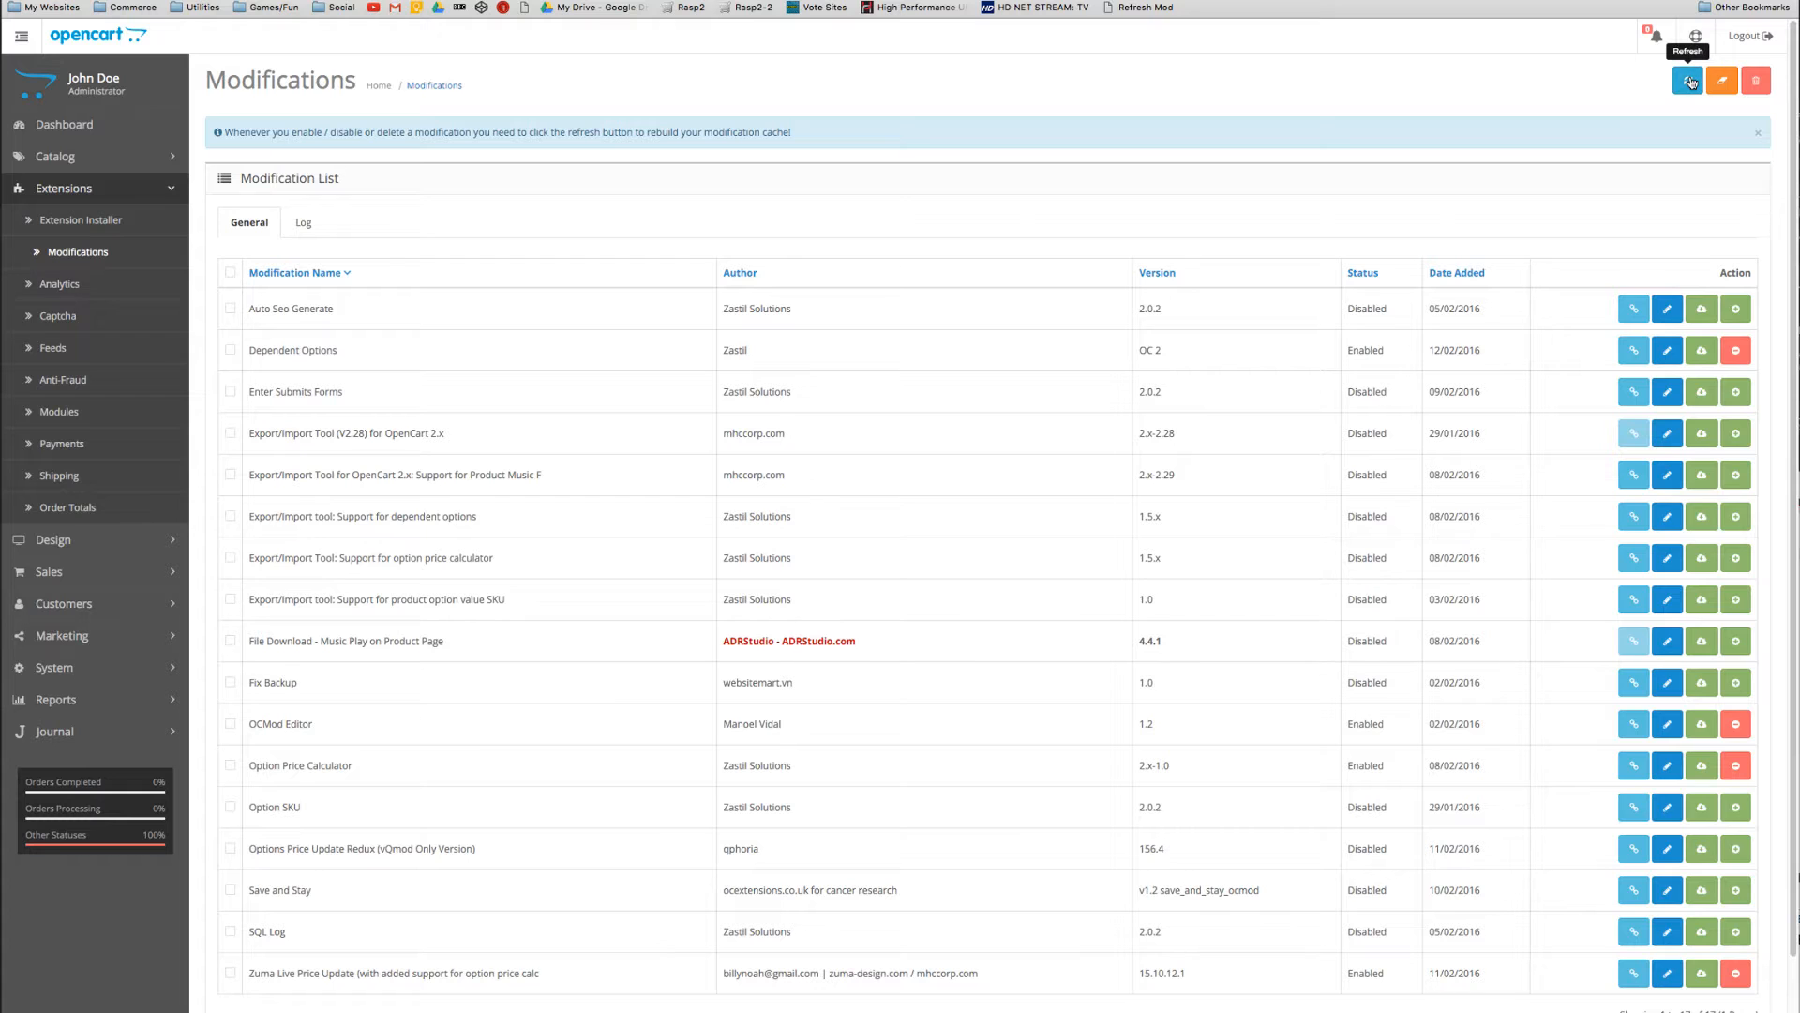
left_click(1688, 81)
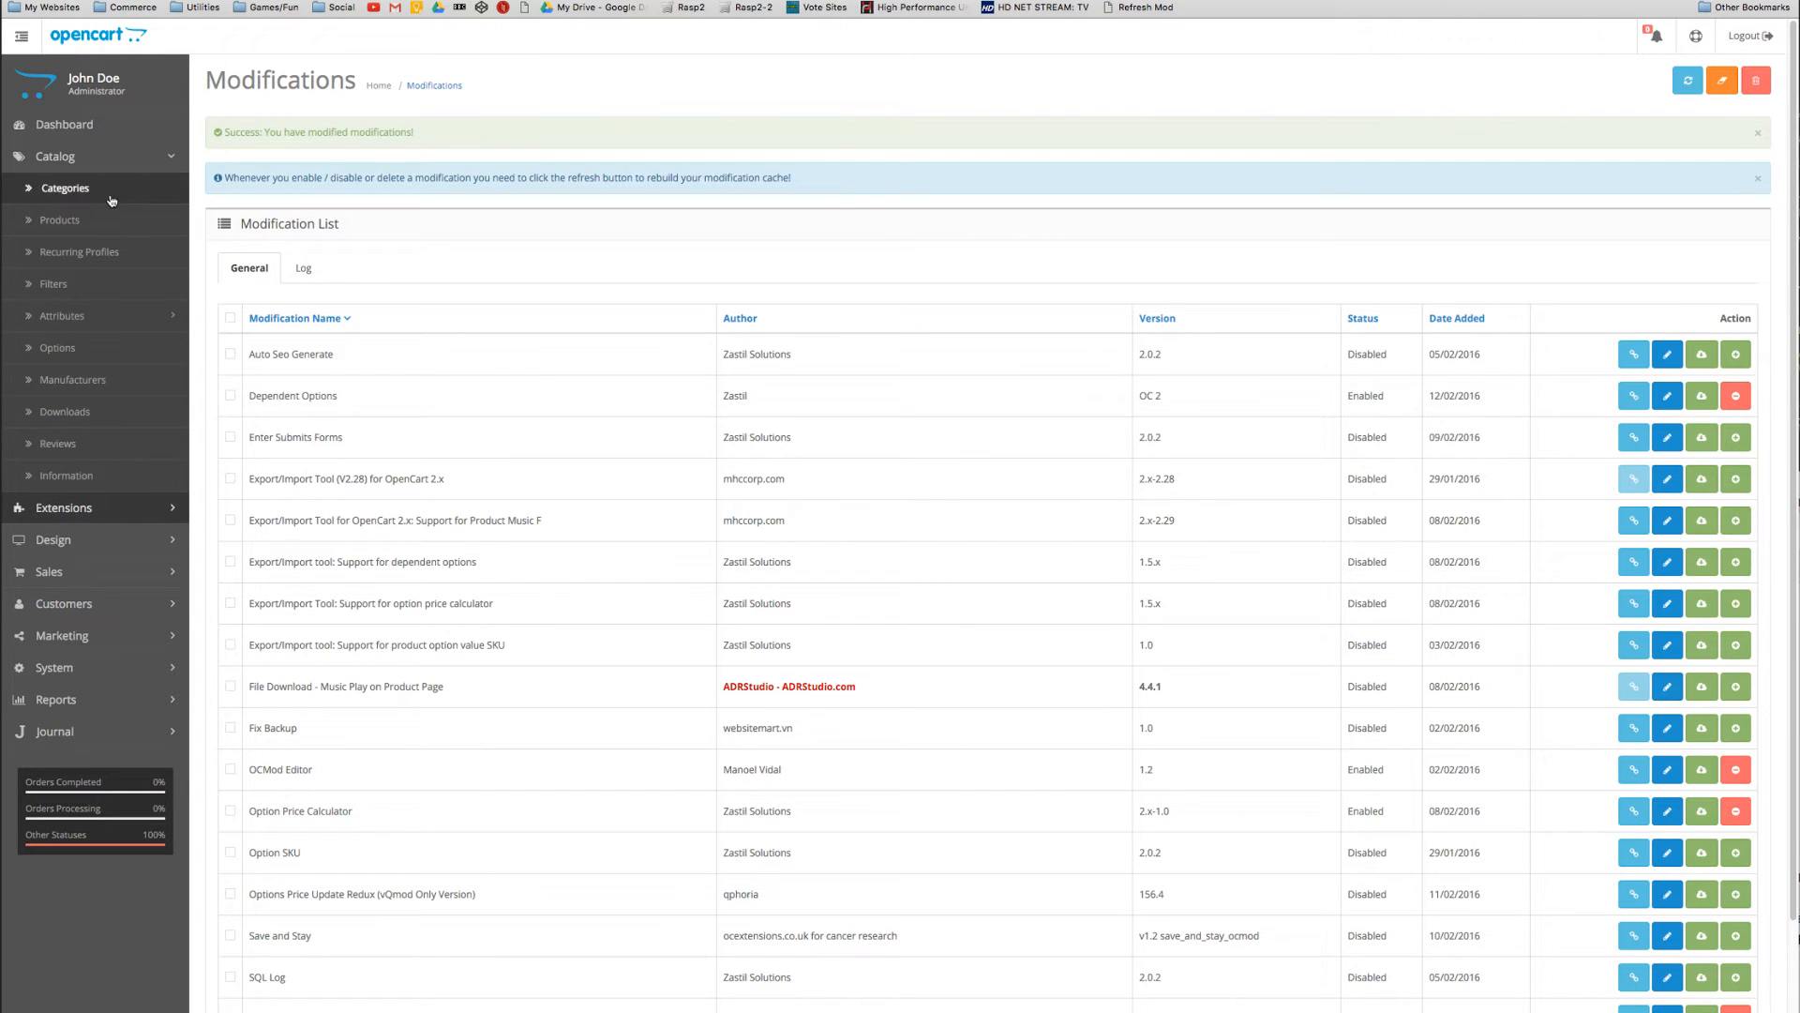
Filter the product list by name 'test' and edit Test Product
left_click(58, 219)
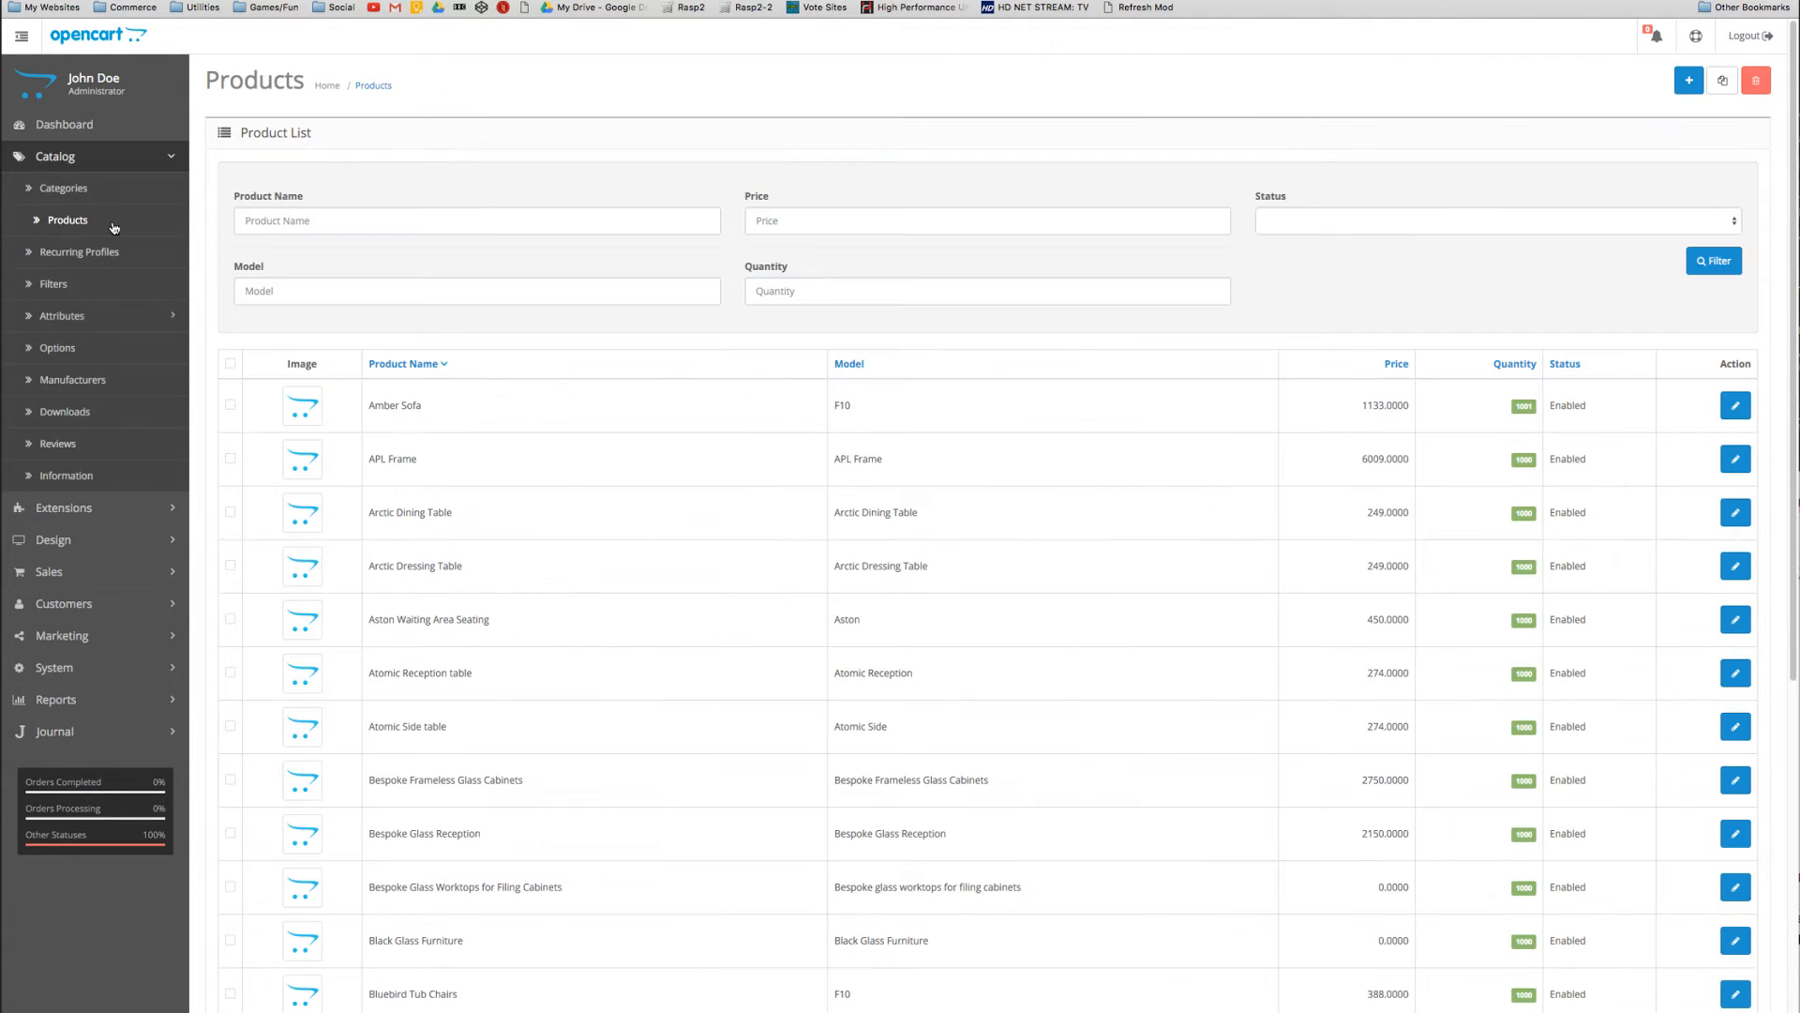
type("t")
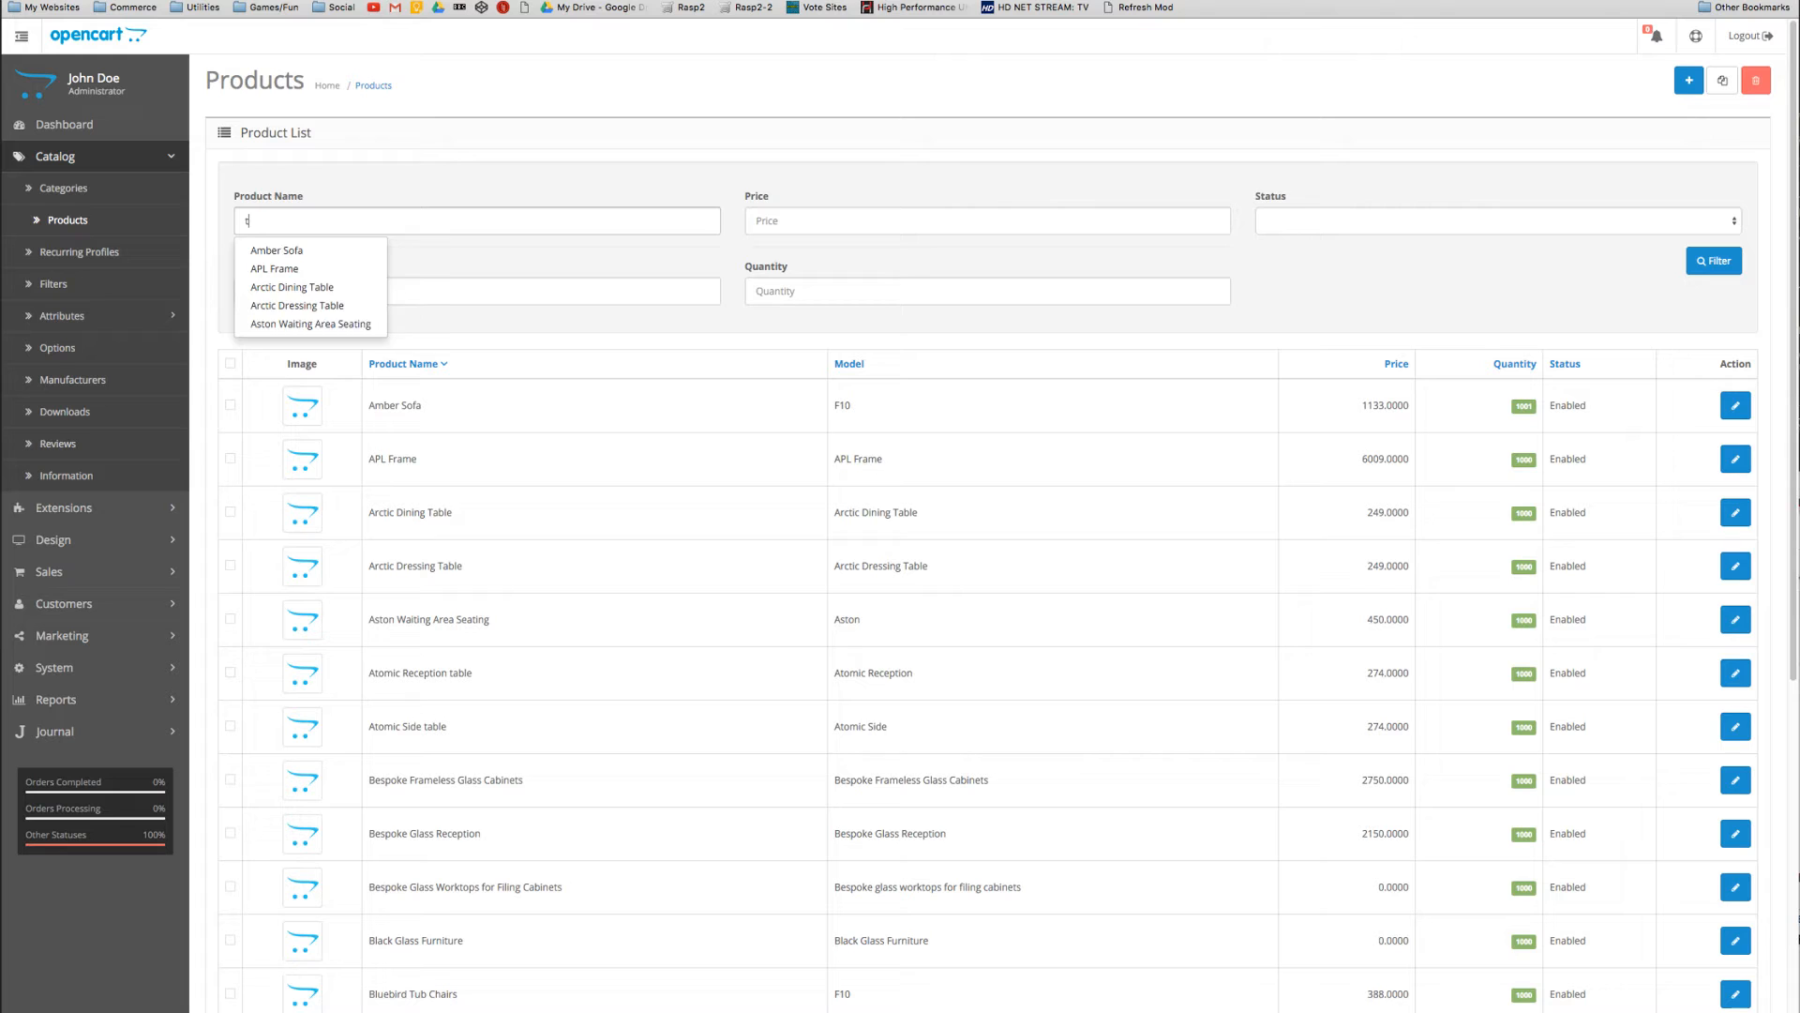
type("est")
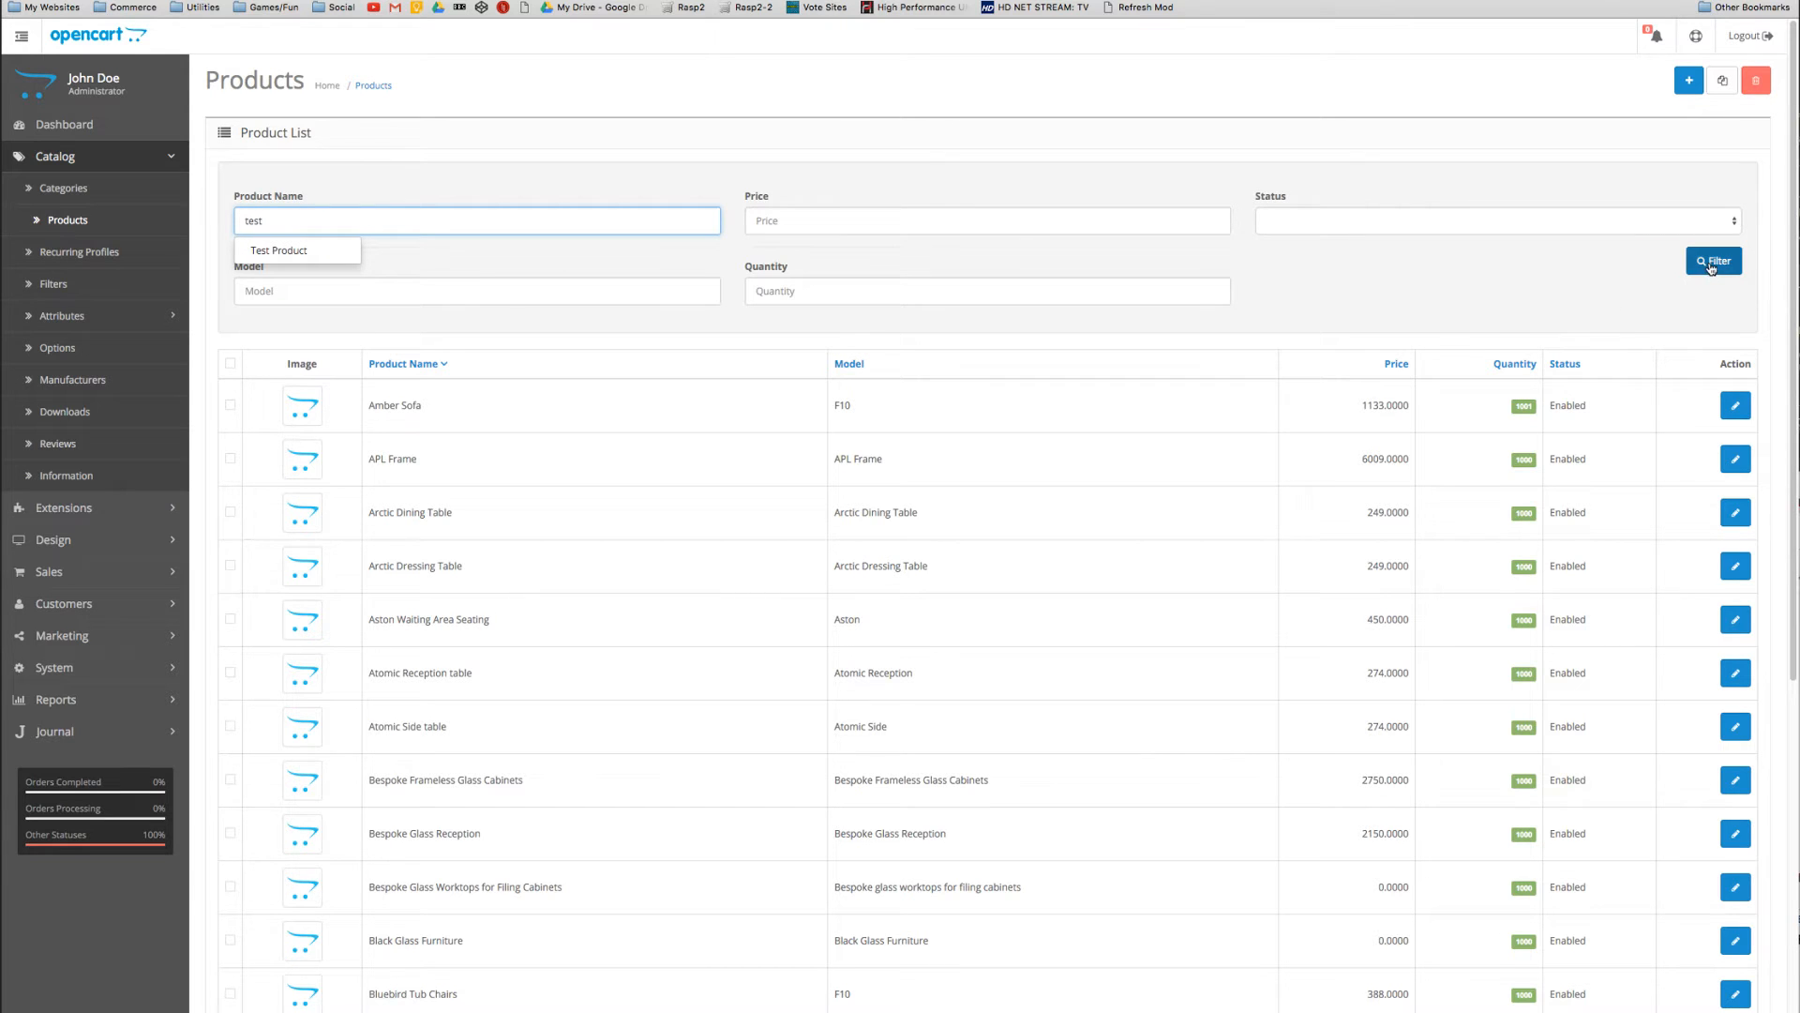
left_click(1713, 261)
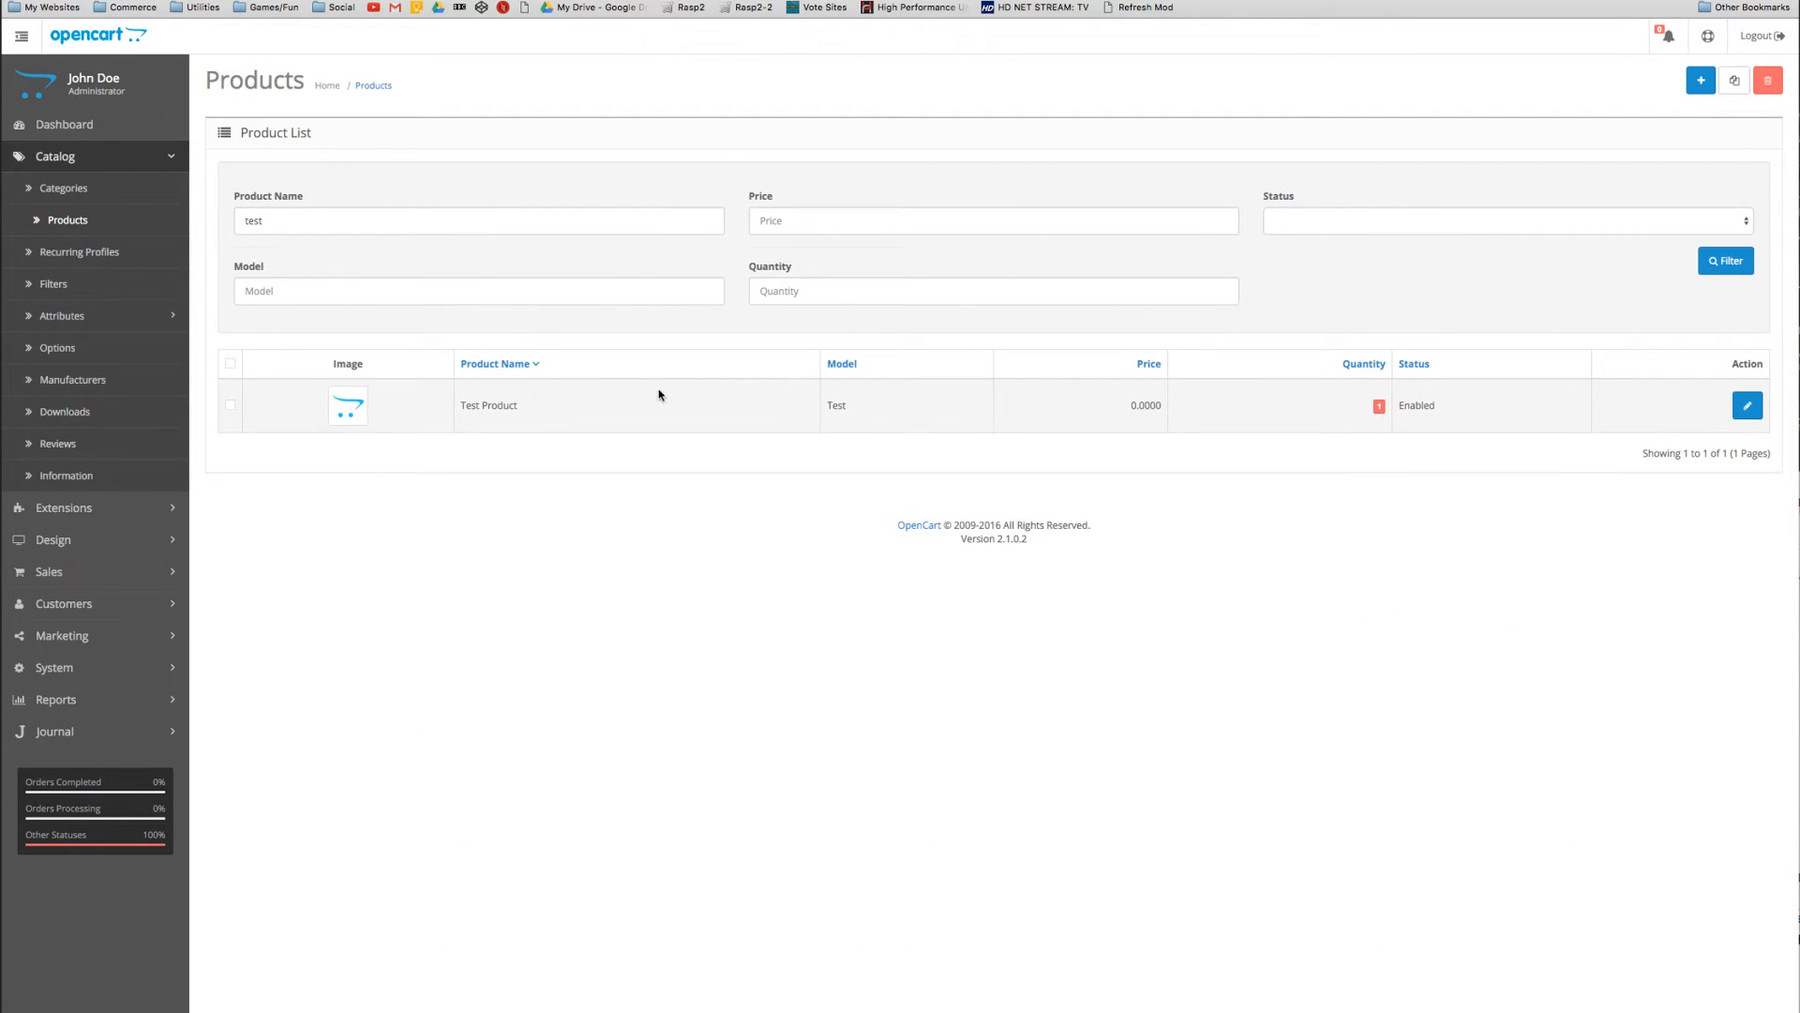
left_click(1746, 405)
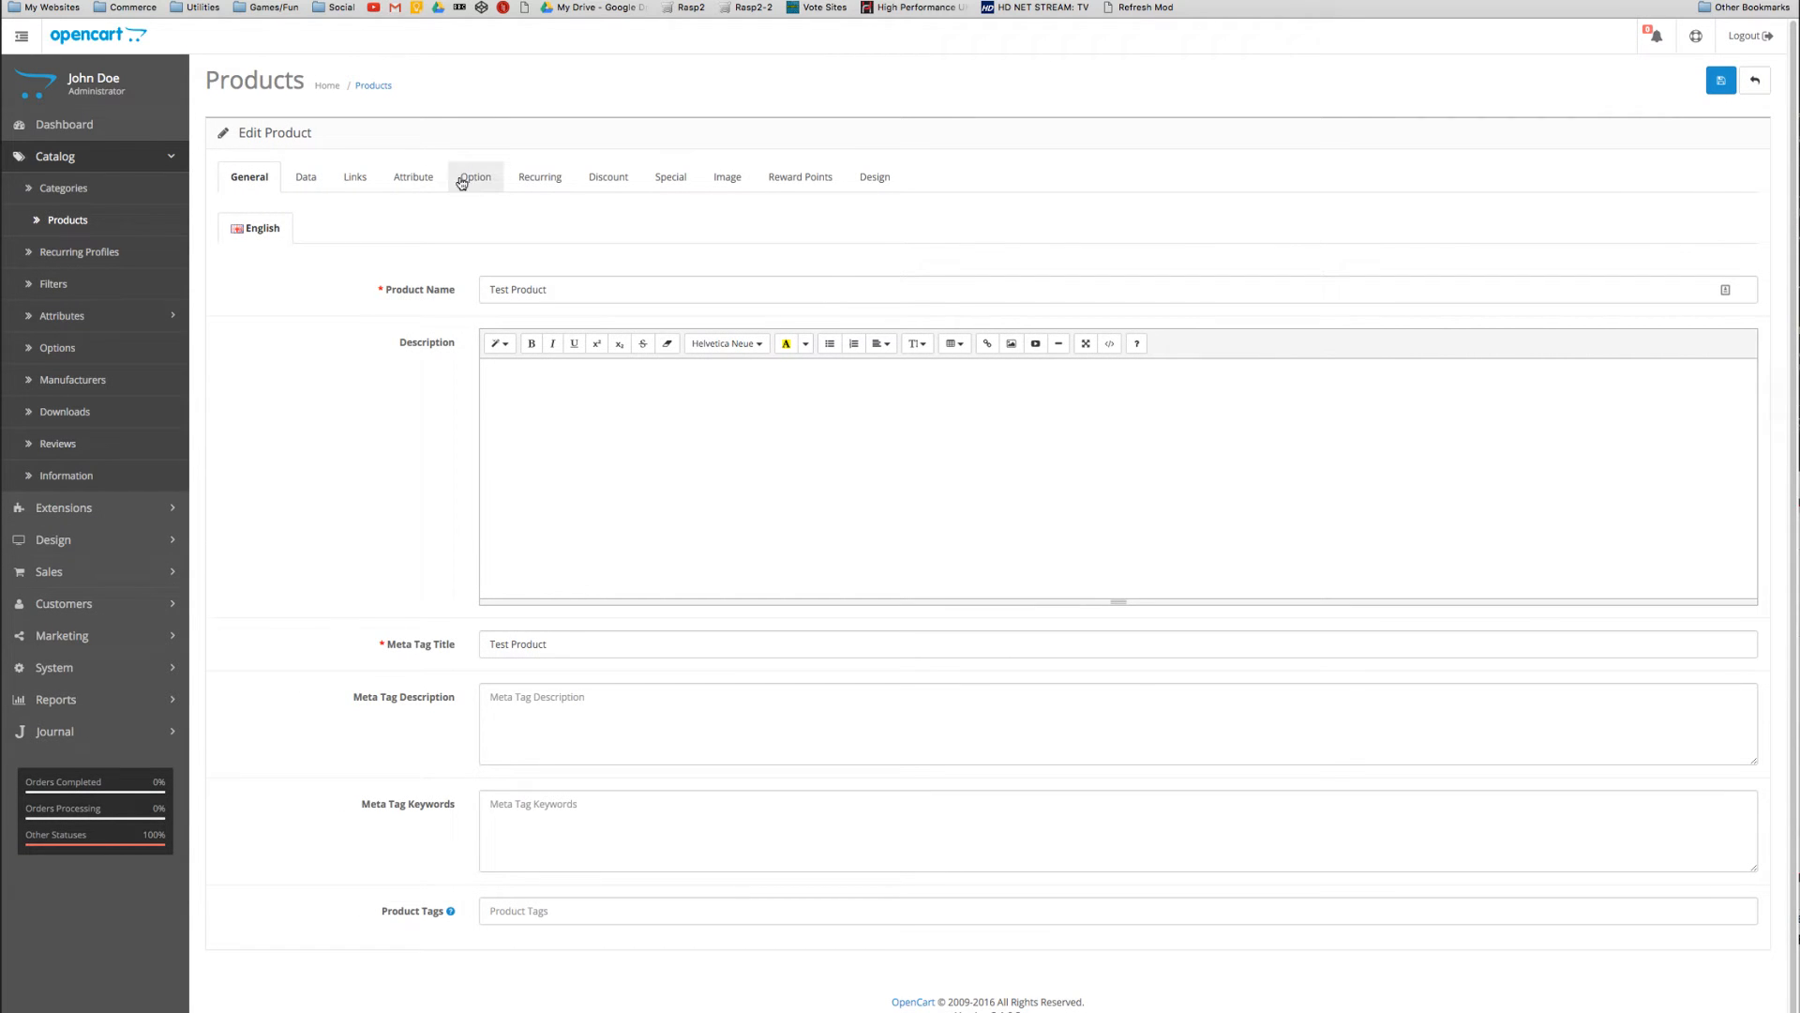
Select Table Top Size on the Option tab and open its Parent Option dropdown
left_click(474, 177)
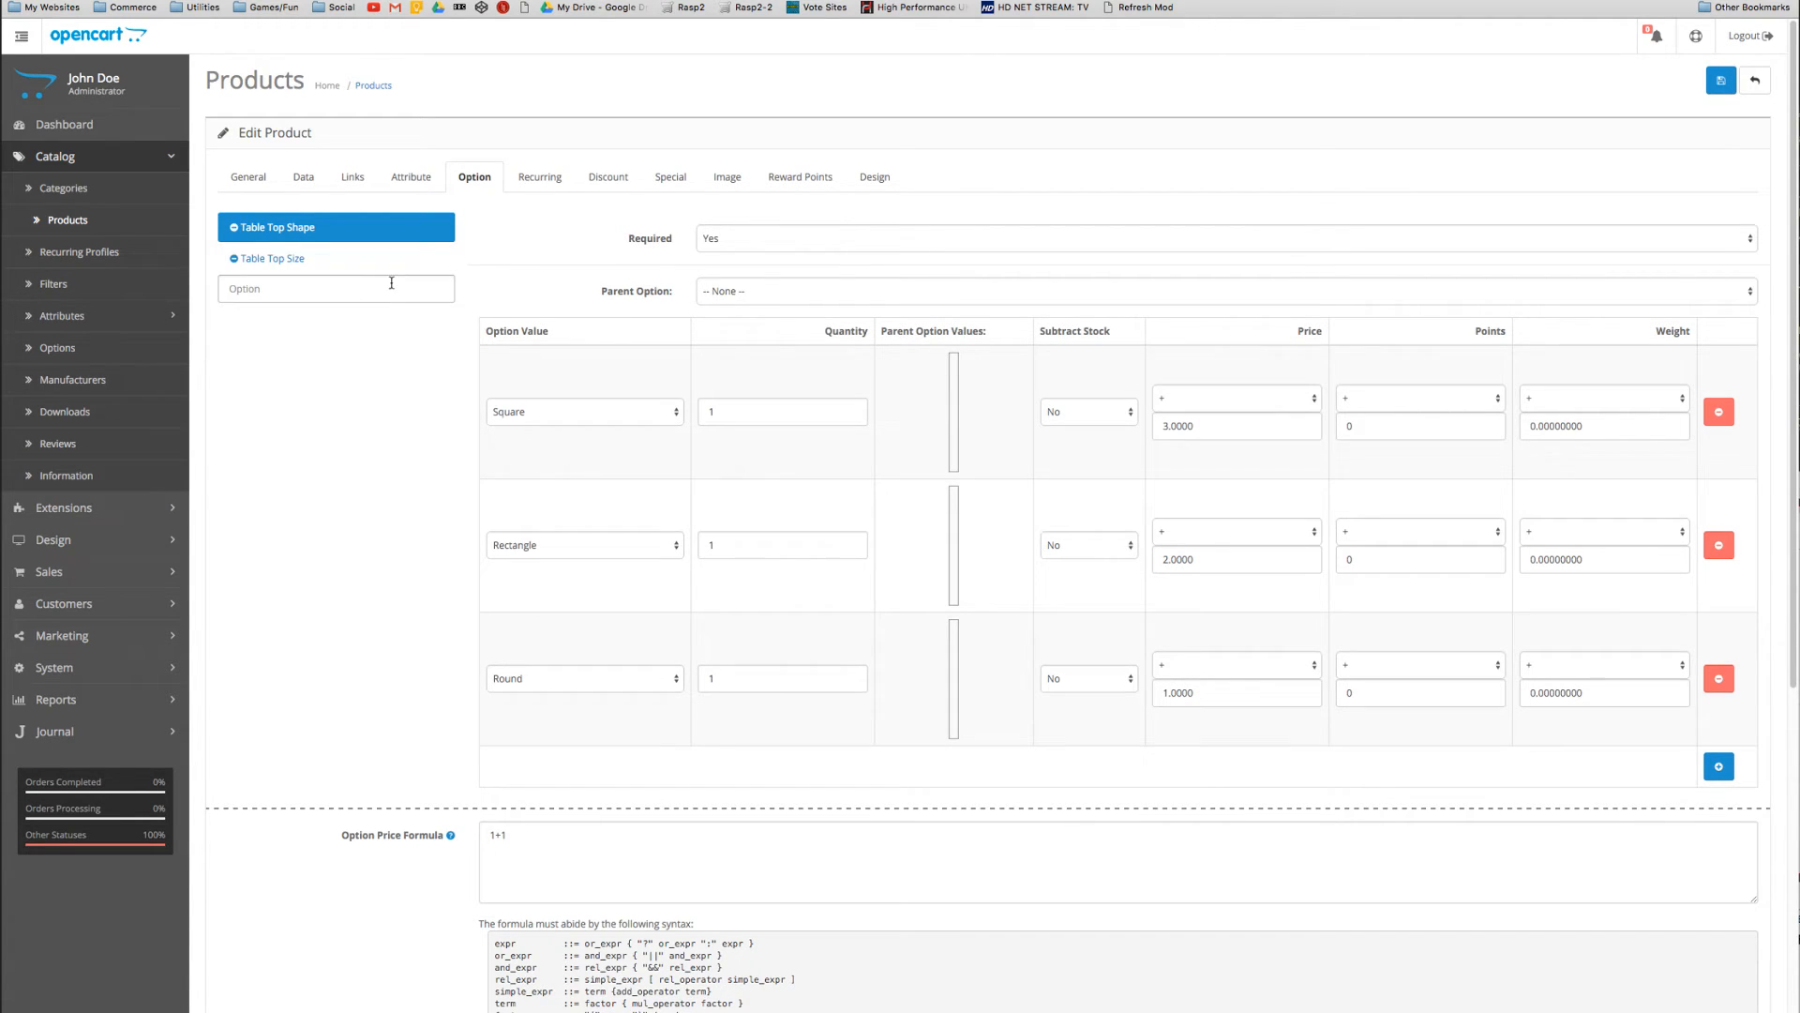
left_click(272, 257)
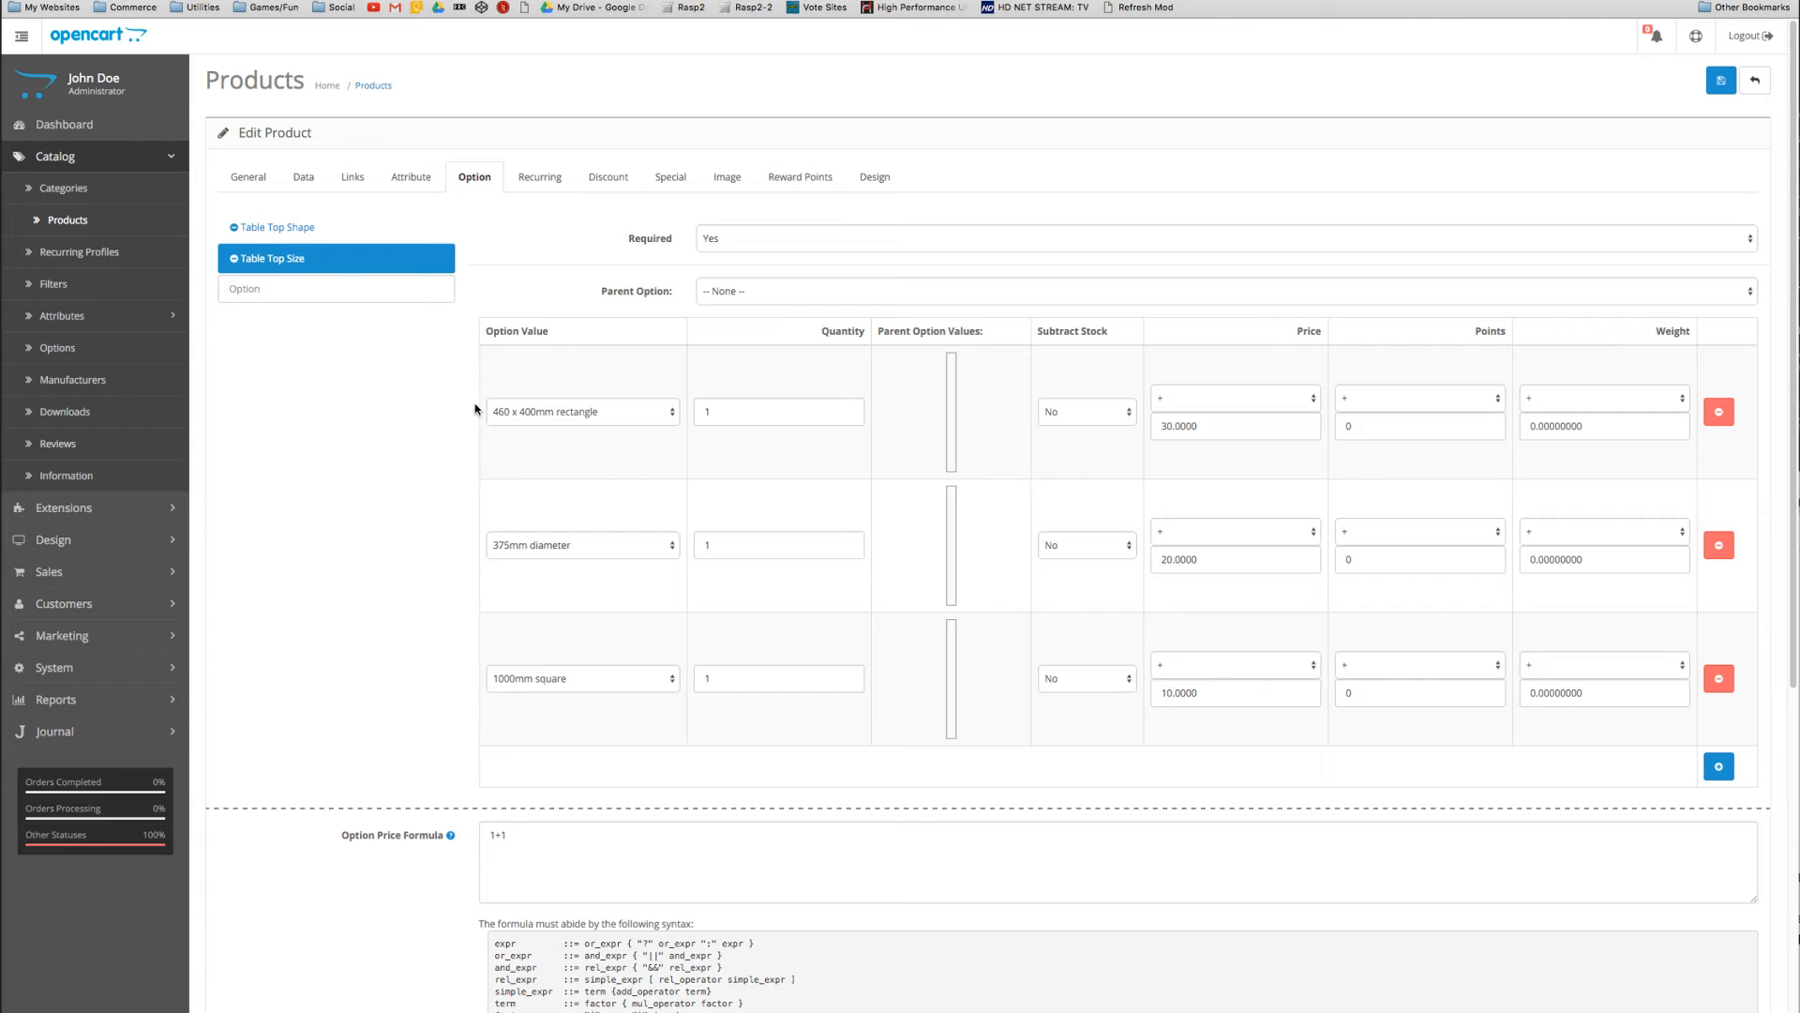
left_click(1223, 290)
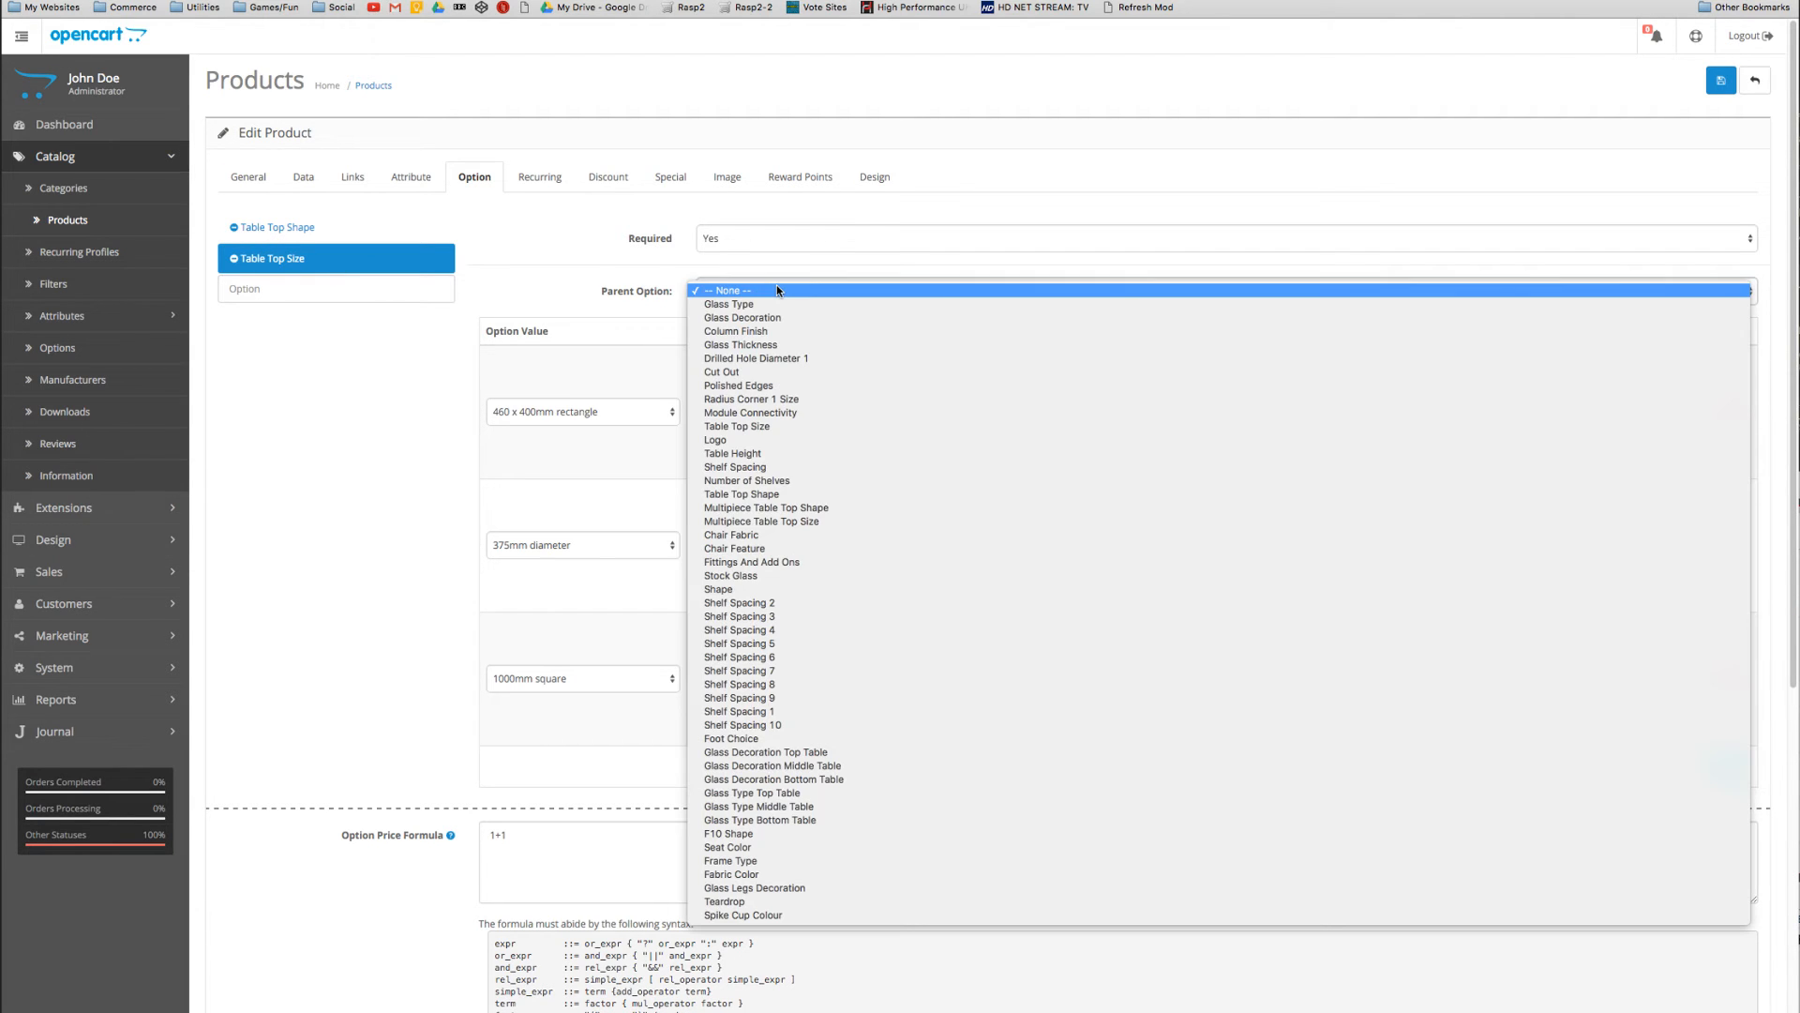
mouse_move(716, 439)
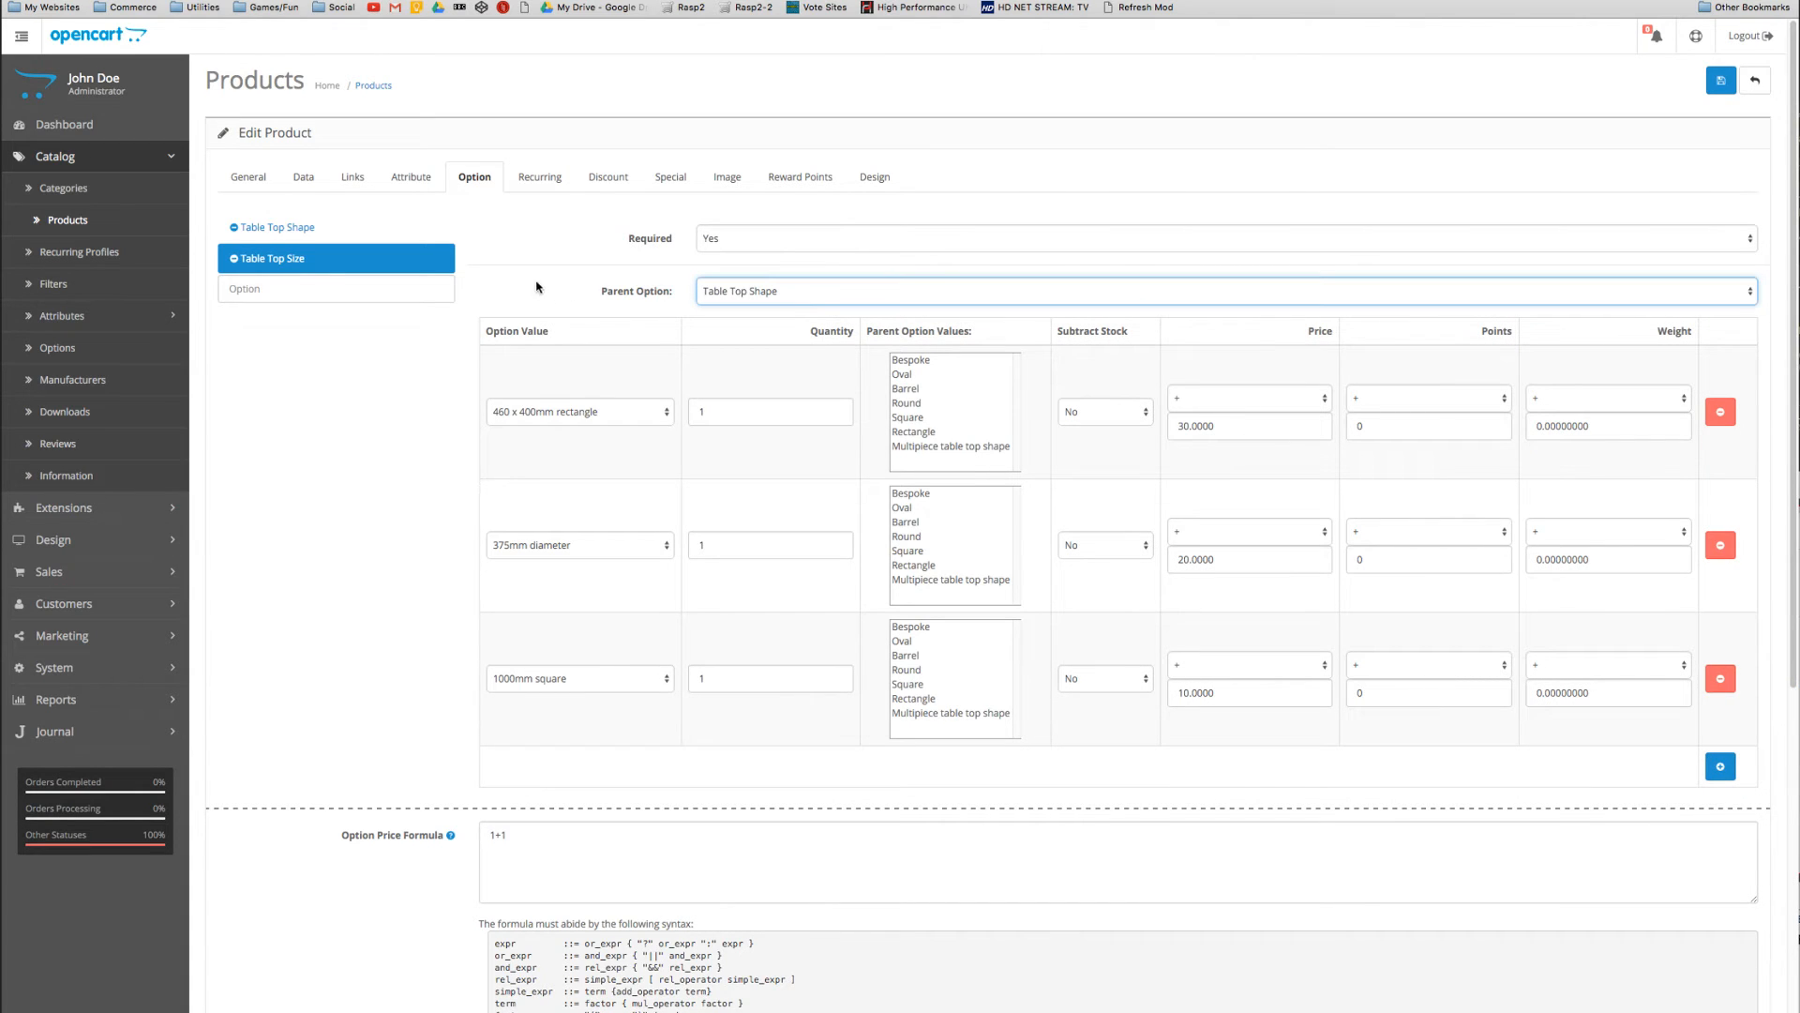
mouse_move(929, 409)
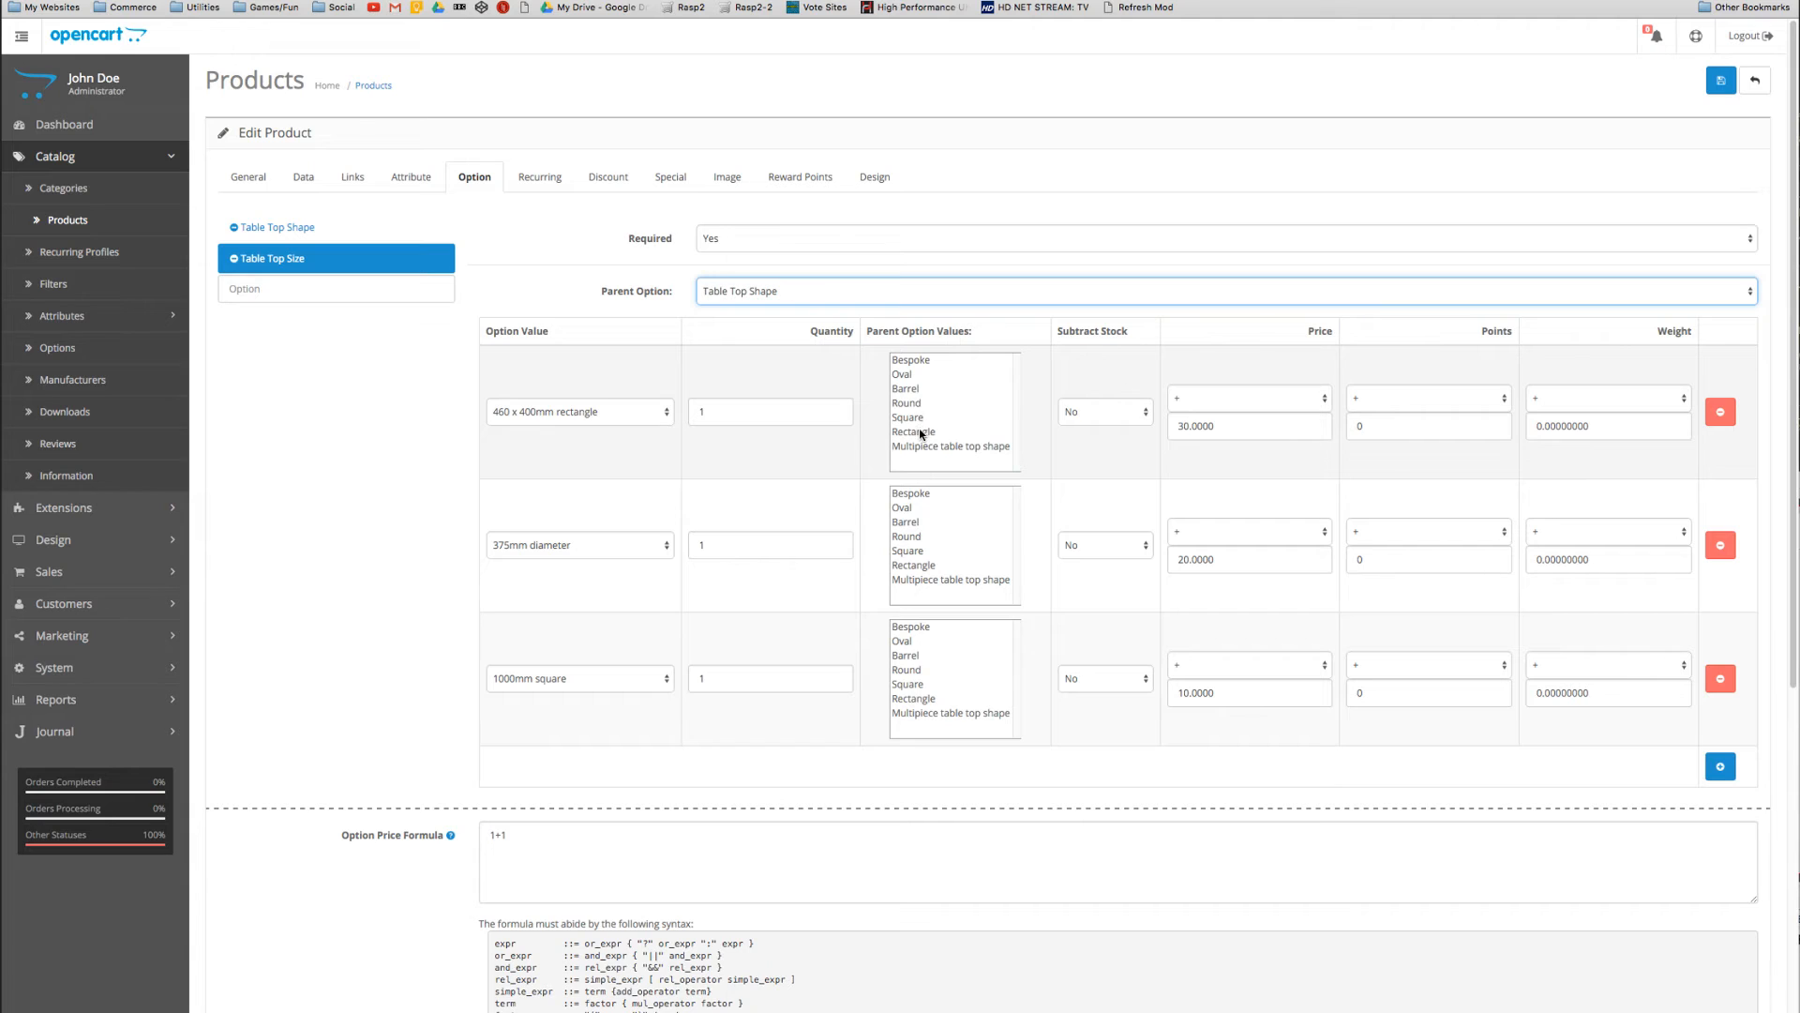
Link 460 x 400mm to Rectangle, 375mm diameter to Round, 1000mm square to Square
left_click(914, 430)
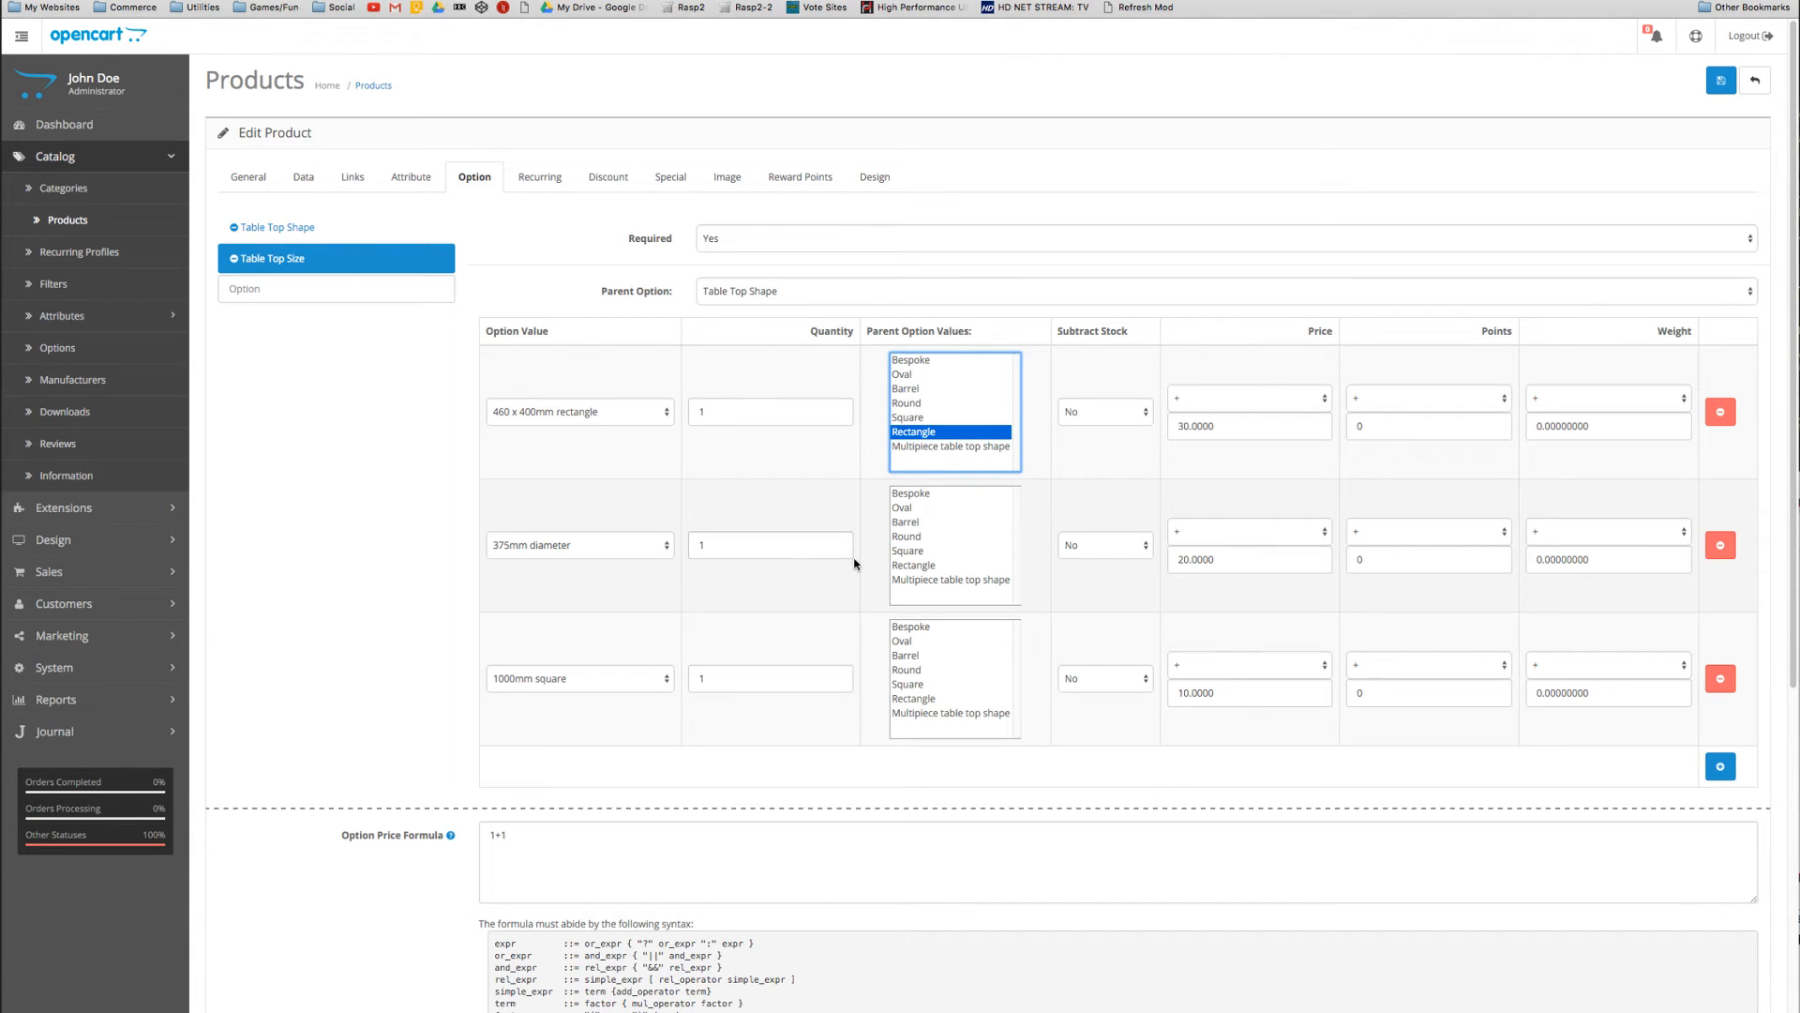
left_click(906, 537)
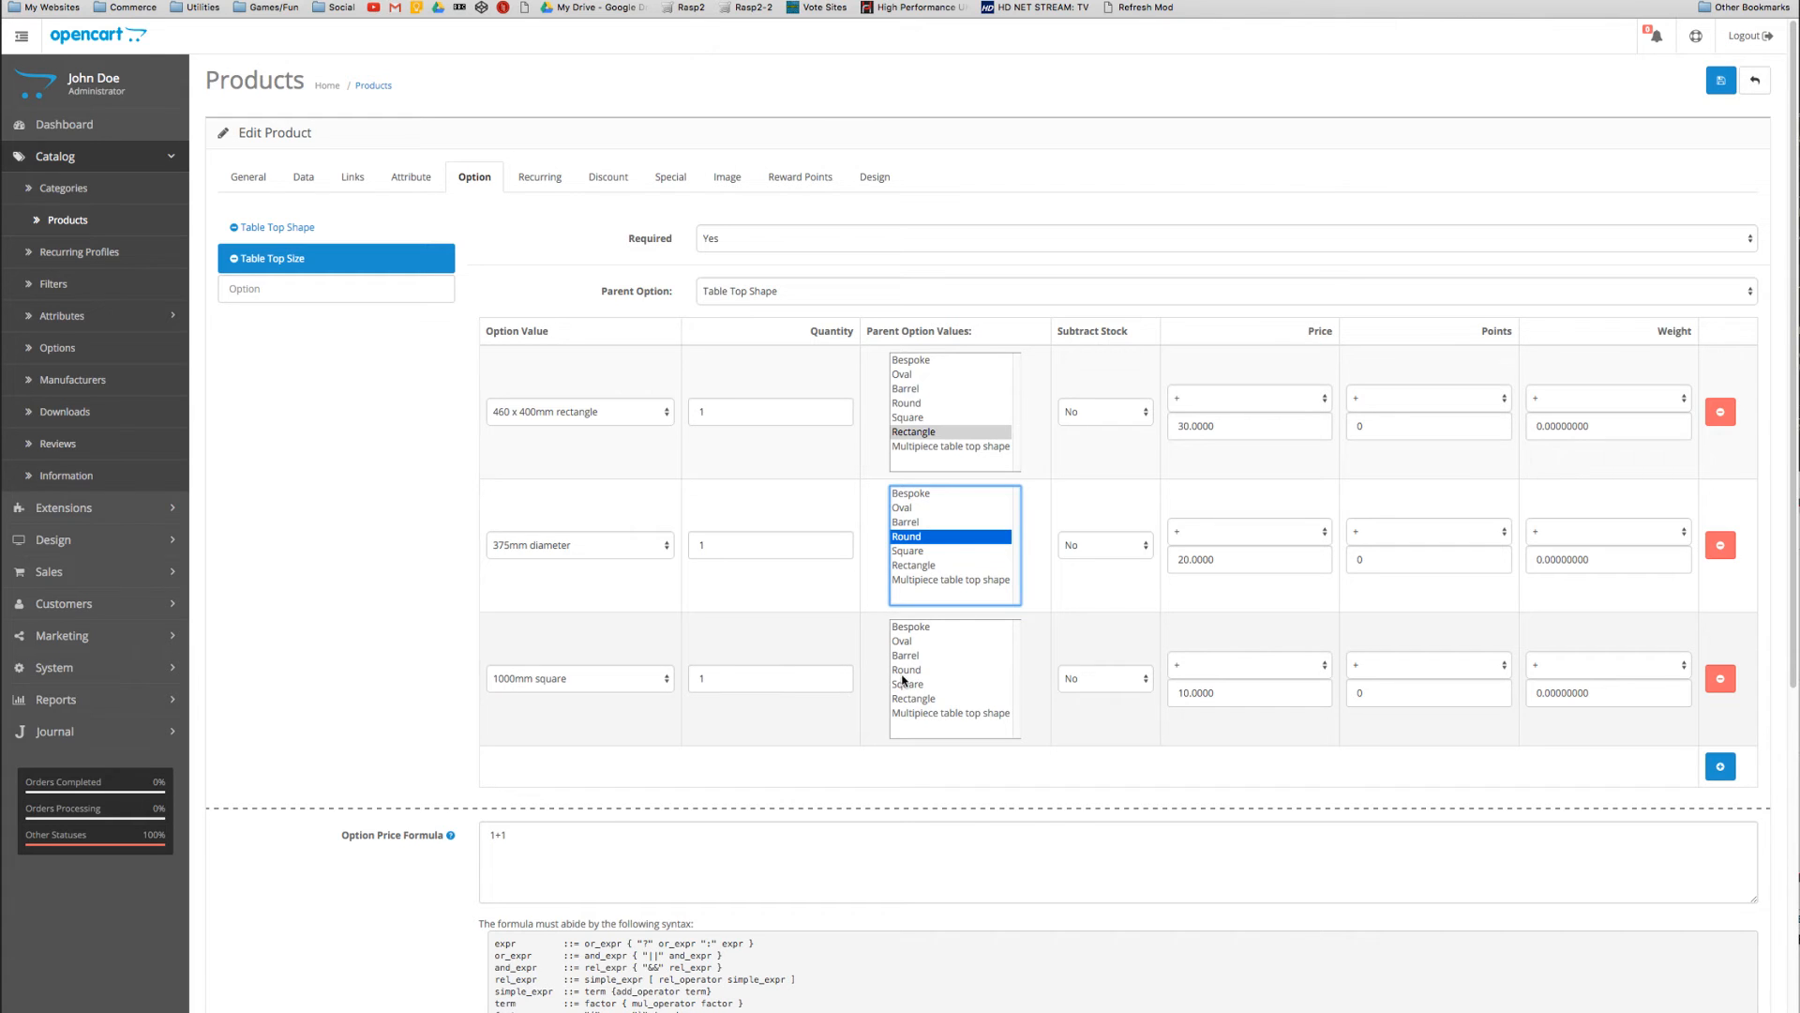
left_click(907, 683)
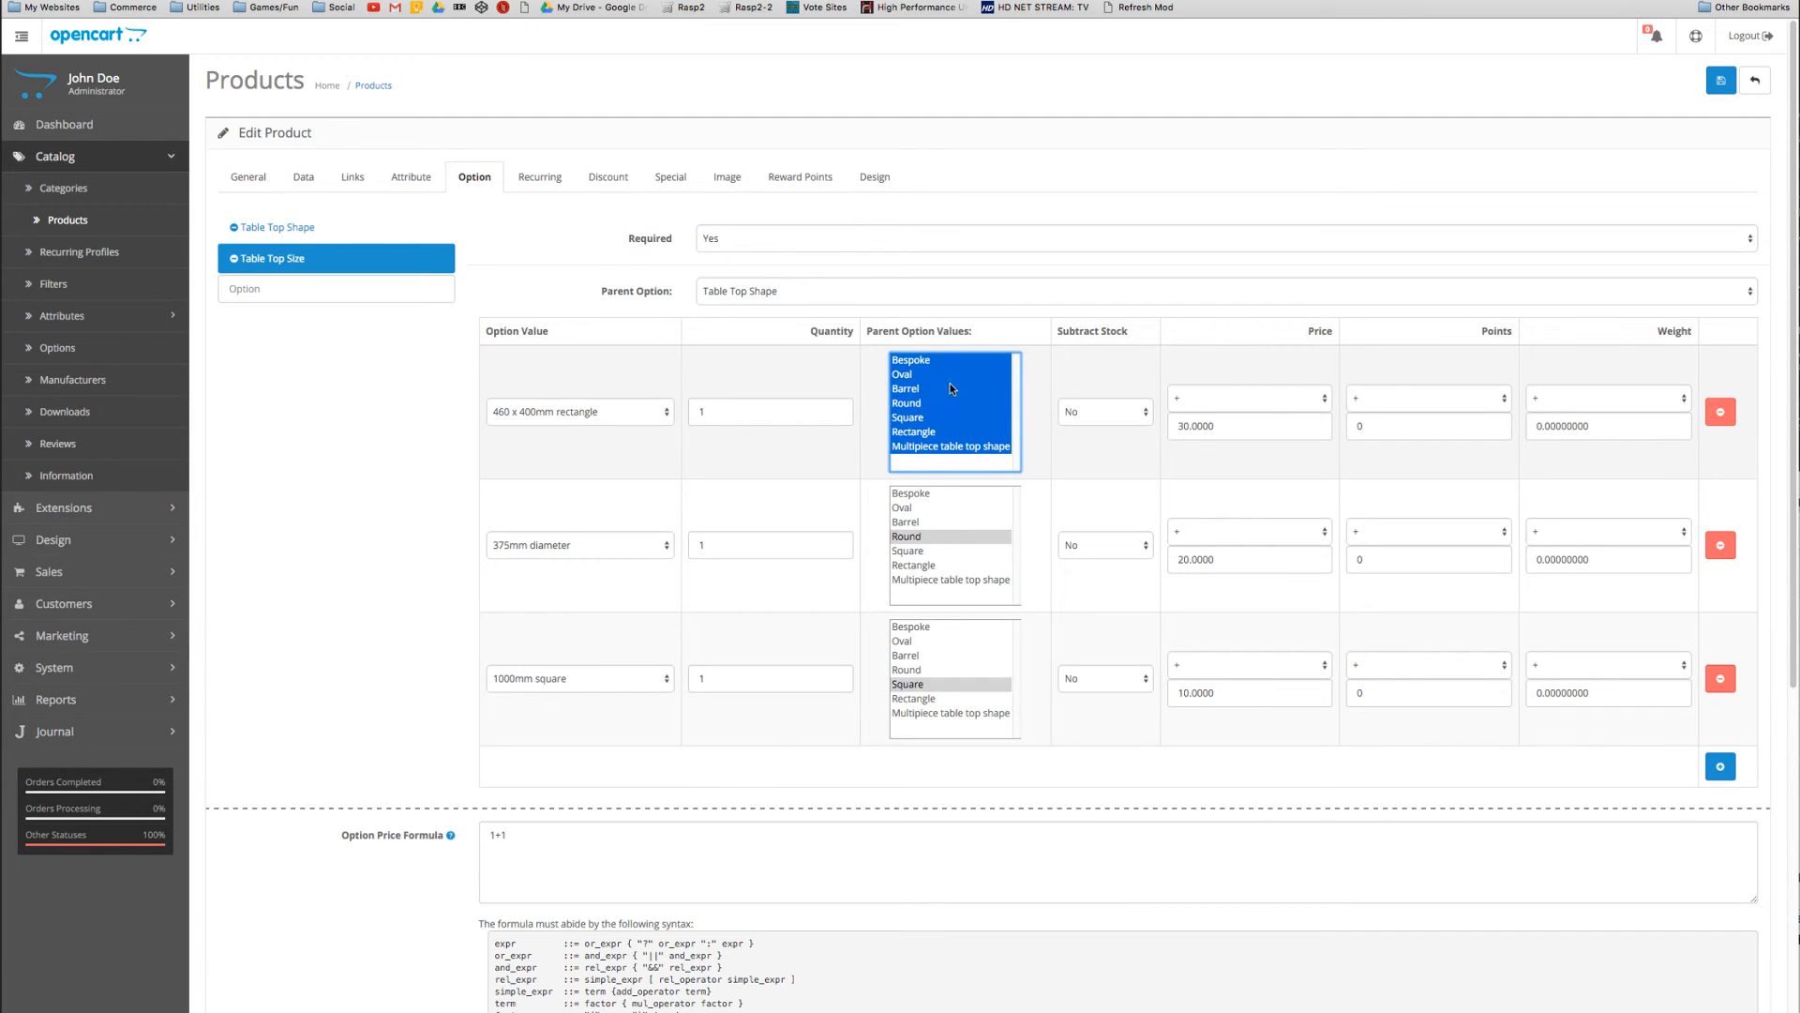
mouse_move(928, 377)
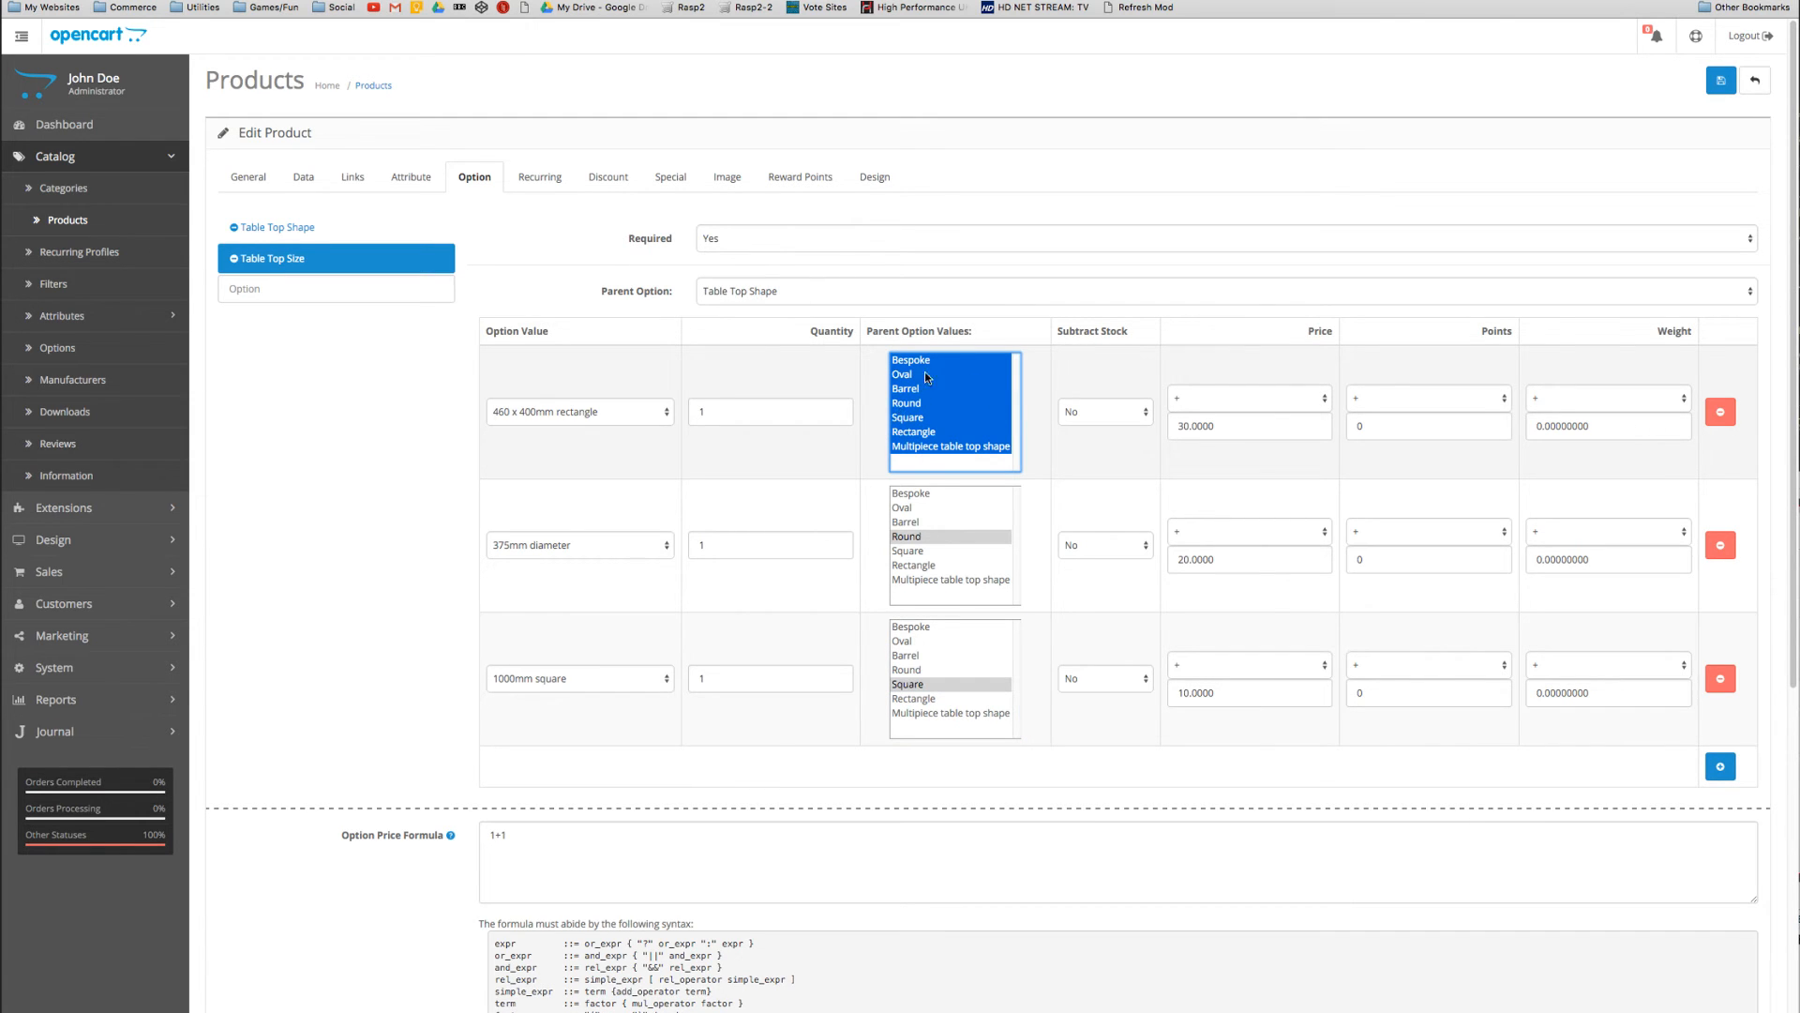
mouse_move(924, 428)
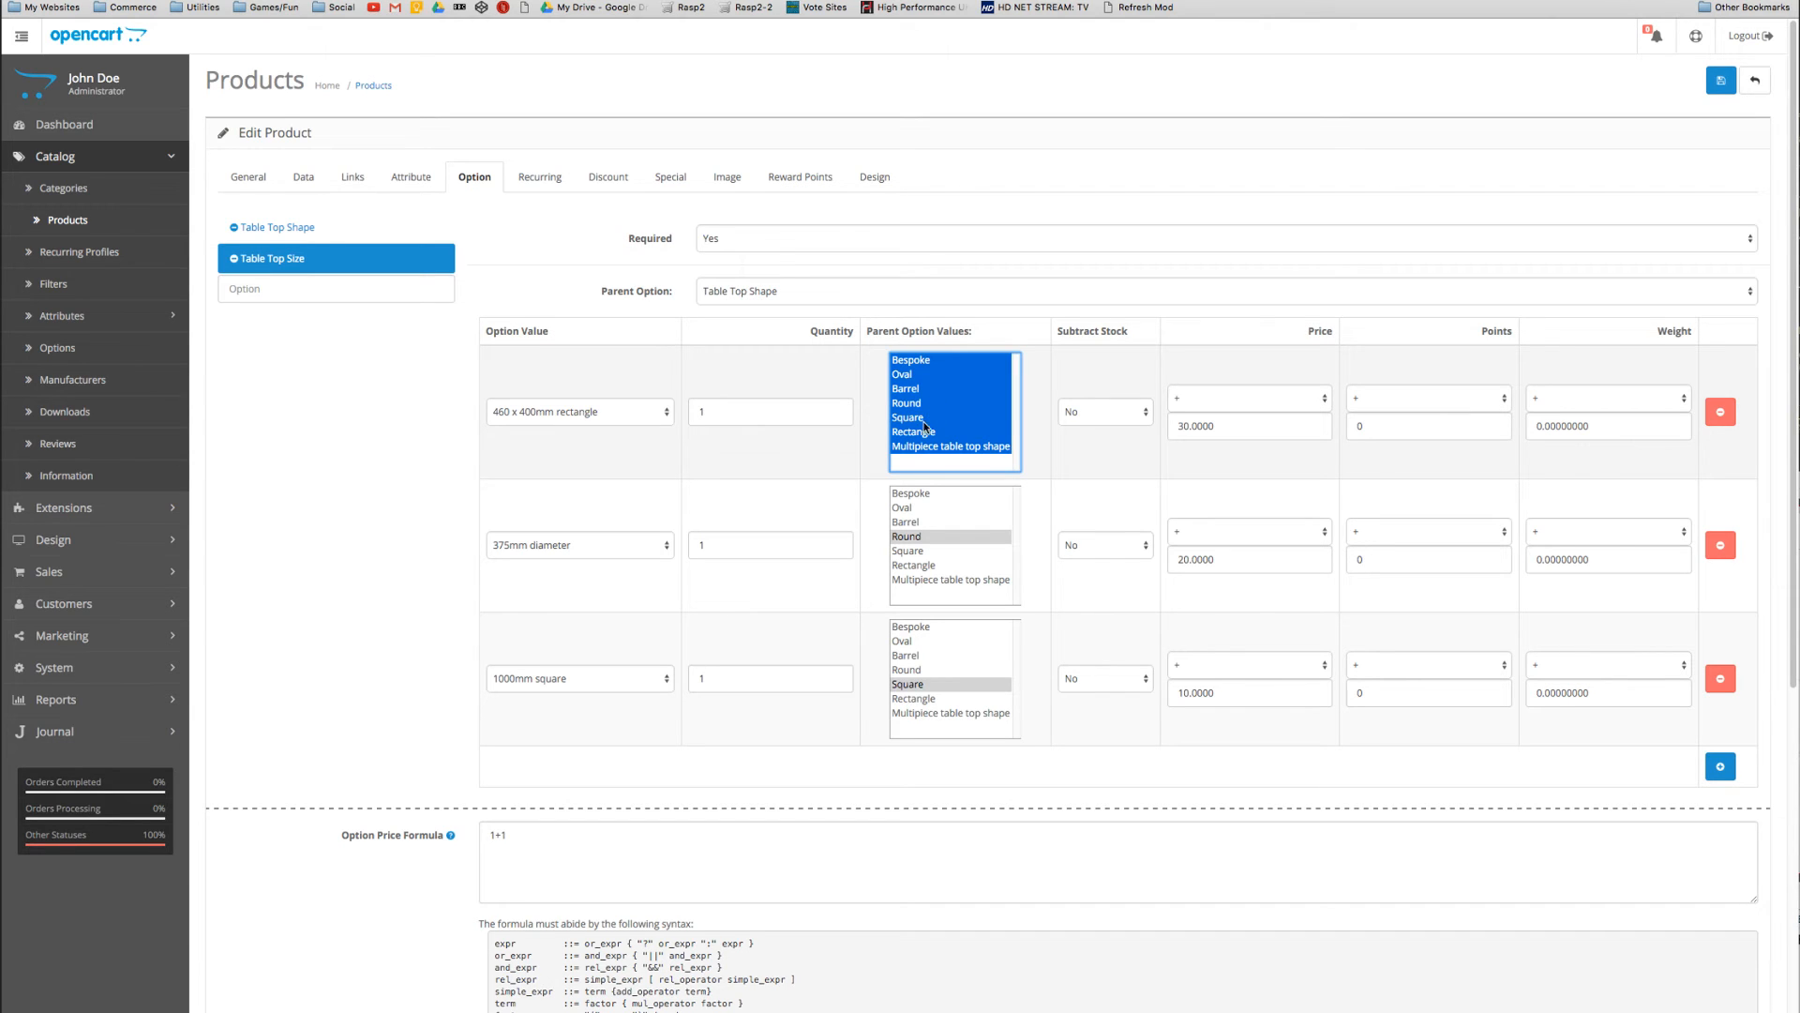
Correct the 460 x 400mm size's parent values so it maps to Rectangle
left_click(915, 431)
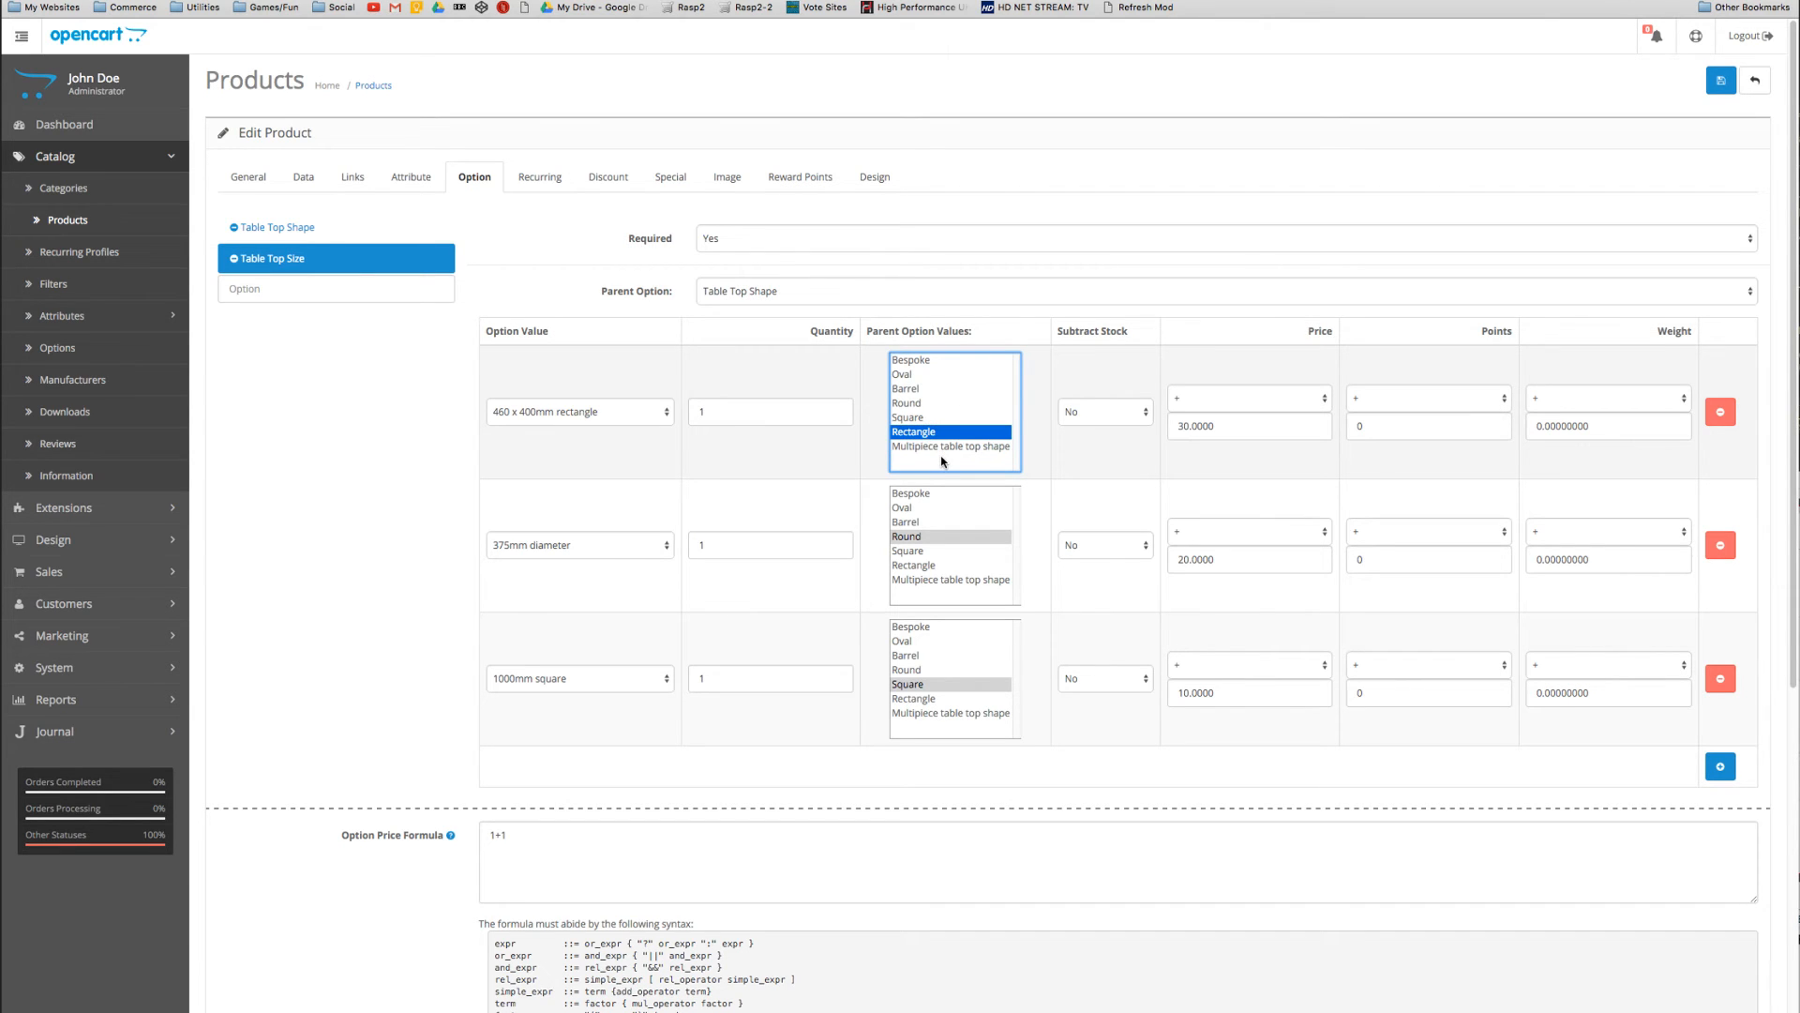
right_click(919, 394)
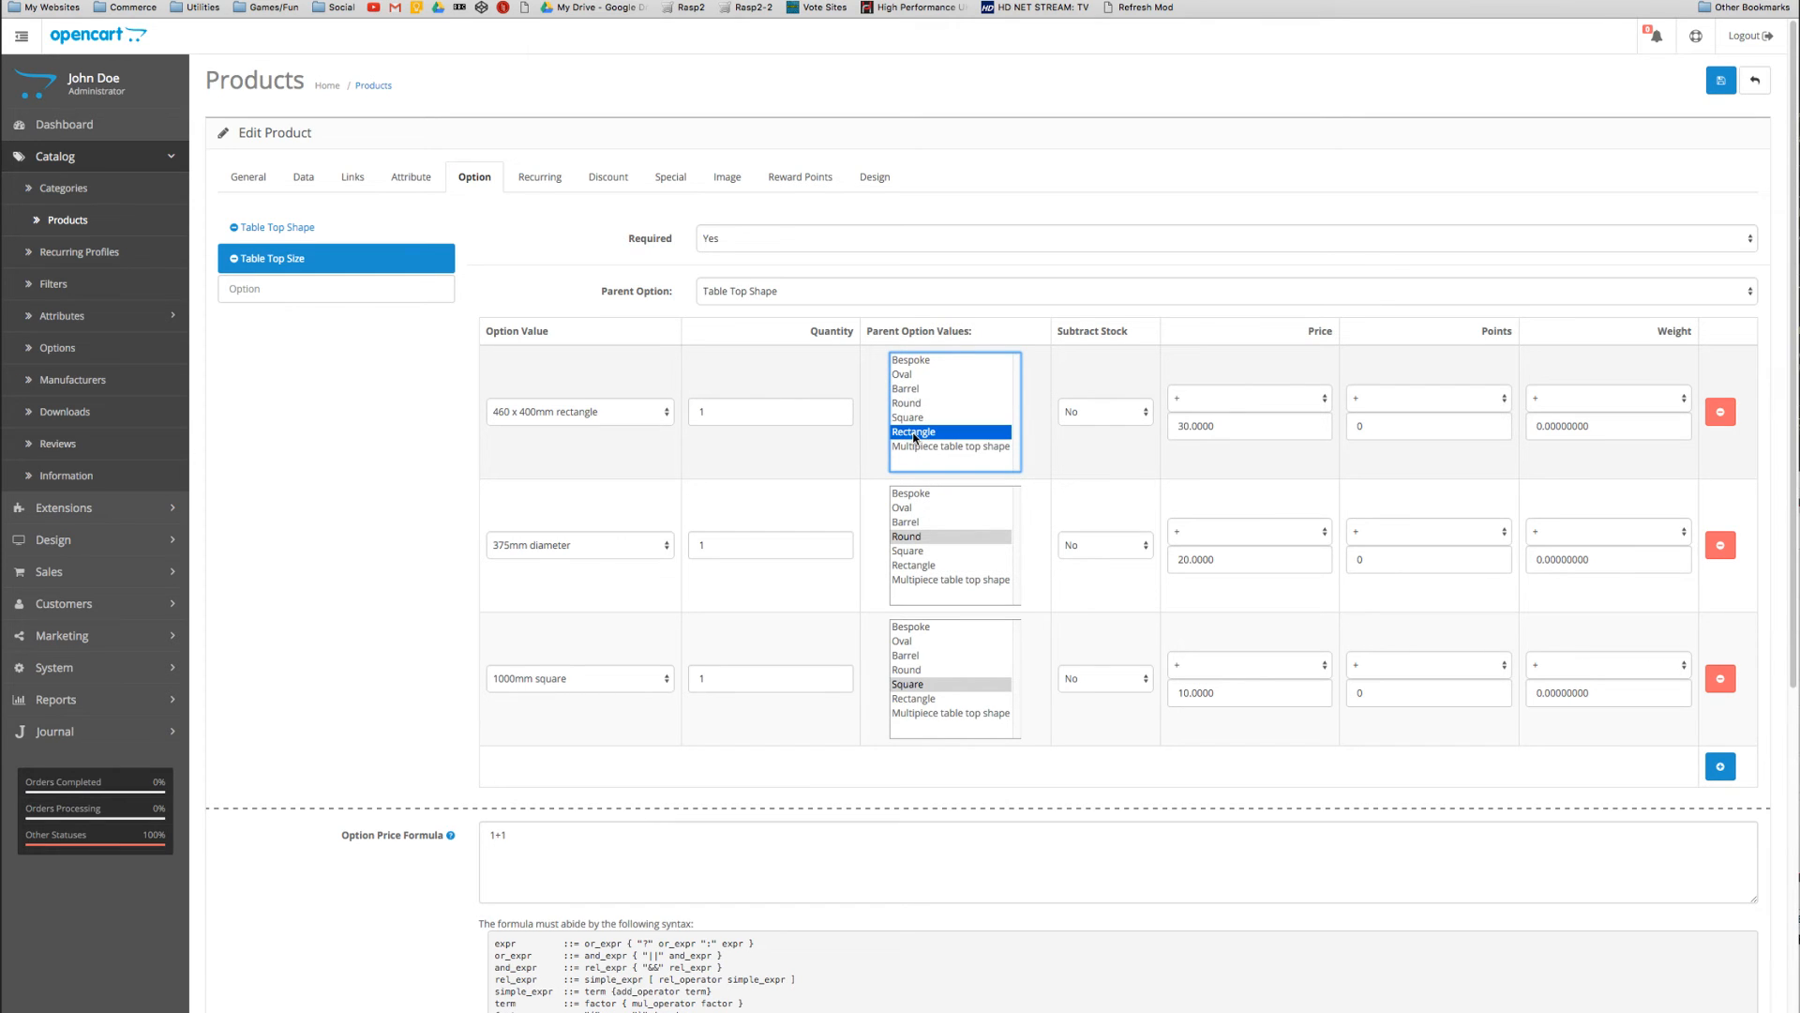
left_click(906, 403)
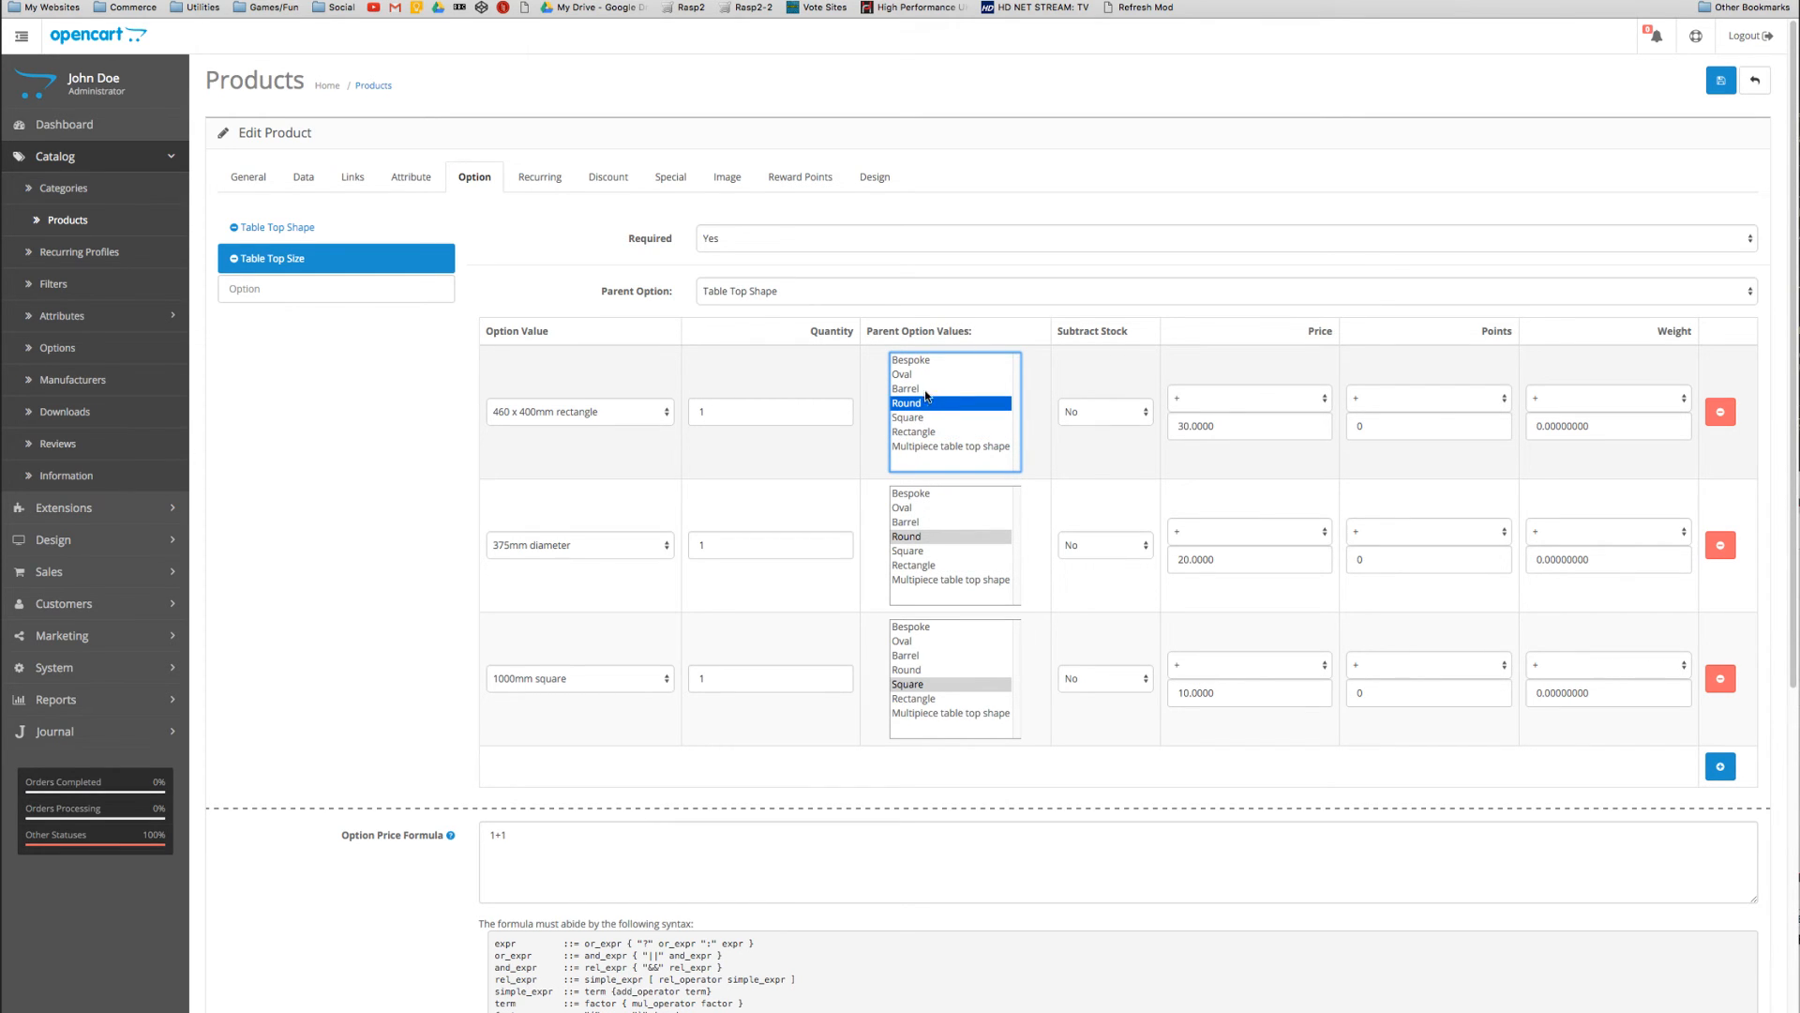
left_click_drag(904, 374, 904, 403)
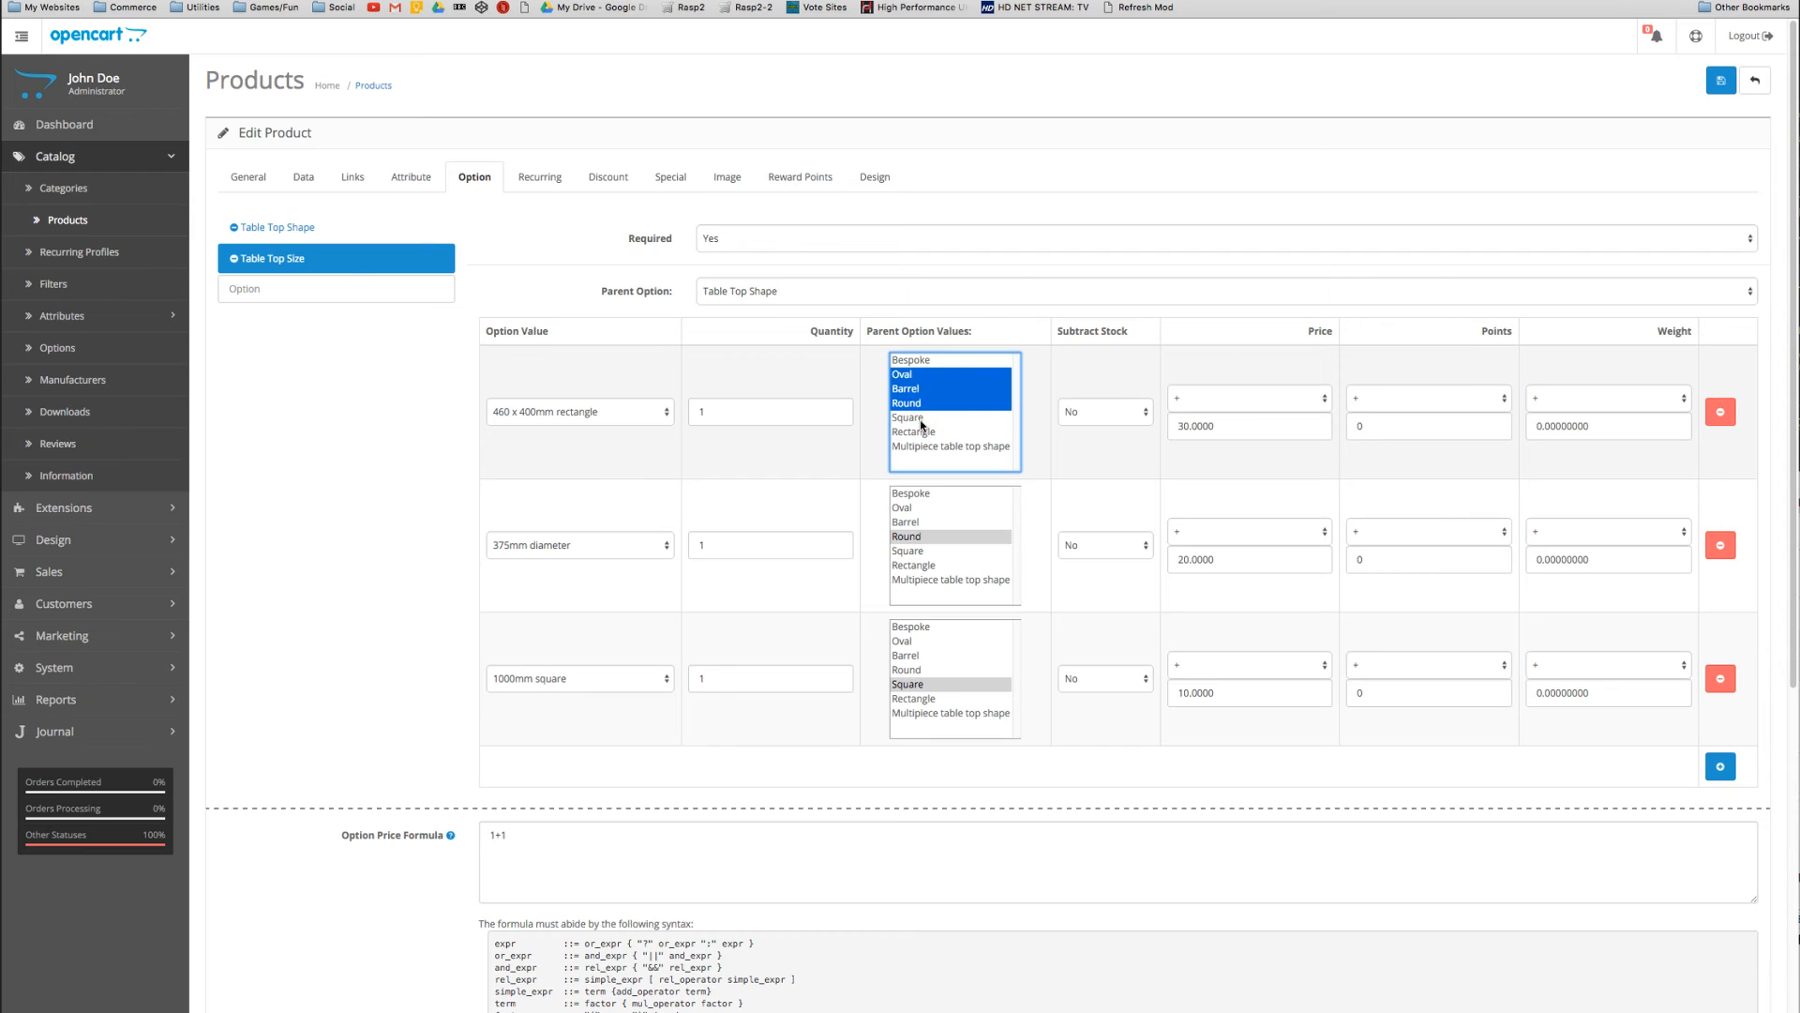
left_click(905, 404)
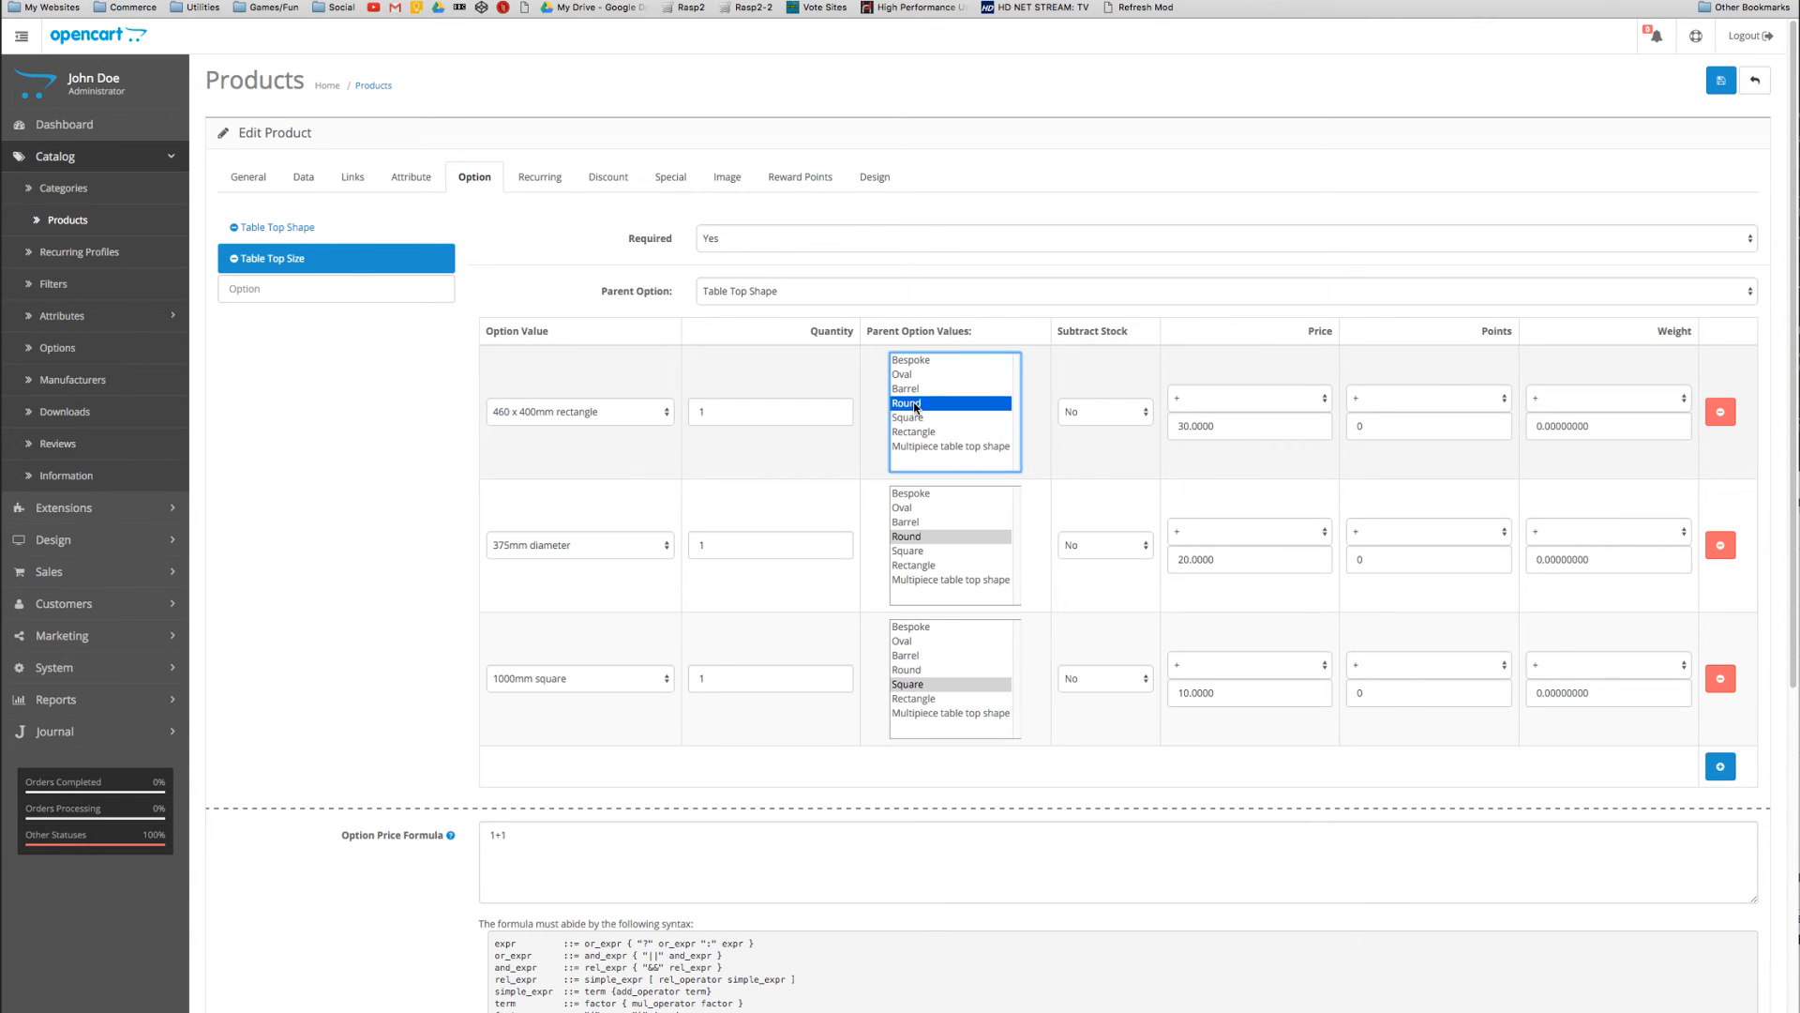
left_click(915, 430)
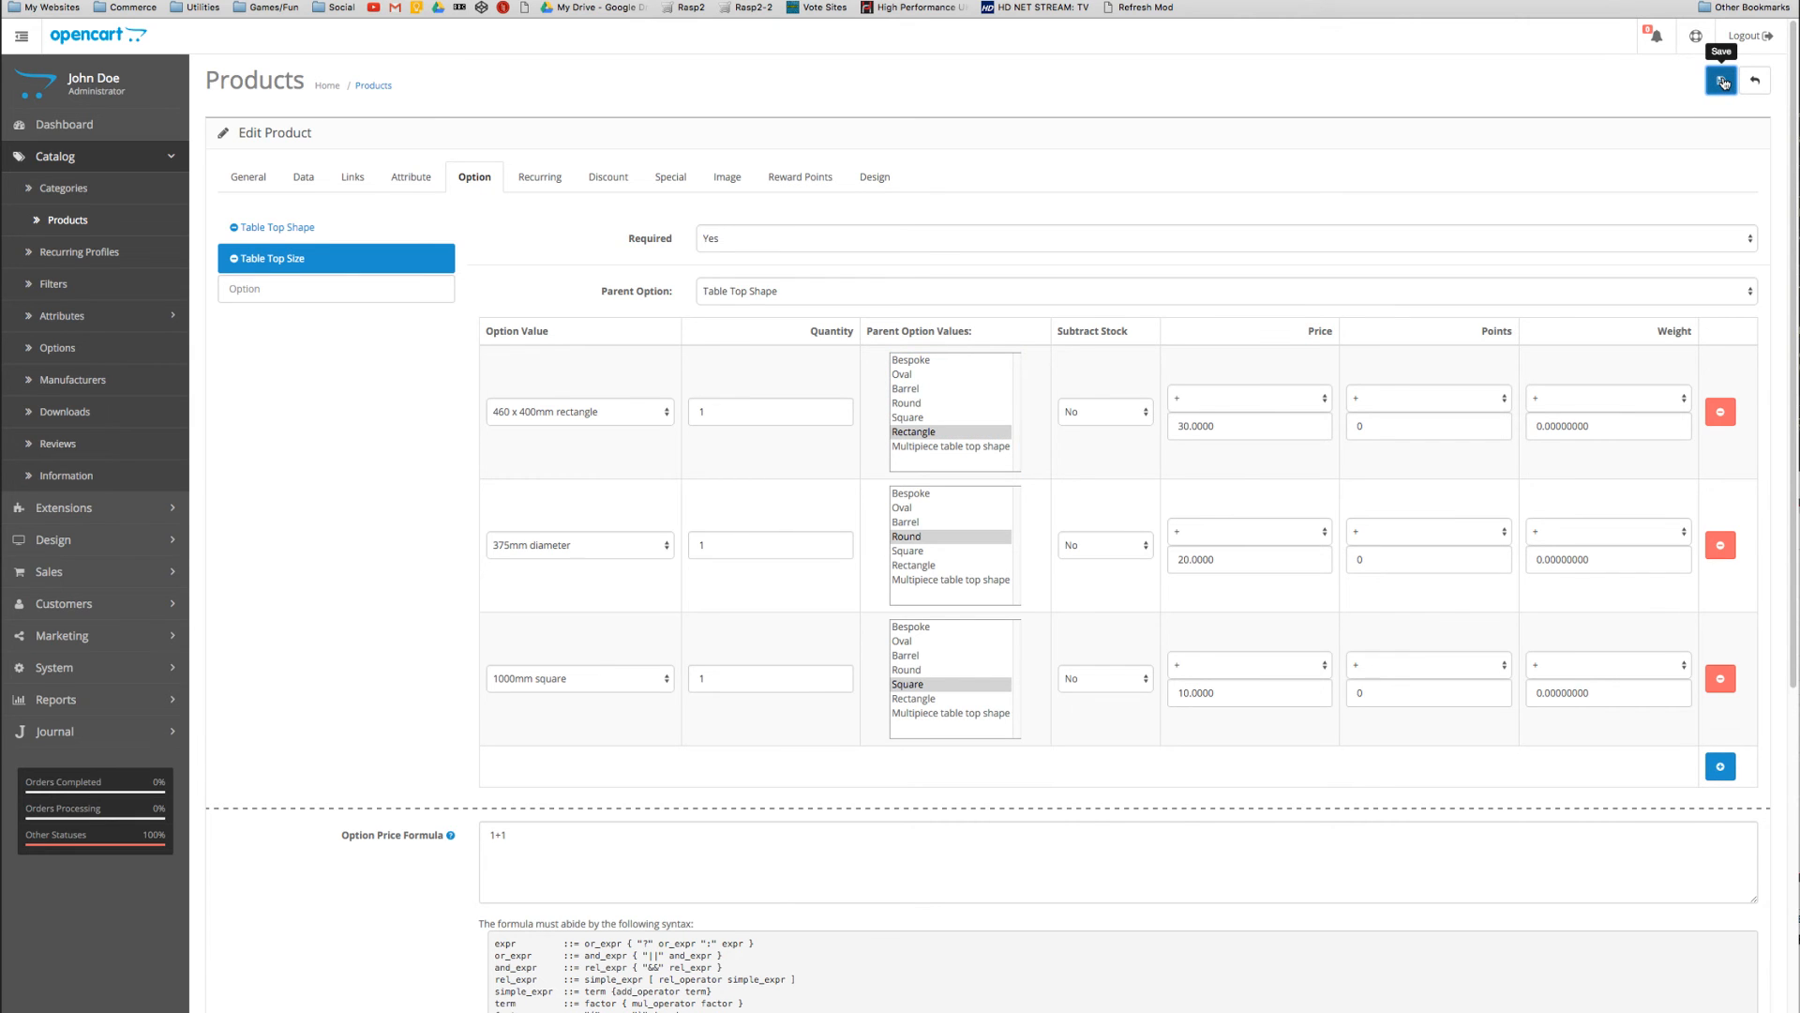
left_click(1721, 79)
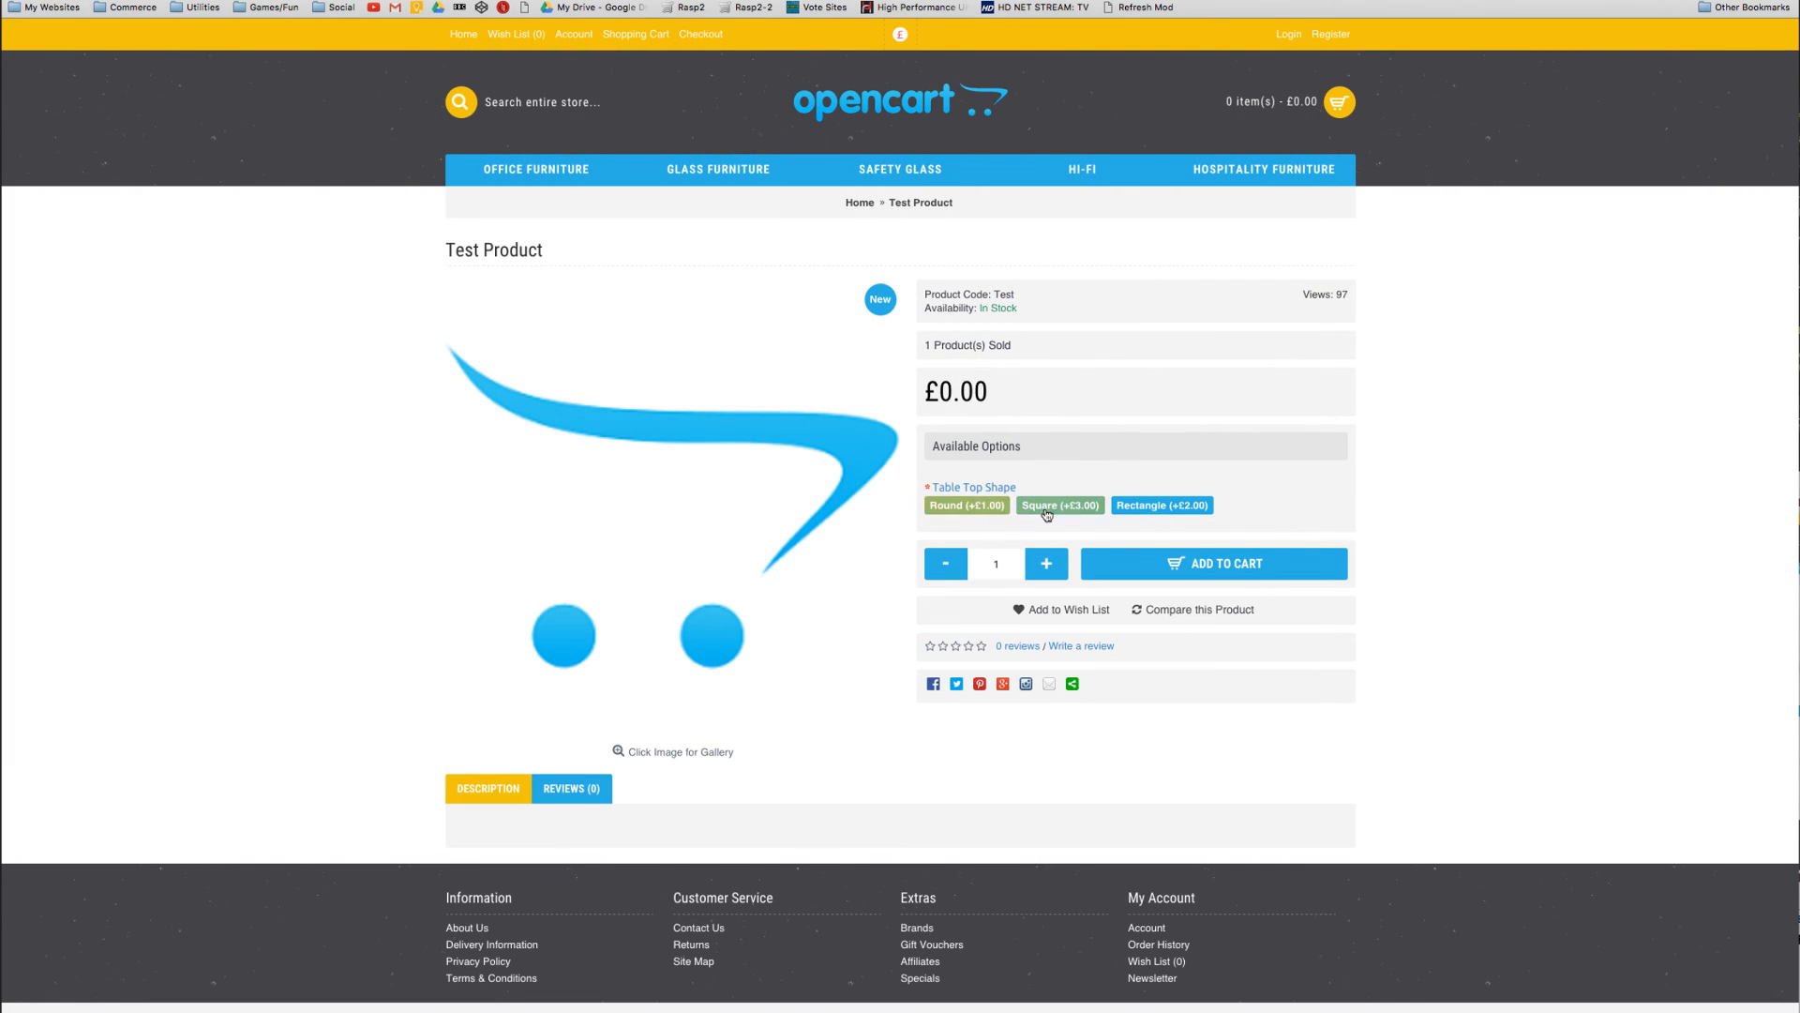
Pick Round, select the 375mm diameter size, then pick Rectangle on the storefront
left_click(965, 505)
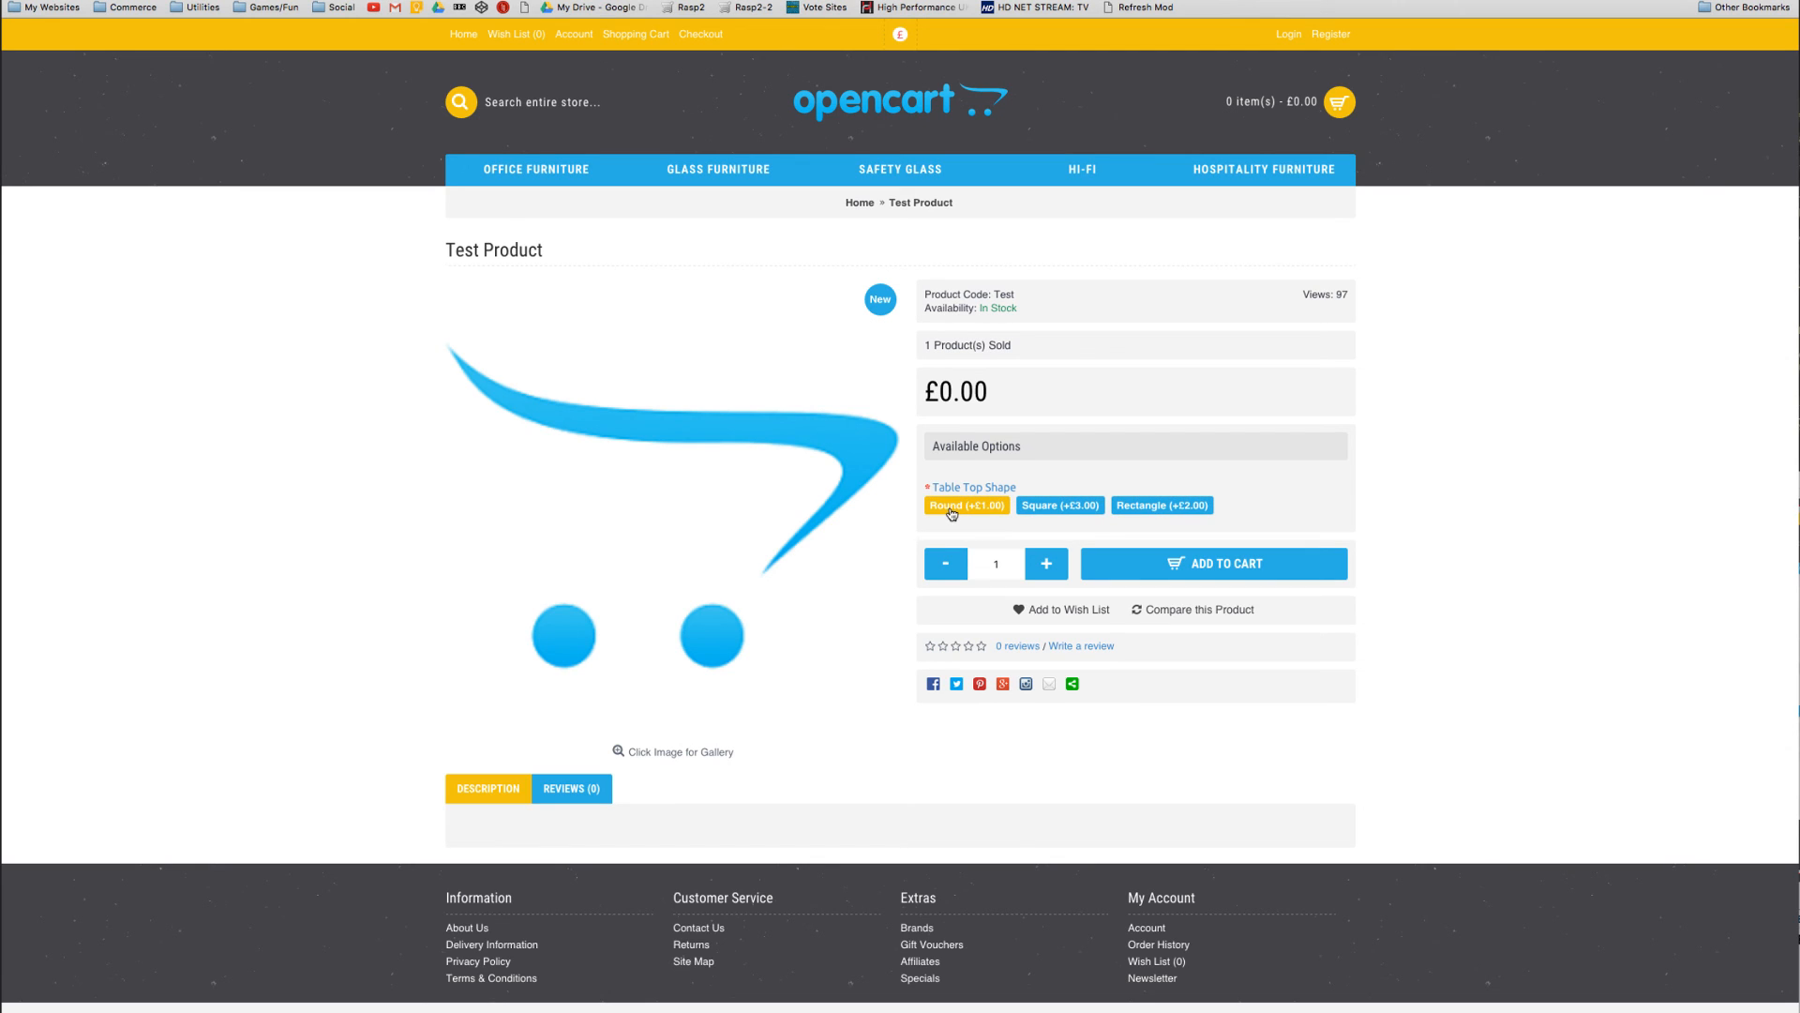
left_click(966, 505)
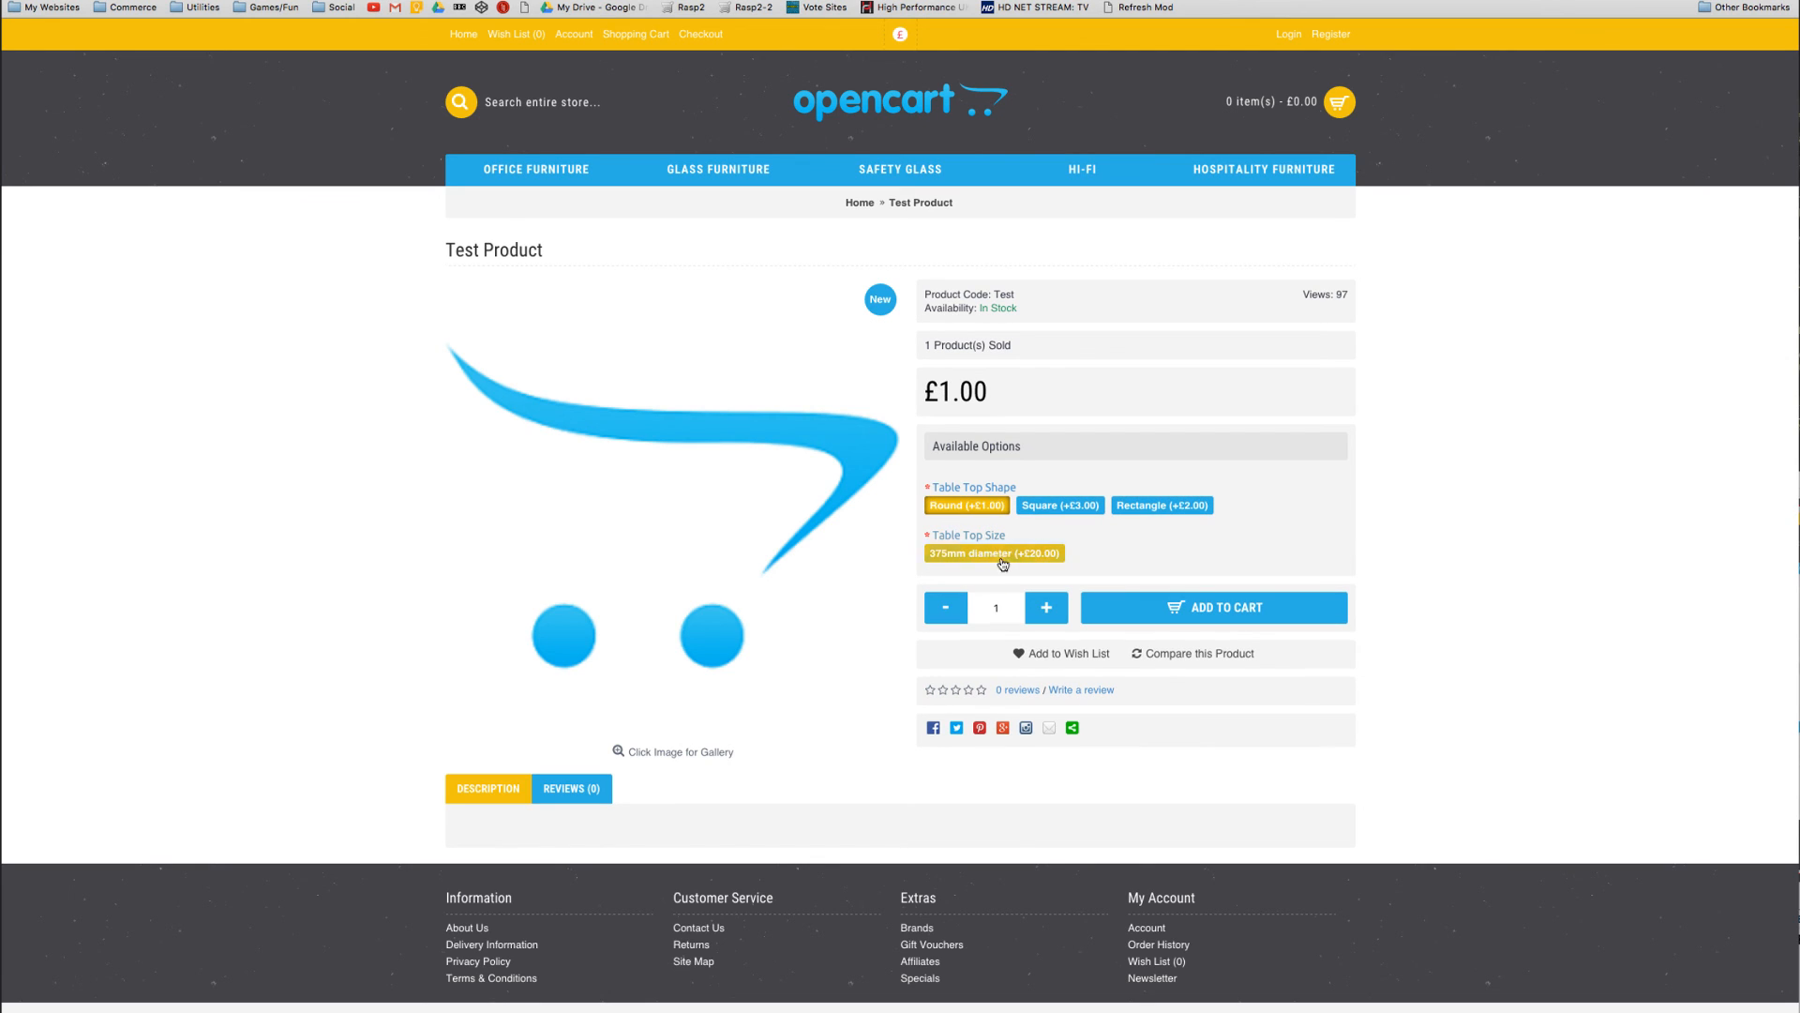
left_click(1057, 505)
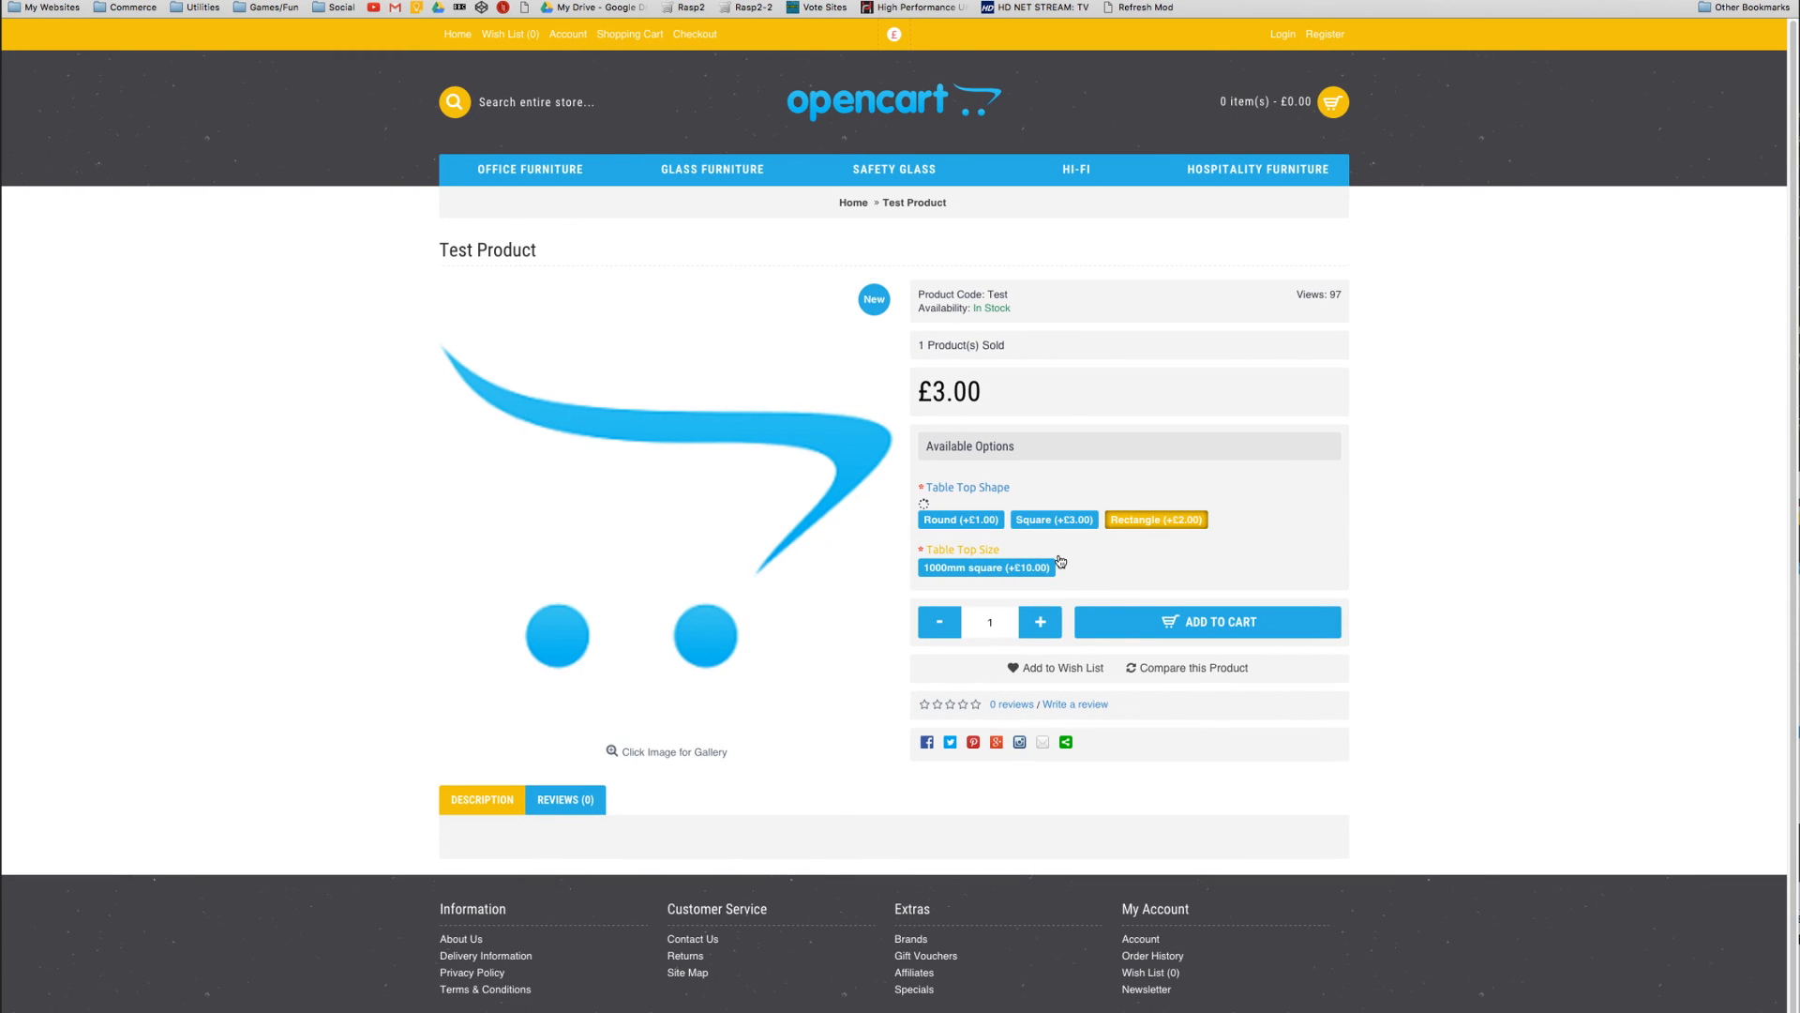
left_click(991, 567)
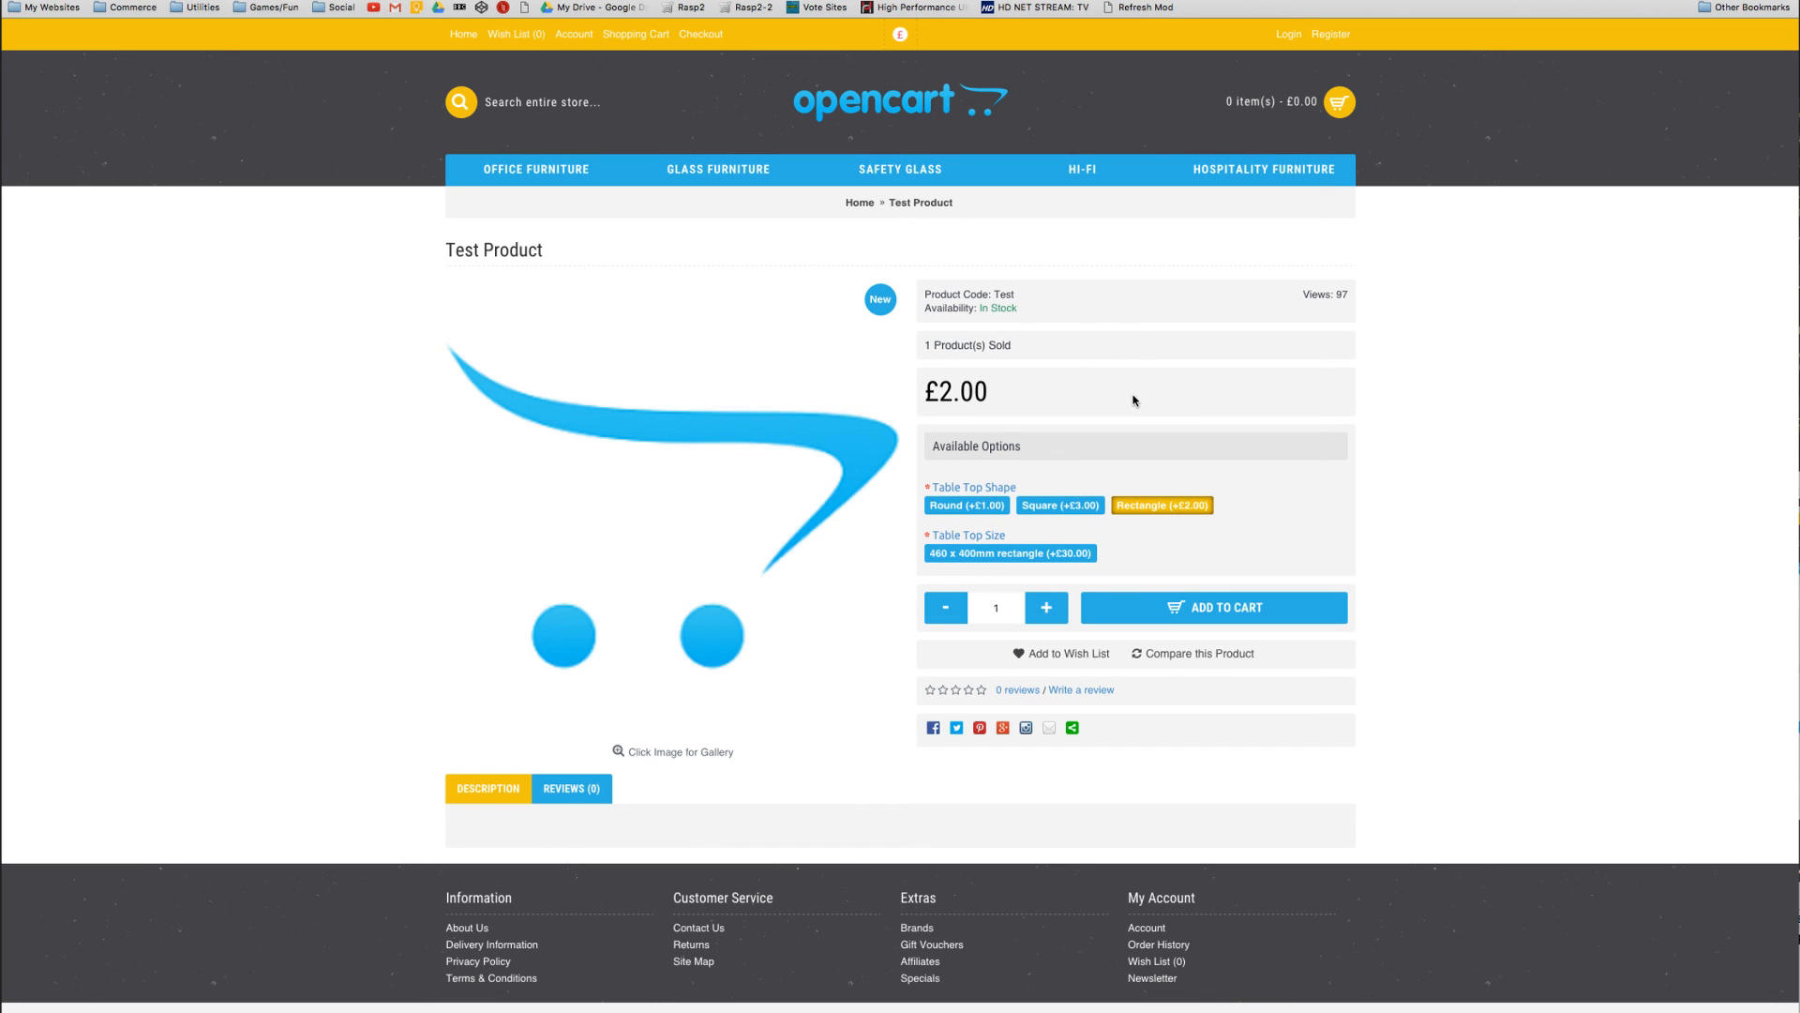
mouse_move(1052, 377)
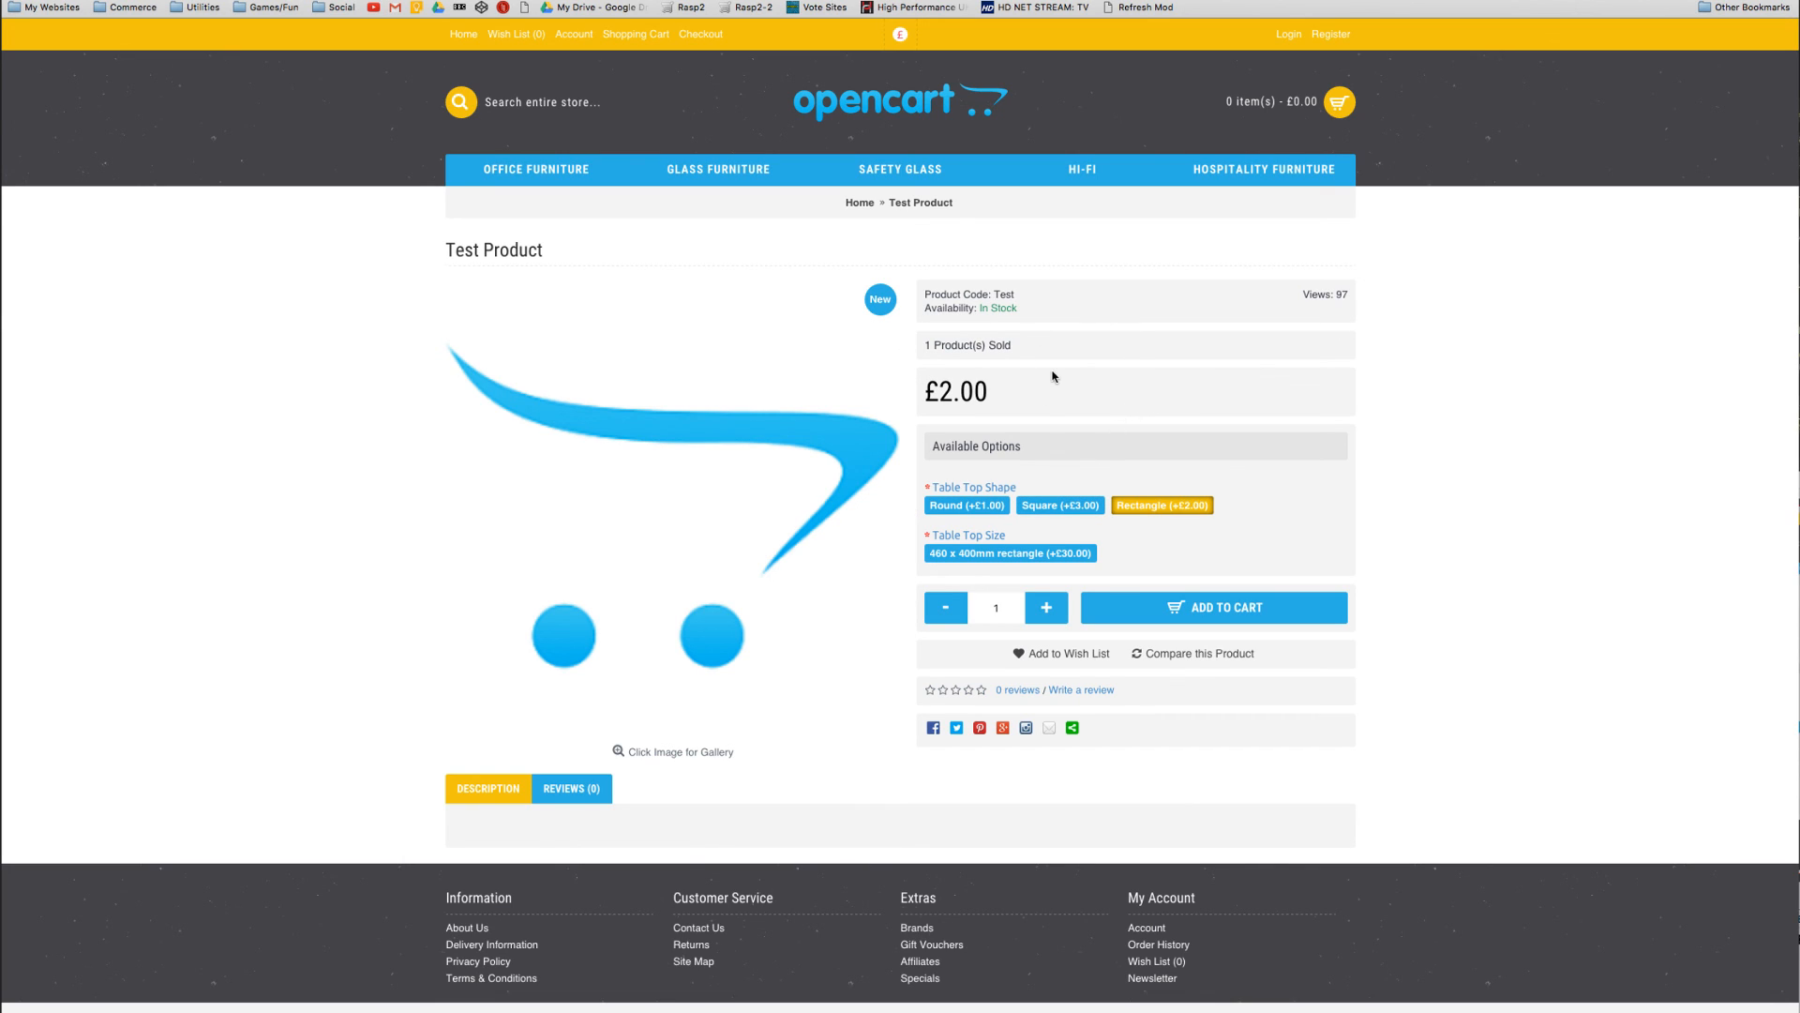